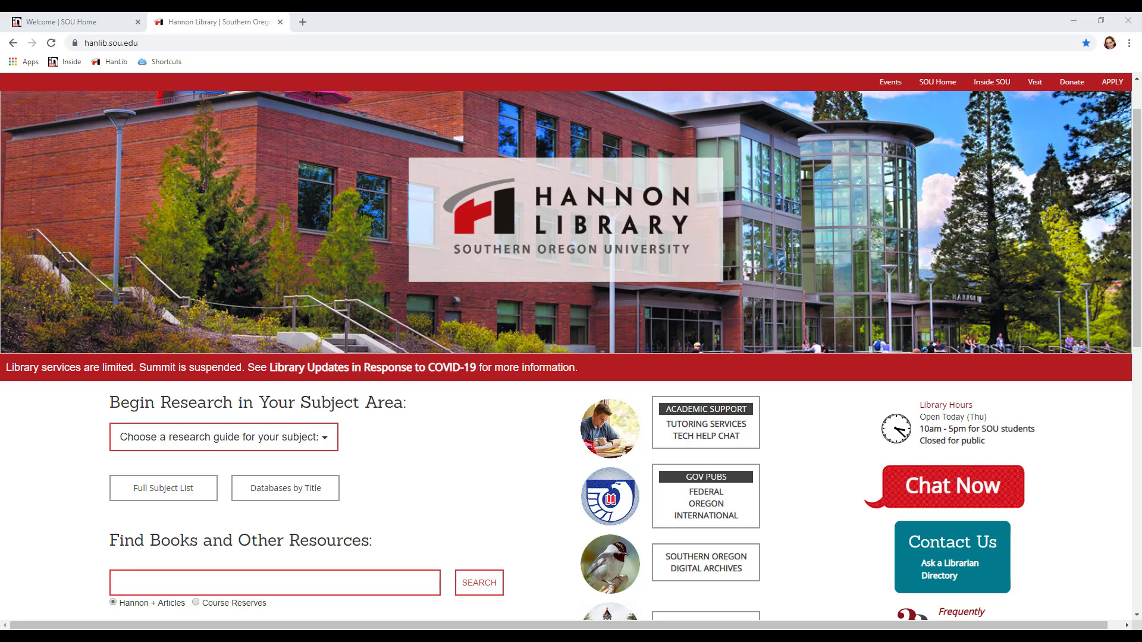
{"action": "mouse_move", "coordinate": [479, 450]}
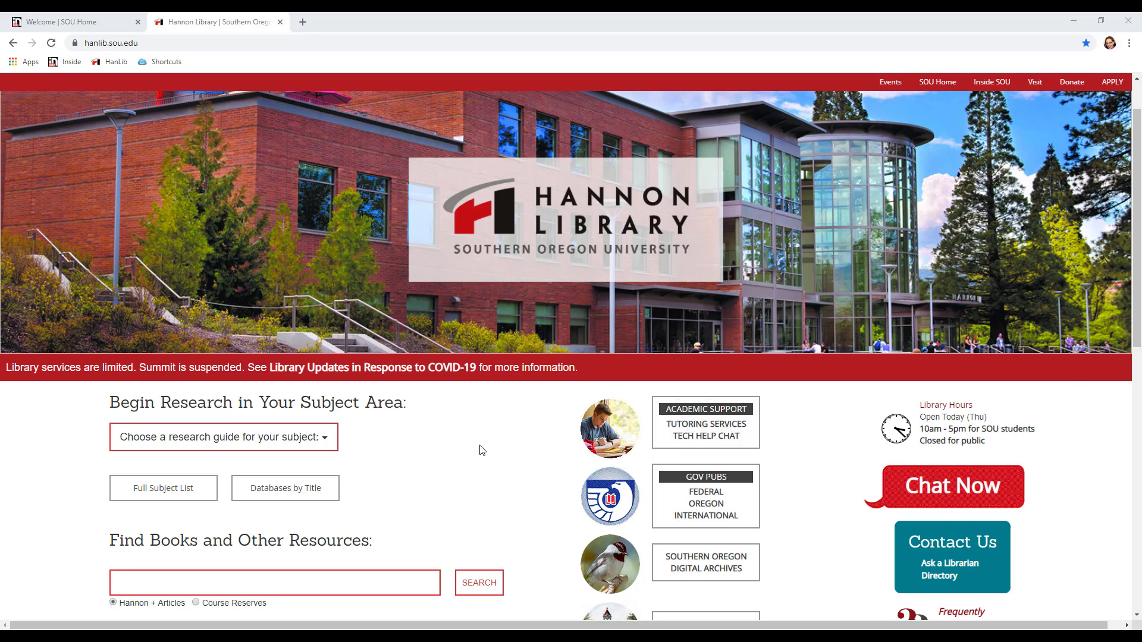
Go to the library's A-Z Databases list via 'Databases by Title'.
{"action": "left_click", "coordinate": [284, 488]}
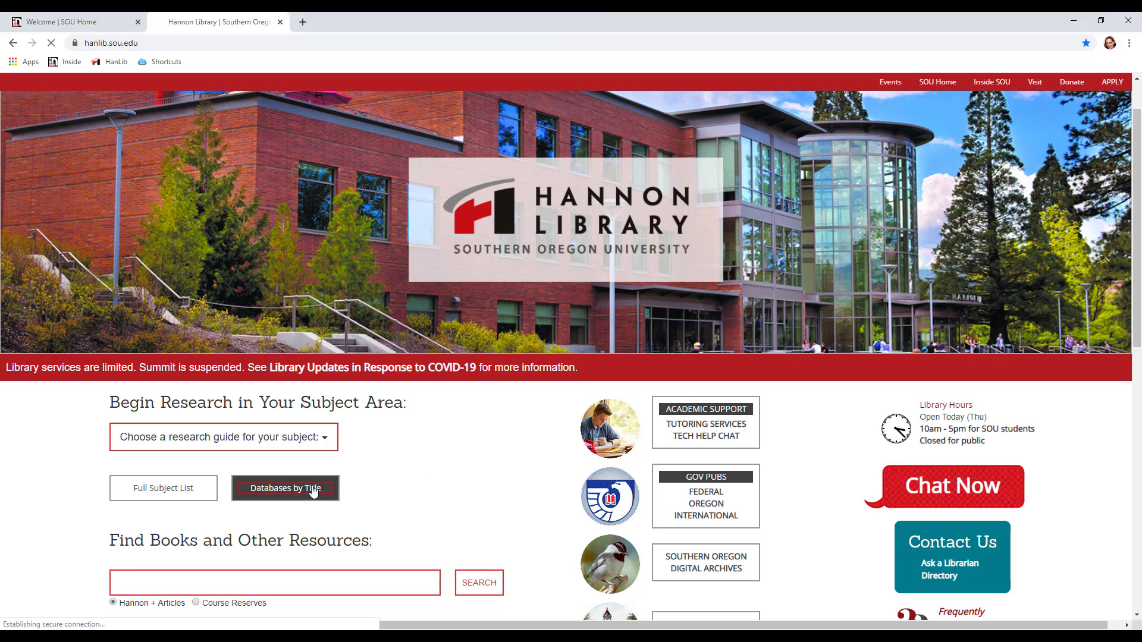
{"action": "left_click", "coordinate": [284, 488]}
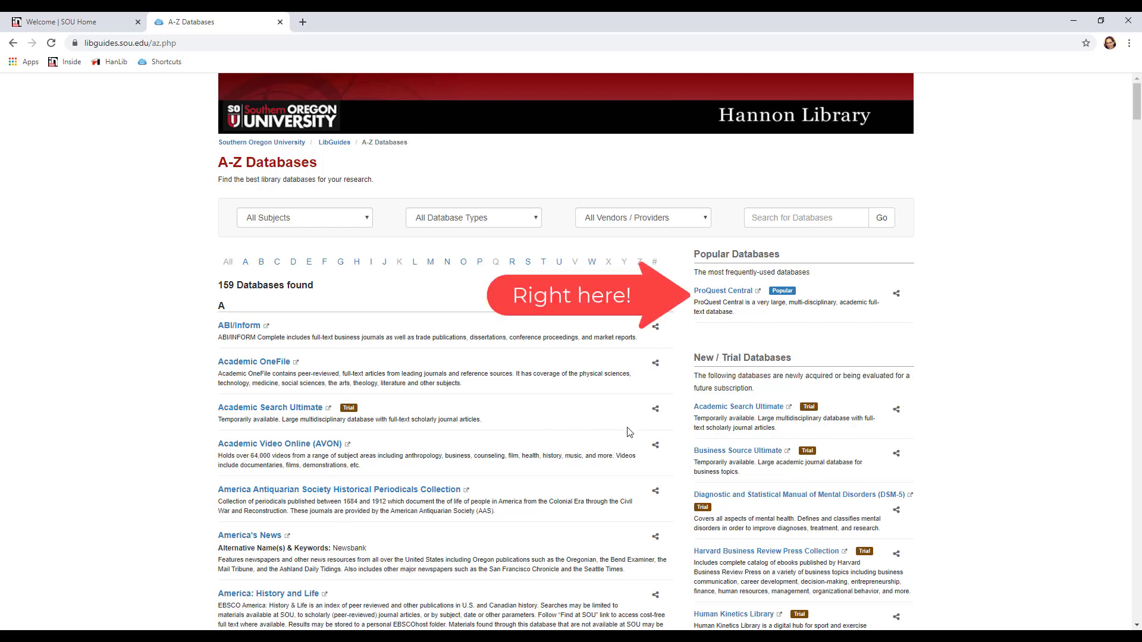
{"action": "mouse_move", "coordinate": [706, 300]}
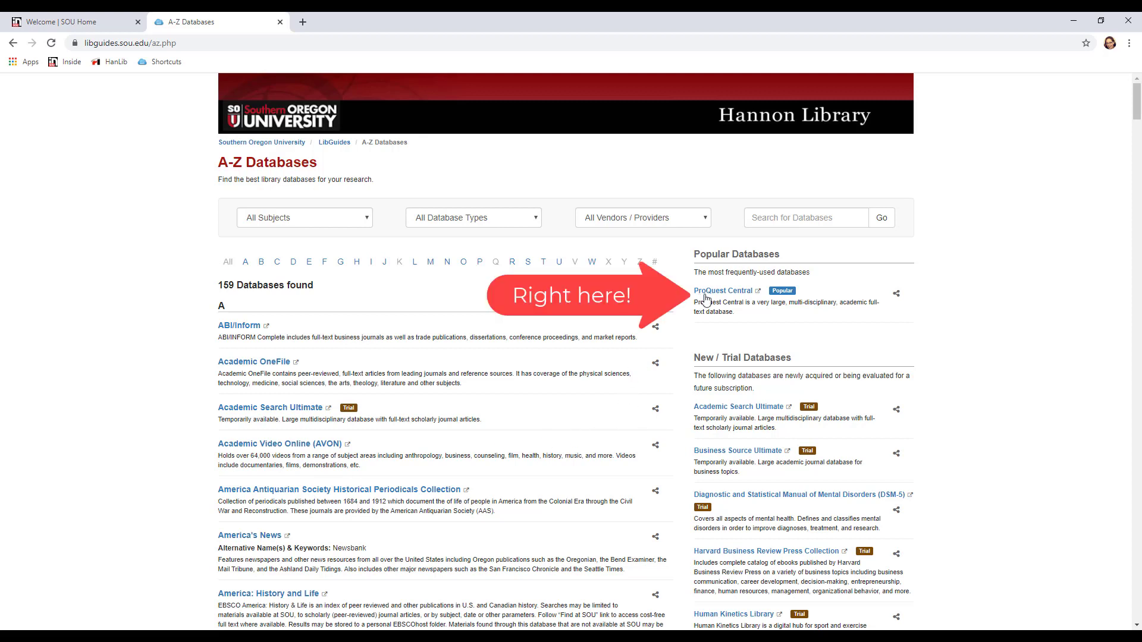
Launch ProQuest Central from the Popular Databases list.
{"action": "left_click", "coordinate": [723, 290]}
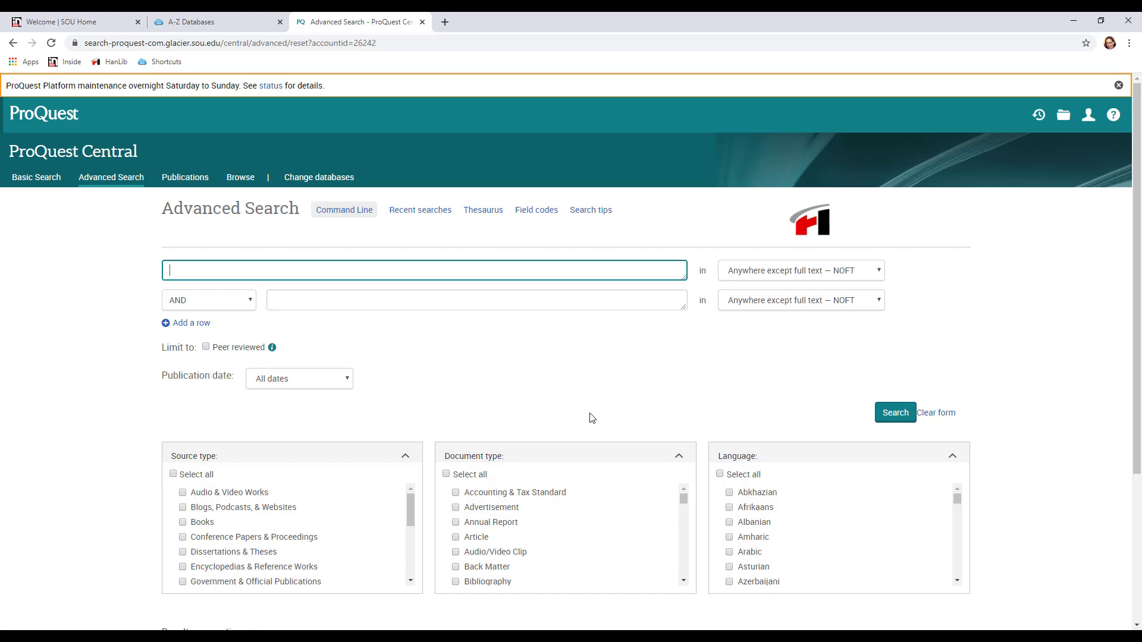
{"action": "mouse_move", "coordinate": [546, 408]}
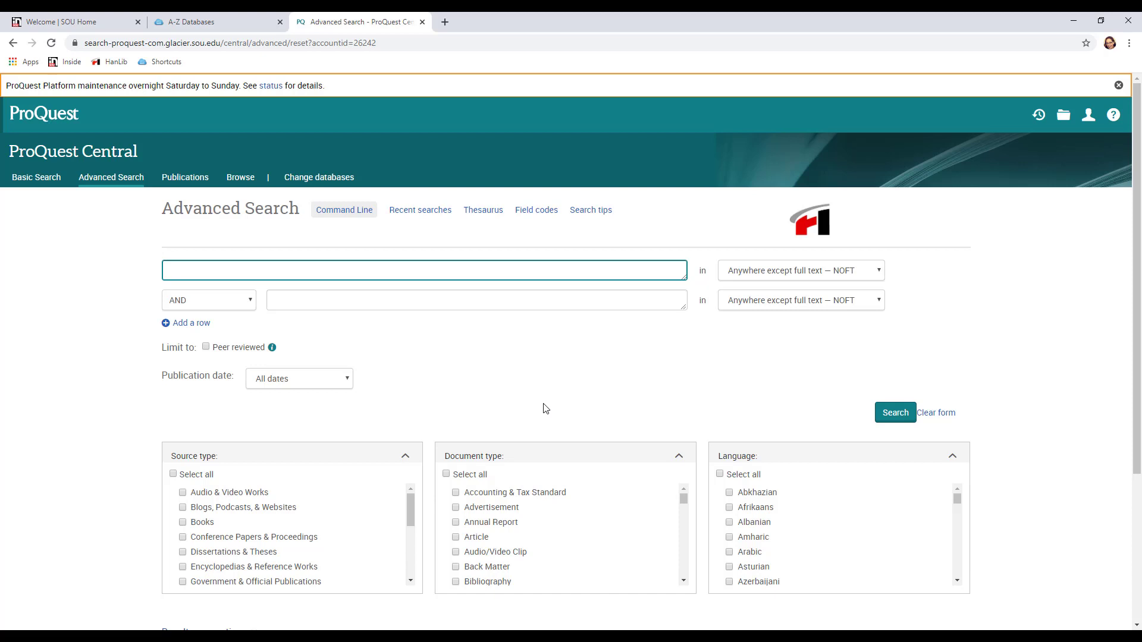
{"action": "mouse_move", "coordinate": [541, 400]}
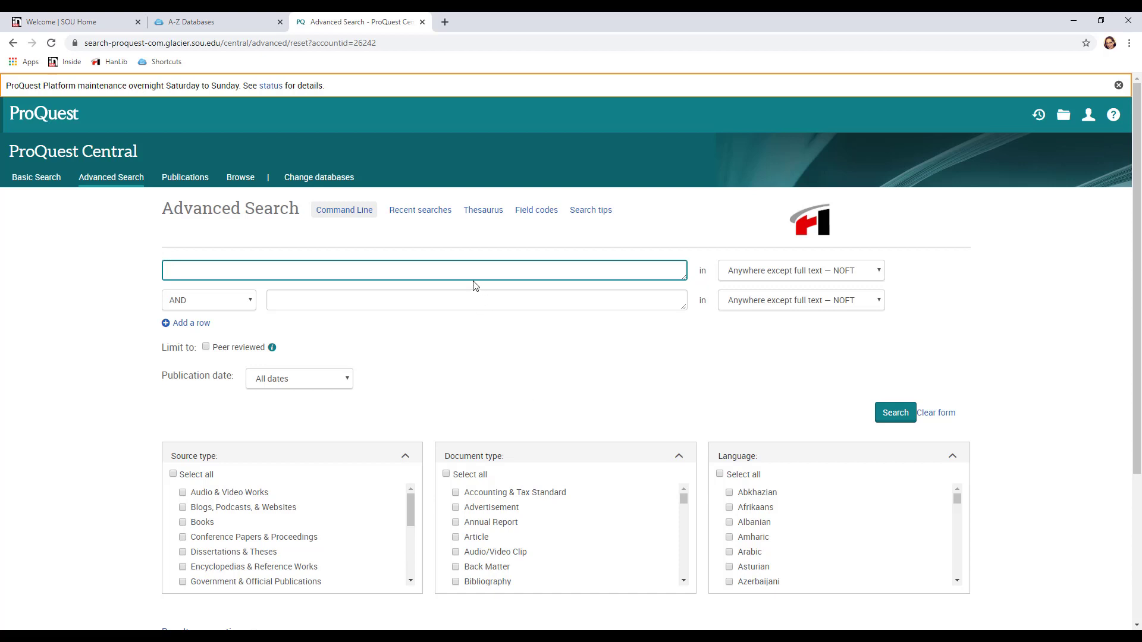
Search ProQuest Central for 'natural remedies' from the first advanced-search field.
{"action": "type", "text": "natural remedies"}
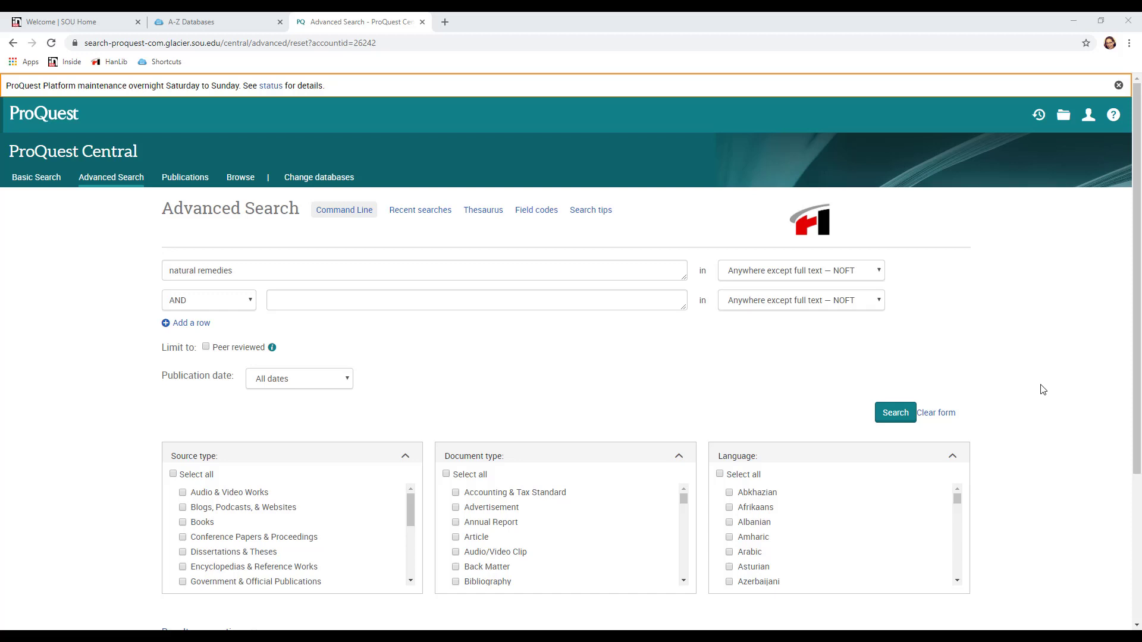
{"action": "mouse_move", "coordinate": [807, 369]}
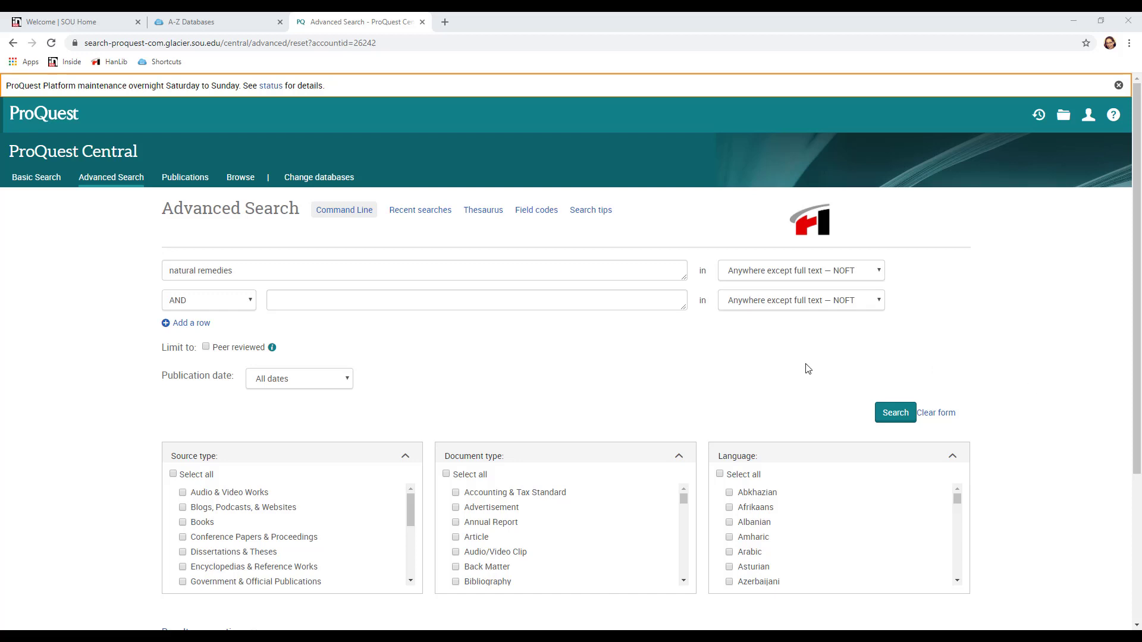
{"action": "mouse_move", "coordinate": [757, 382]}
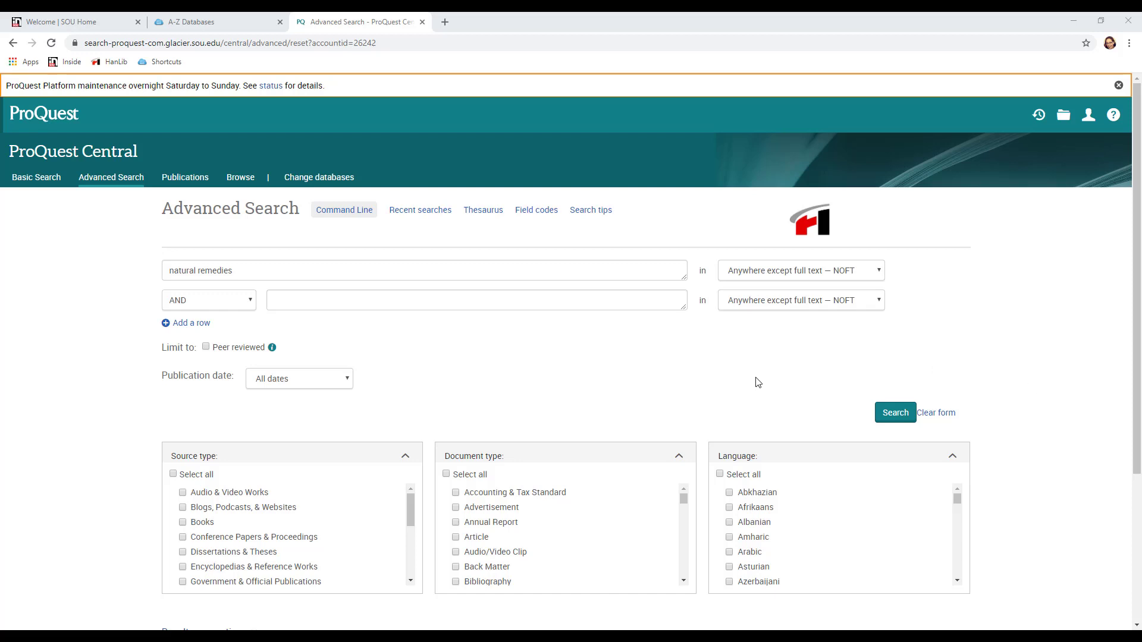
{"action": "mouse_move", "coordinate": [791, 394]}
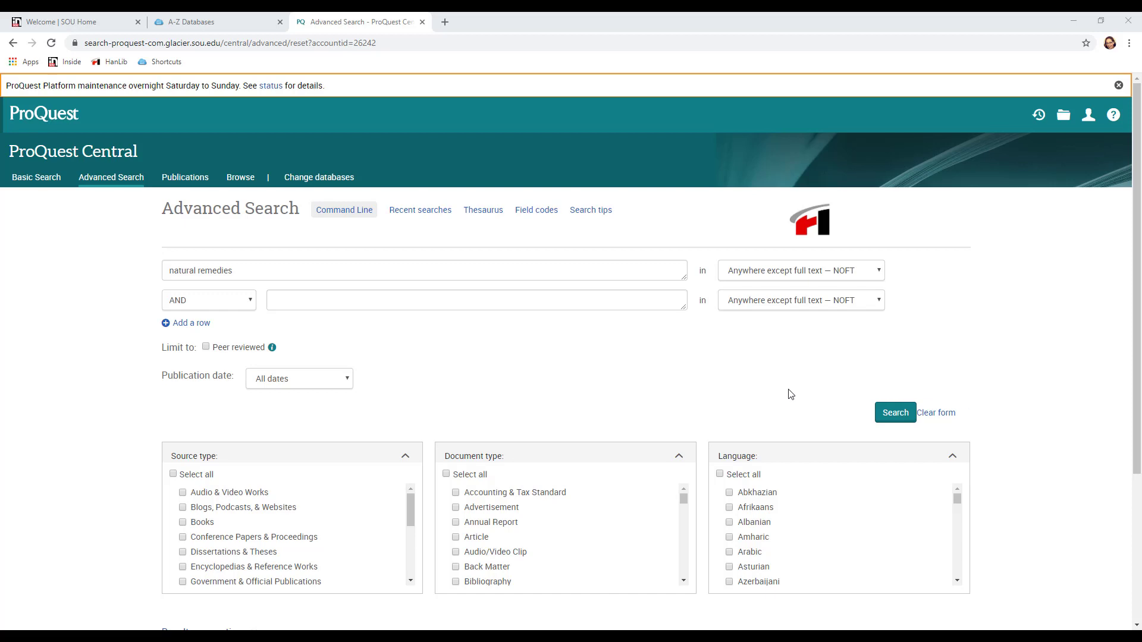
{"action": "left_click", "coordinate": [895, 412]}
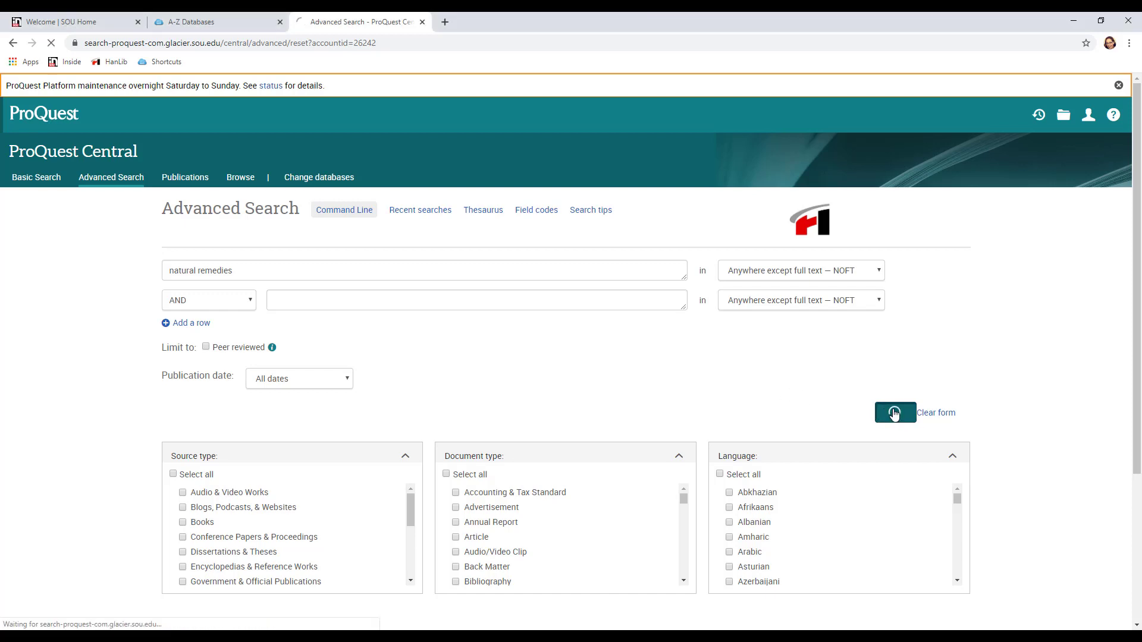
Submit the search so the 10,143 natural remedies results load.
{"action": "left_click", "coordinate": [895, 413]}
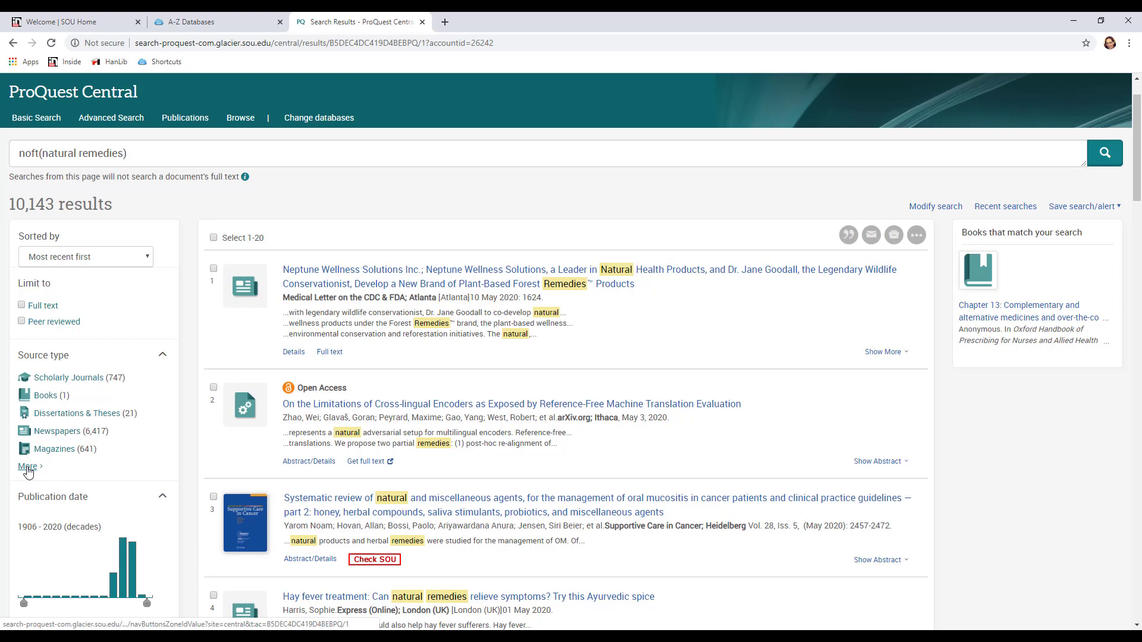
In the full source-type list, exclude Wire Feeds, Trade Journals, Reports, Blogs/Podcasts/Websites and Other Sources.
{"action": "left_click", "coordinate": [27, 466]}
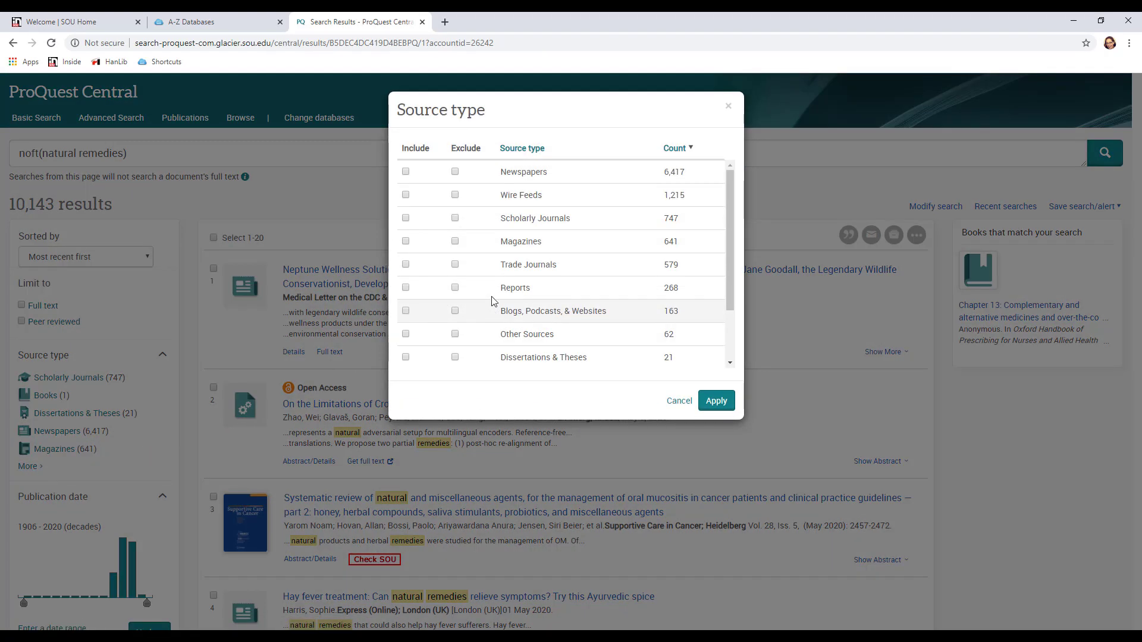
{"action": "scroll", "scroll_direction": "down", "scroll_amount": 3}
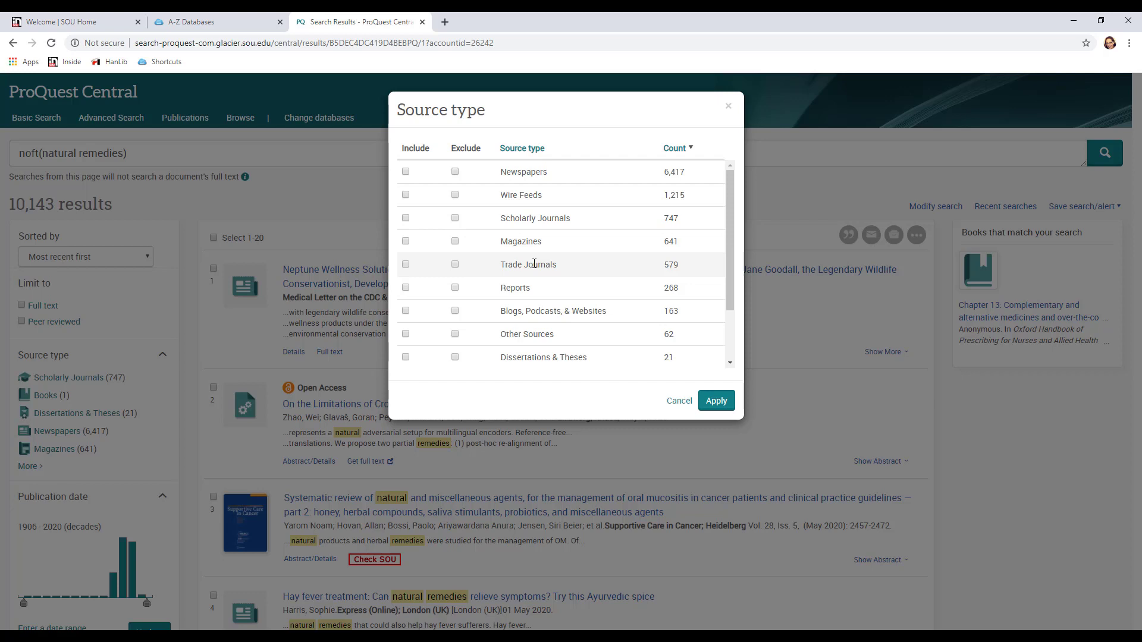
{"action": "mouse_move", "coordinate": [456, 194]}
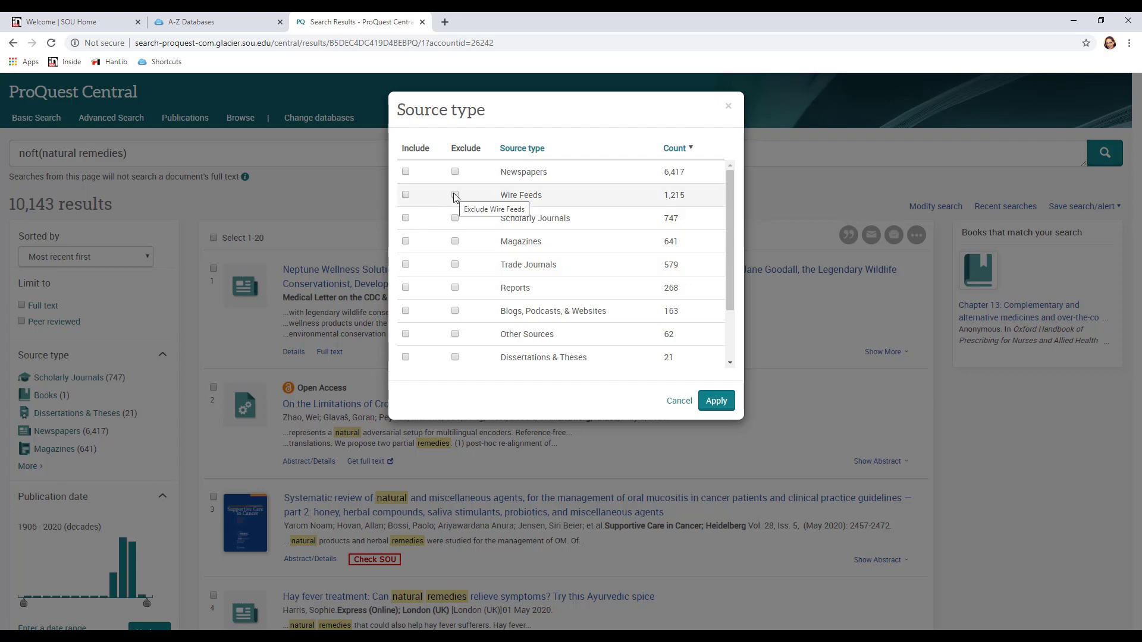
{"action": "left_click", "coordinate": [455, 194]}
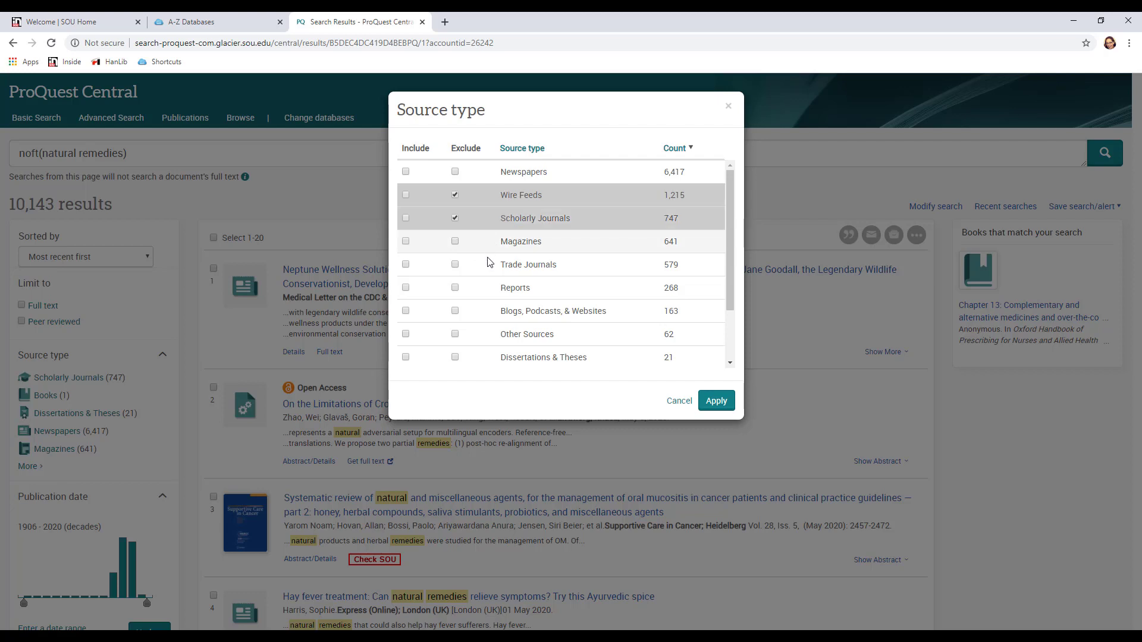
{"action": "mouse_move", "coordinate": [470, 268]}
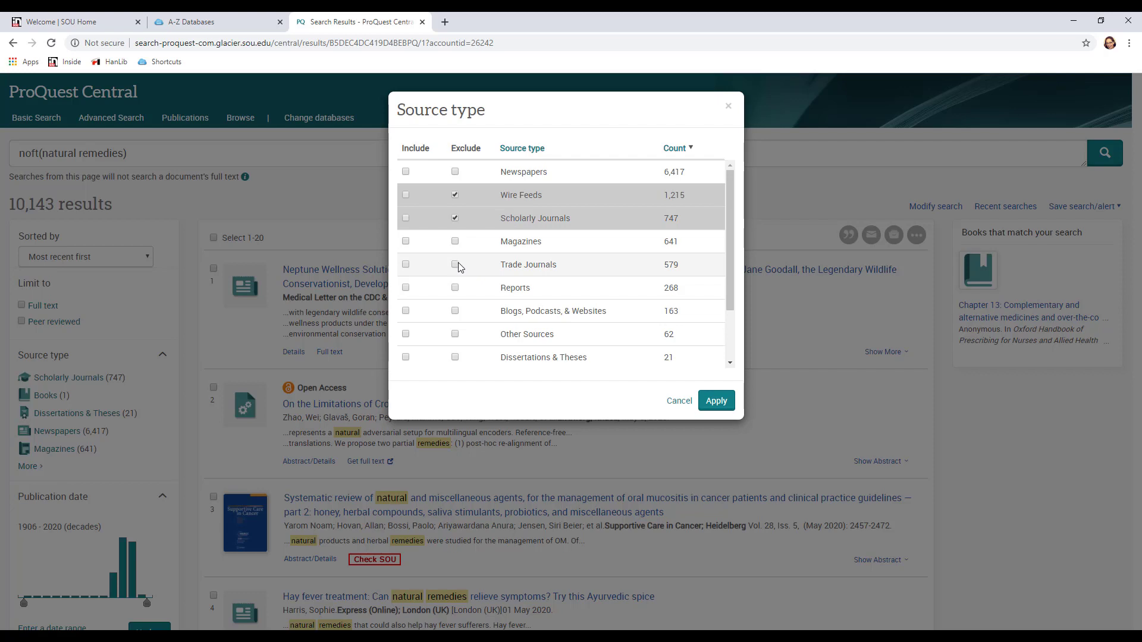
{"action": "left_click", "coordinate": [456, 264]}
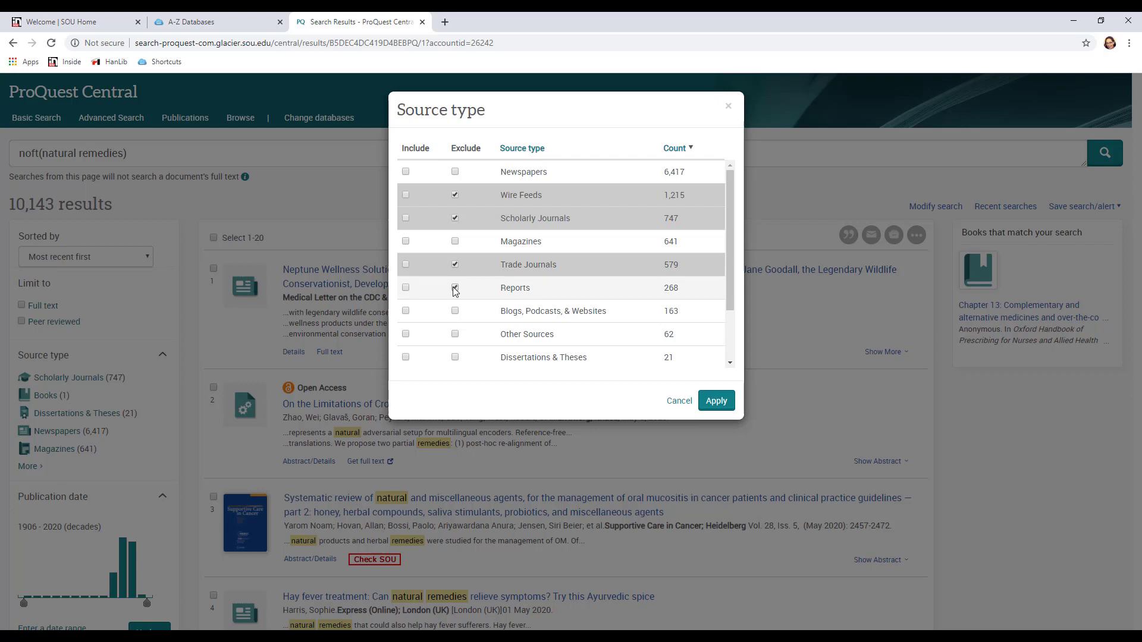
{"action": "left_click", "coordinate": [456, 288]}
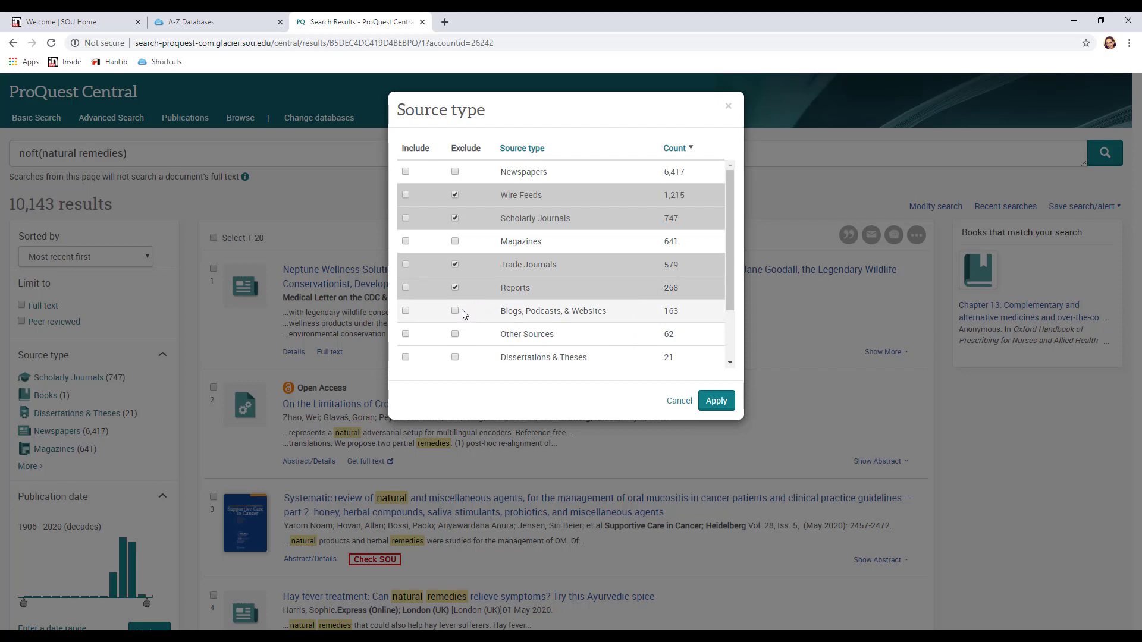
{"action": "left_click", "coordinate": [456, 310]}
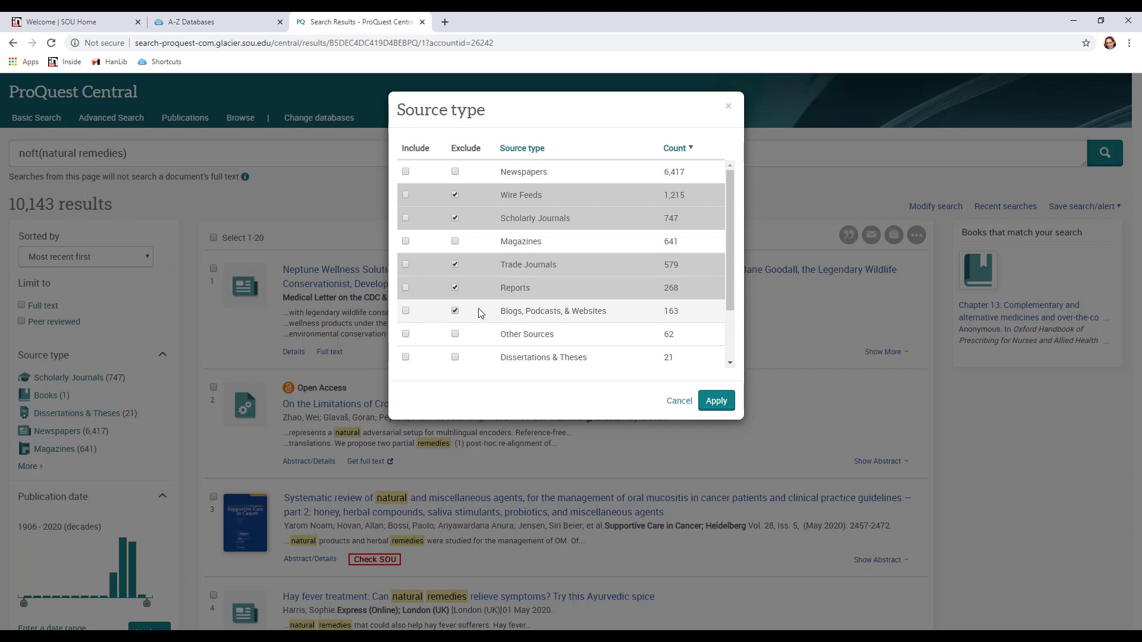
{"action": "left_click", "coordinate": [456, 334]}
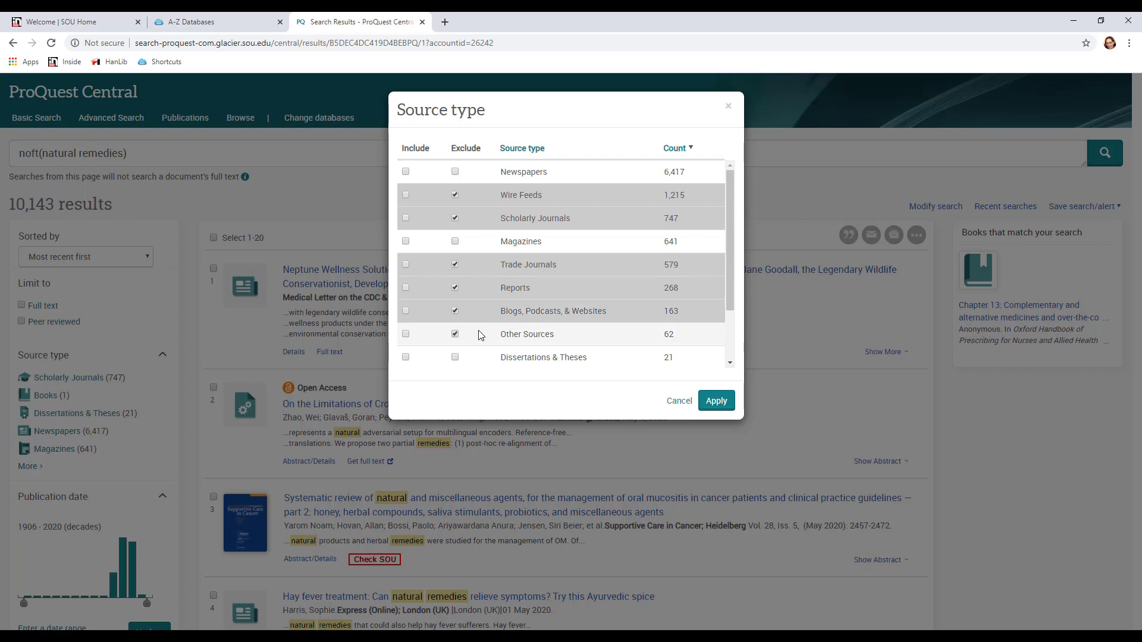
Also exclude Dissertations & Theses, Working Papers and Books, then apply the filters for 7,058 results.
{"action": "scroll", "scroll_direction": "down", "scroll_amount": 3}
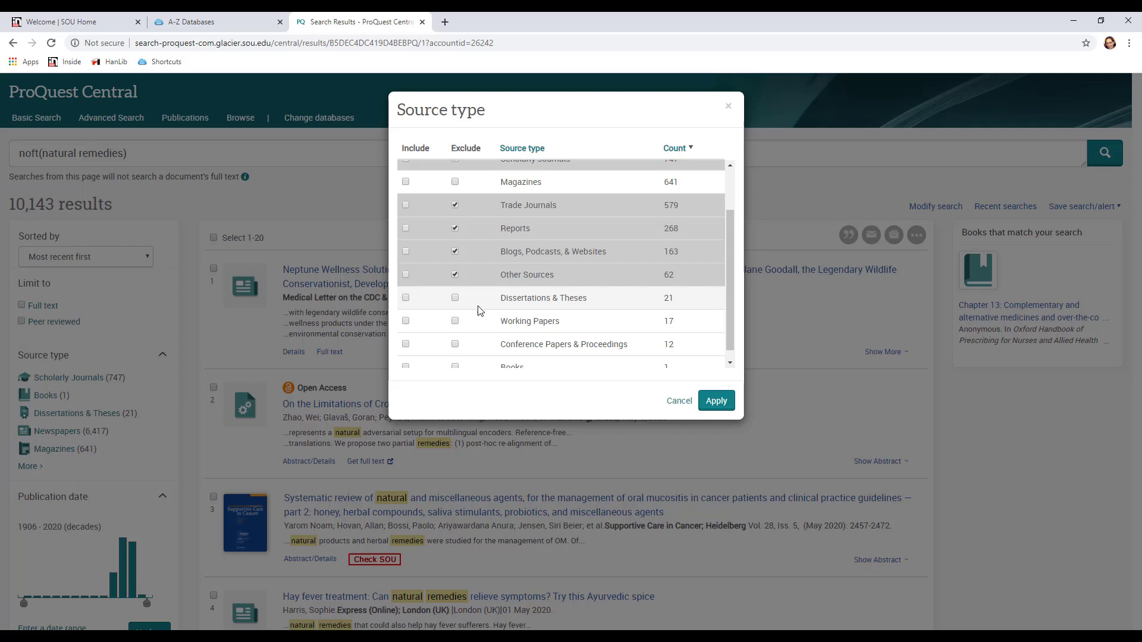
{"action": "left_click", "coordinate": [454, 298]}
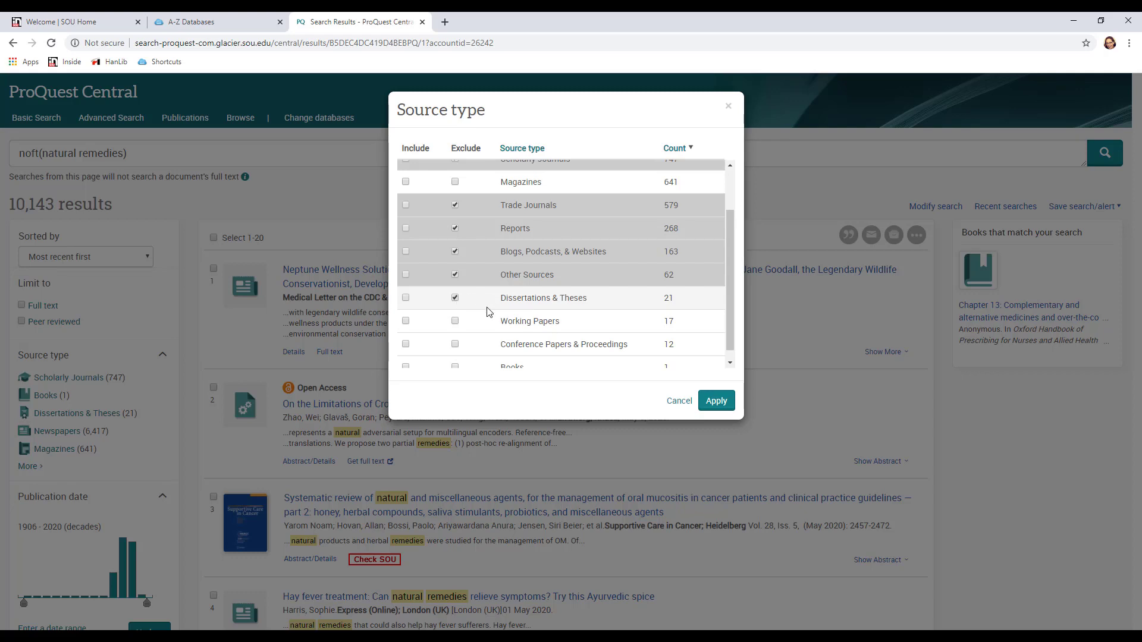
{"action": "left_click", "coordinate": [454, 320]}
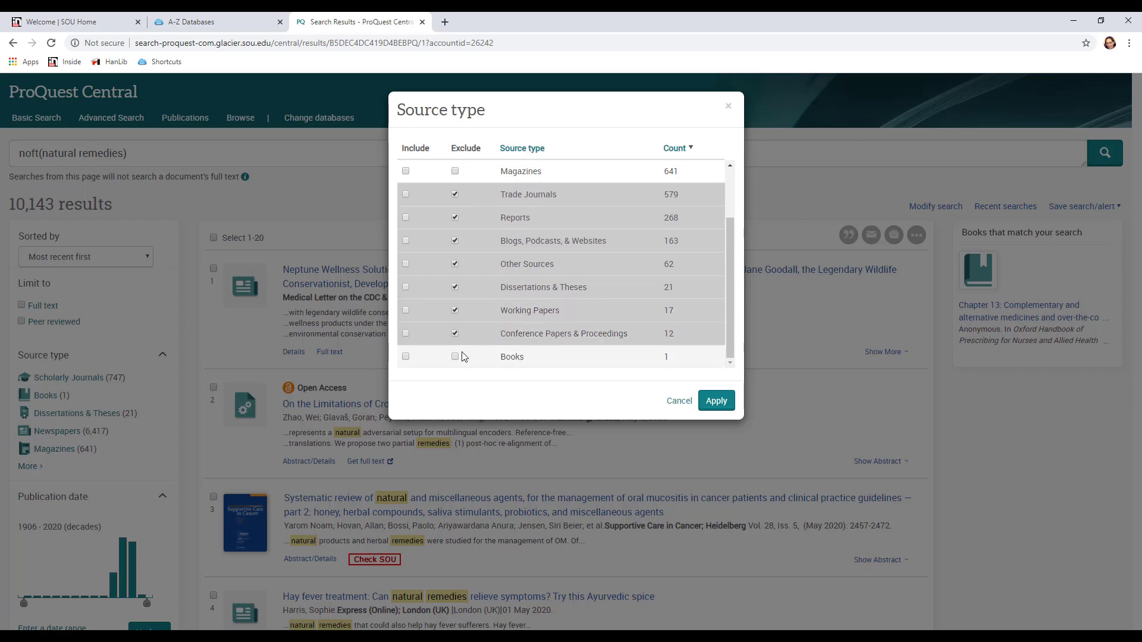
{"action": "left_click", "coordinate": [456, 357]}
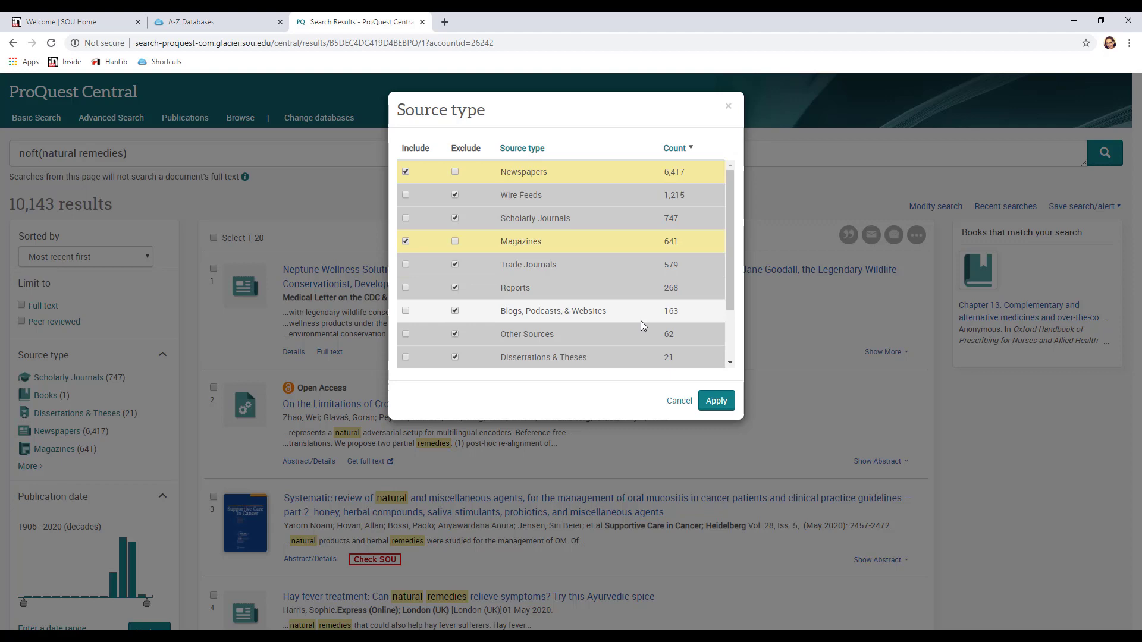
{"action": "left_click", "coordinate": [715, 401]}
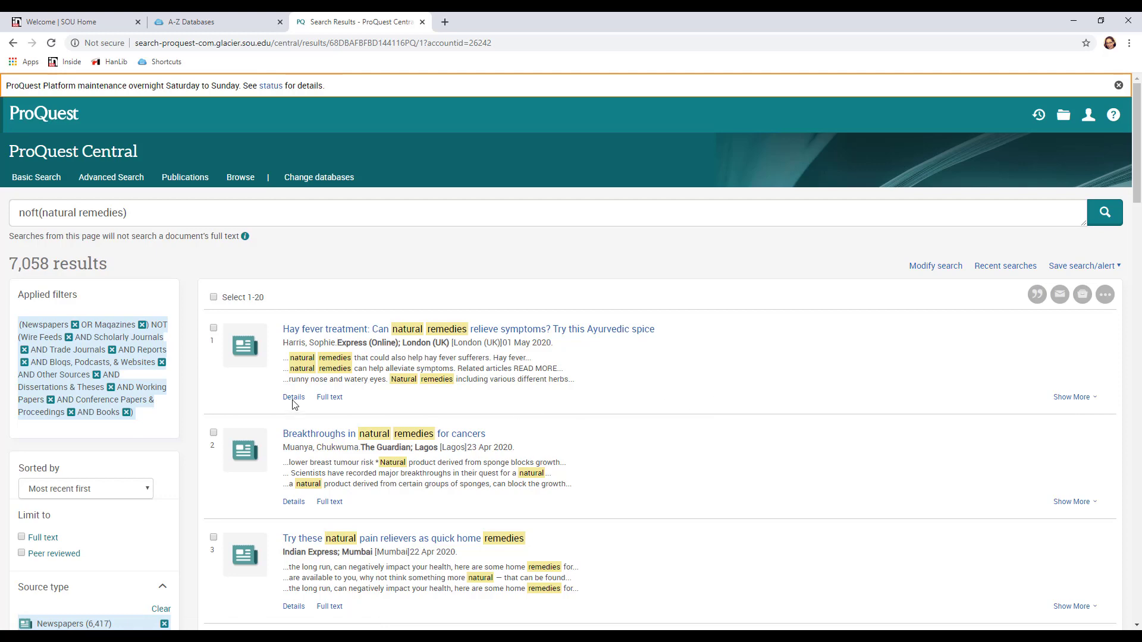
{"action": "mouse_move", "coordinate": [167, 430]}
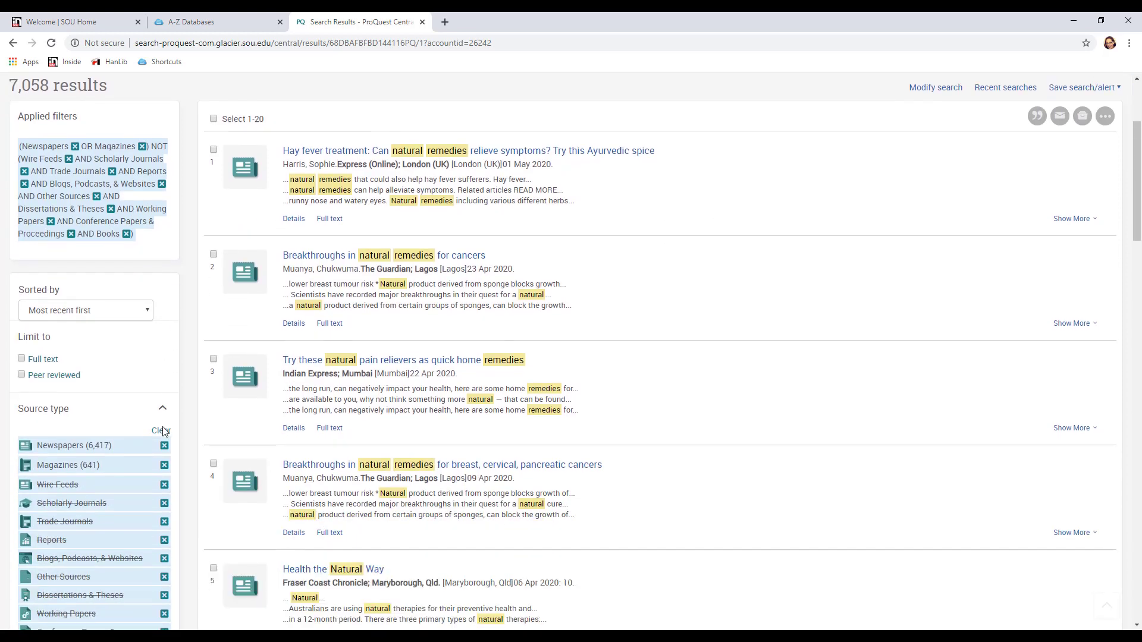
{"action": "scroll", "scroll_direction": "down", "scroll_amount": 3}
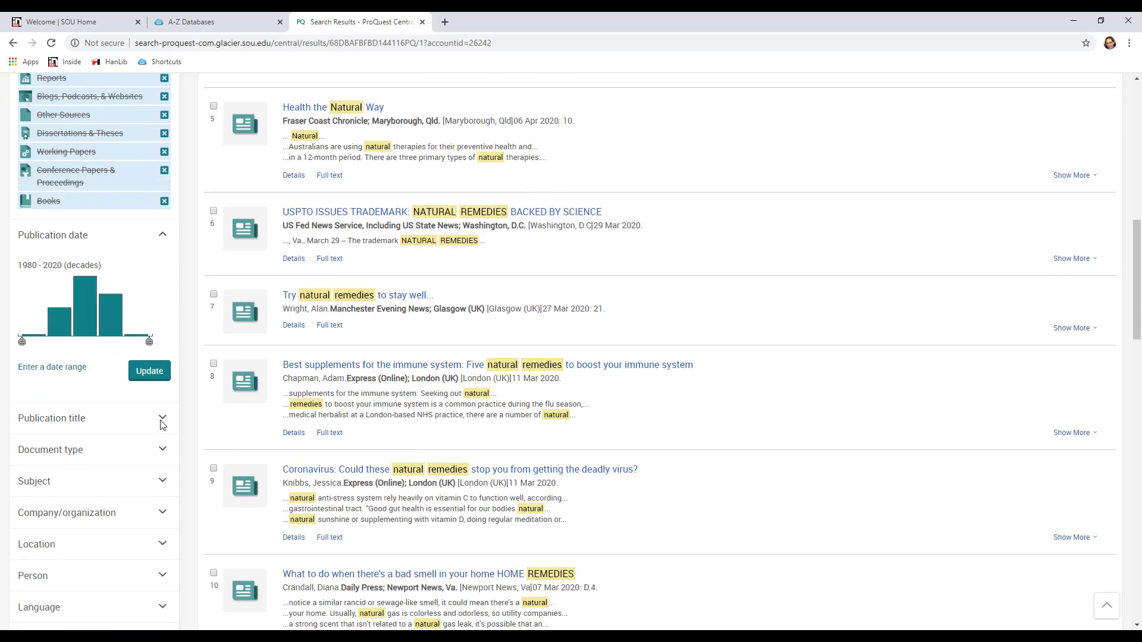
{"action": "scroll", "scroll_direction": "down", "scroll_amount": 3}
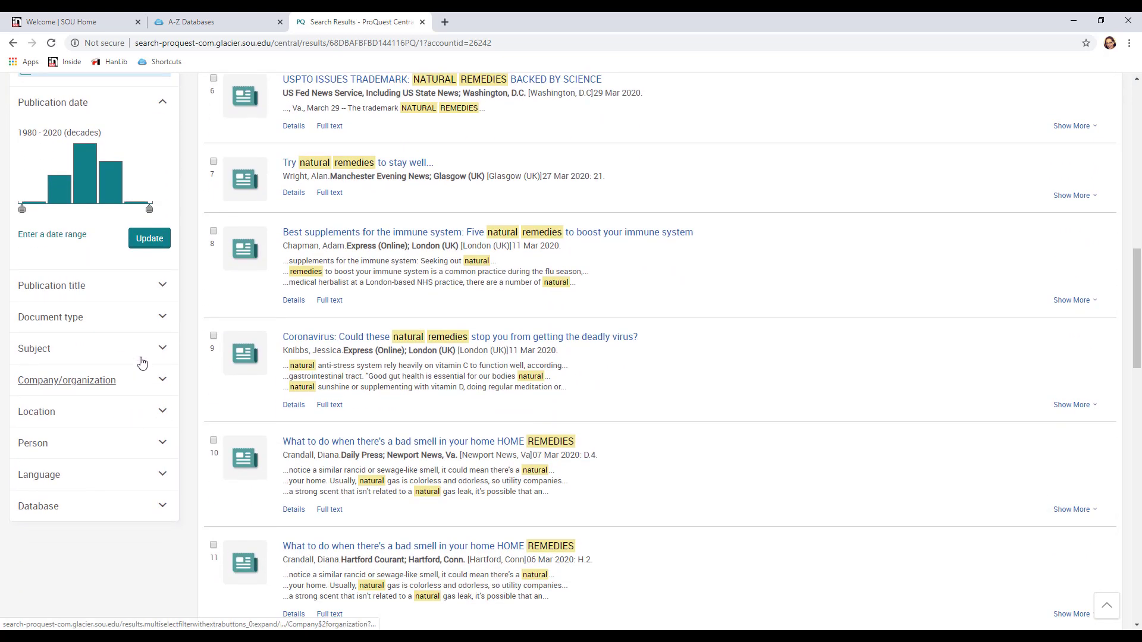
{"action": "mouse_move", "coordinate": [53, 235]}
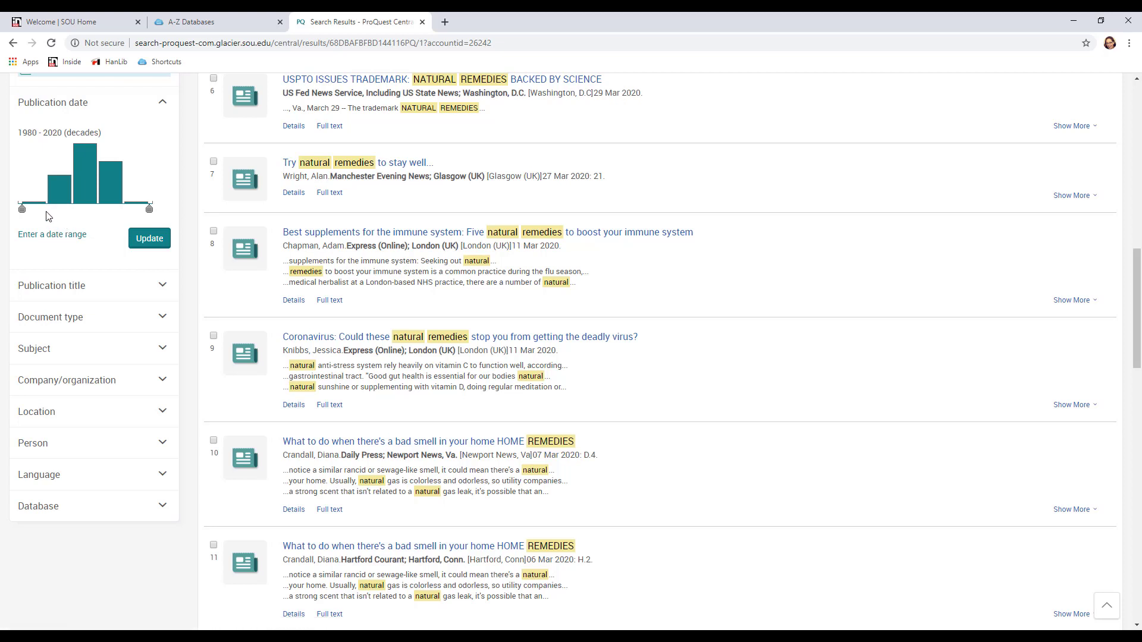
{"action": "mouse_move", "coordinate": [69, 225]}
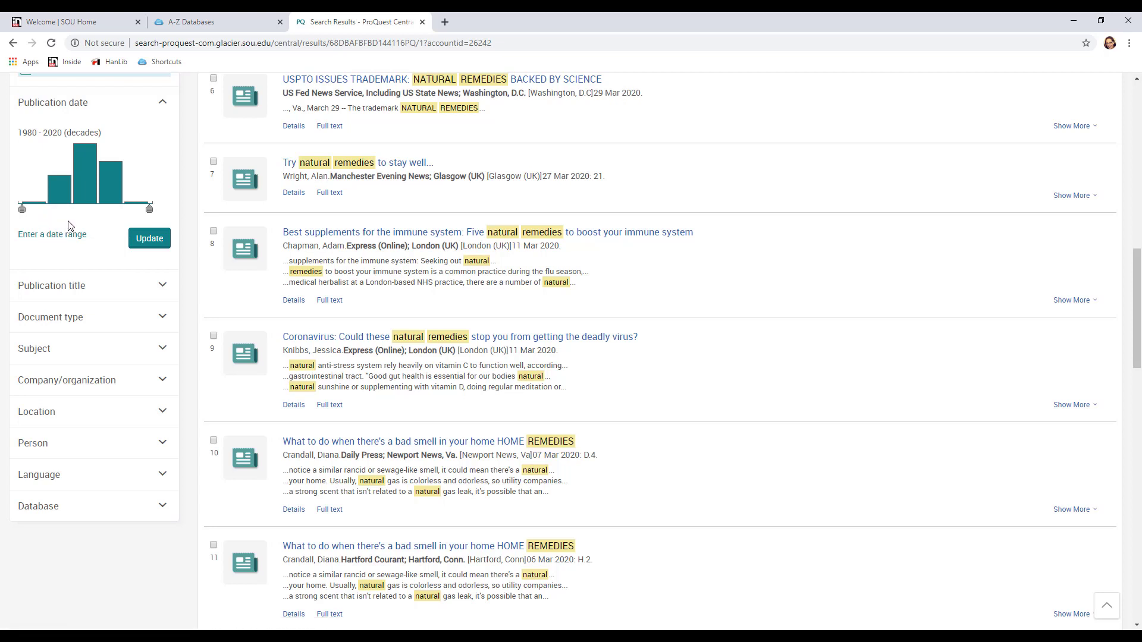
{"action": "mouse_move", "coordinate": [60, 222]}
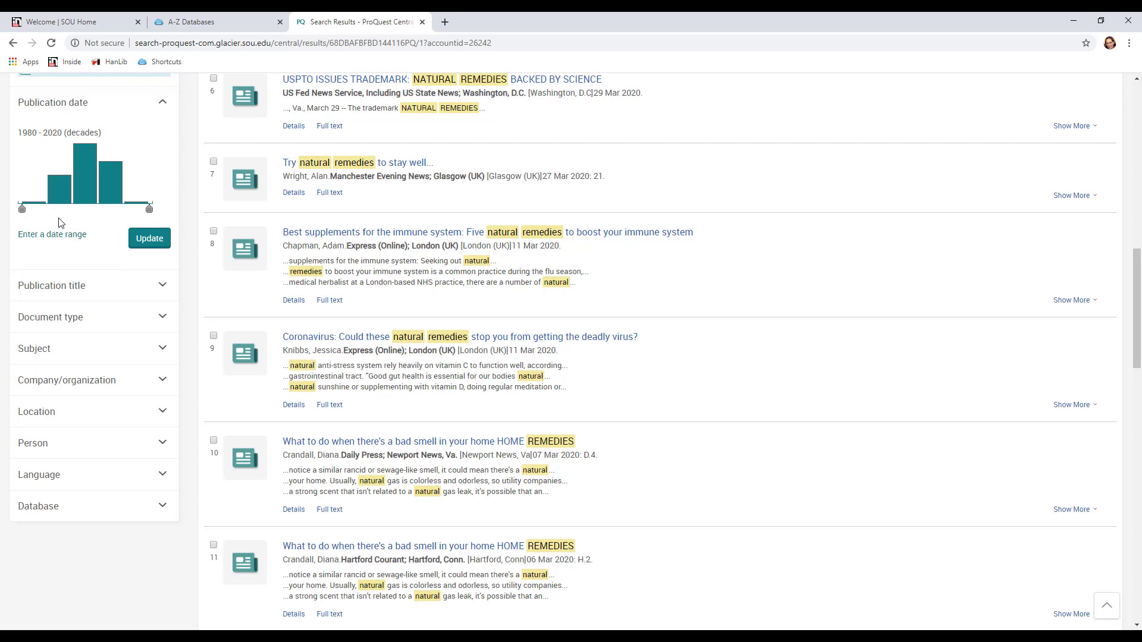
{"action": "mouse_move", "coordinate": [22, 210]}
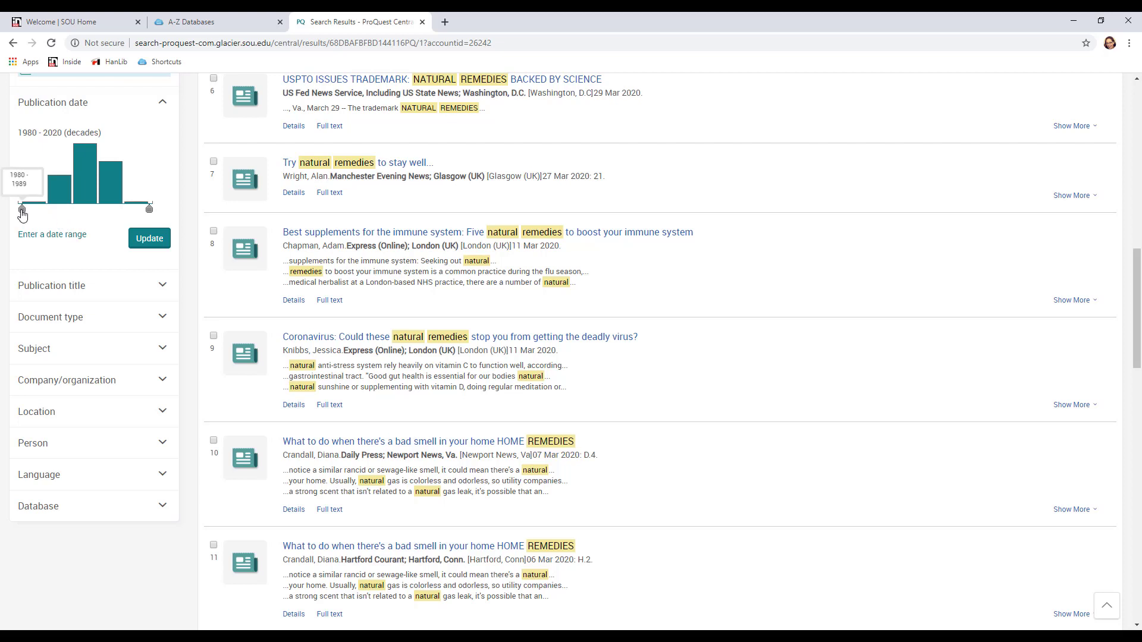
Set the publication date slider to start at 2010, narrowing to 2,278 results.
{"action": "left_click_drag", "start_coordinate": [21, 207], "coordinate": [76, 207]}
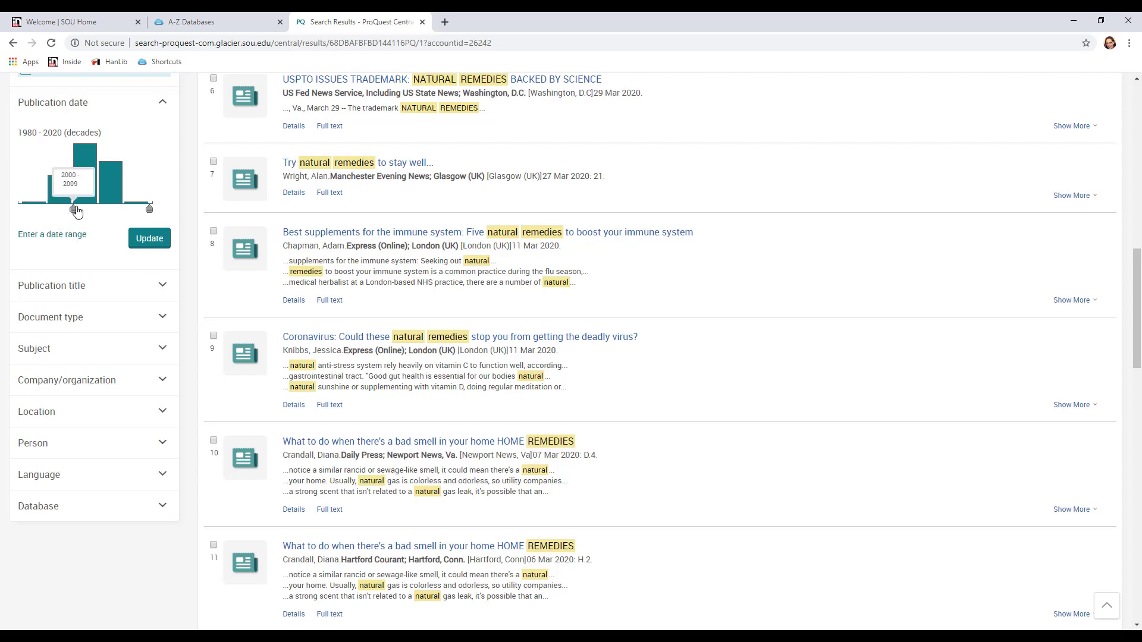
{"action": "left_click_drag", "start_coordinate": [79, 210], "coordinate": [65, 209]}
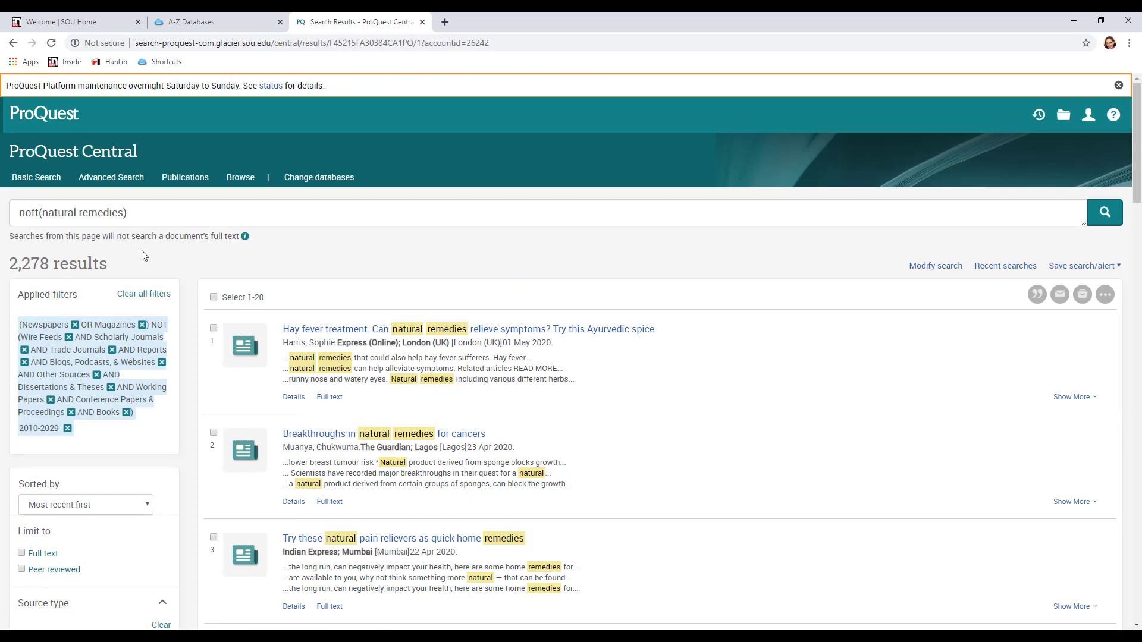
{"action": "scroll", "scroll_direction": "down", "scroll_amount": 3}
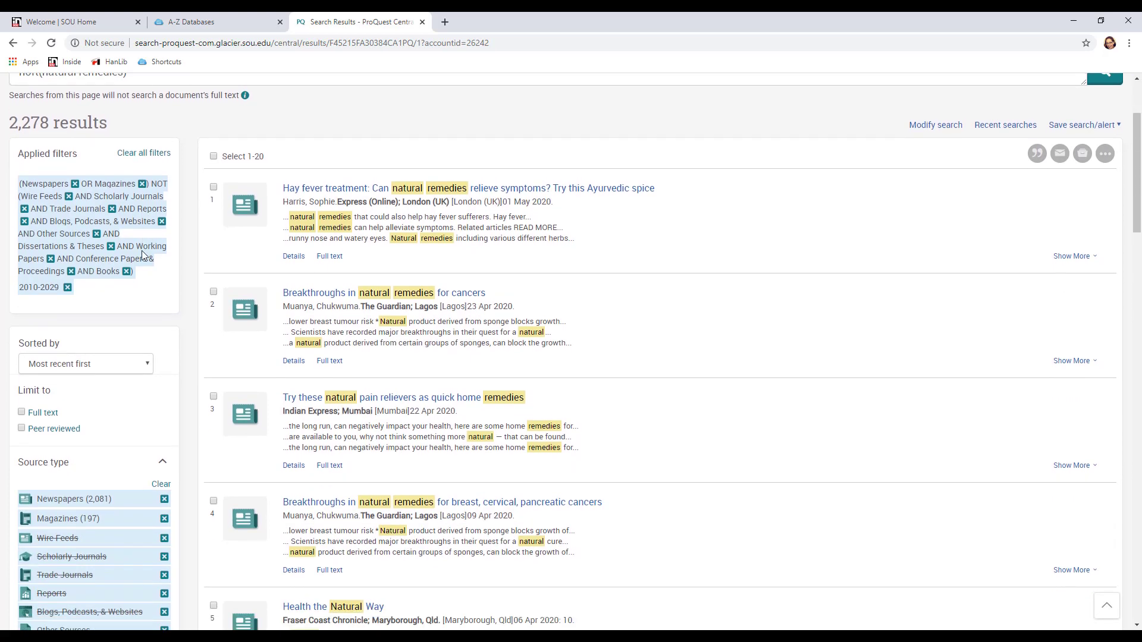
Limit the results to English under the Language filter.
{"action": "scroll", "scroll_direction": "down", "scroll_amount": 3}
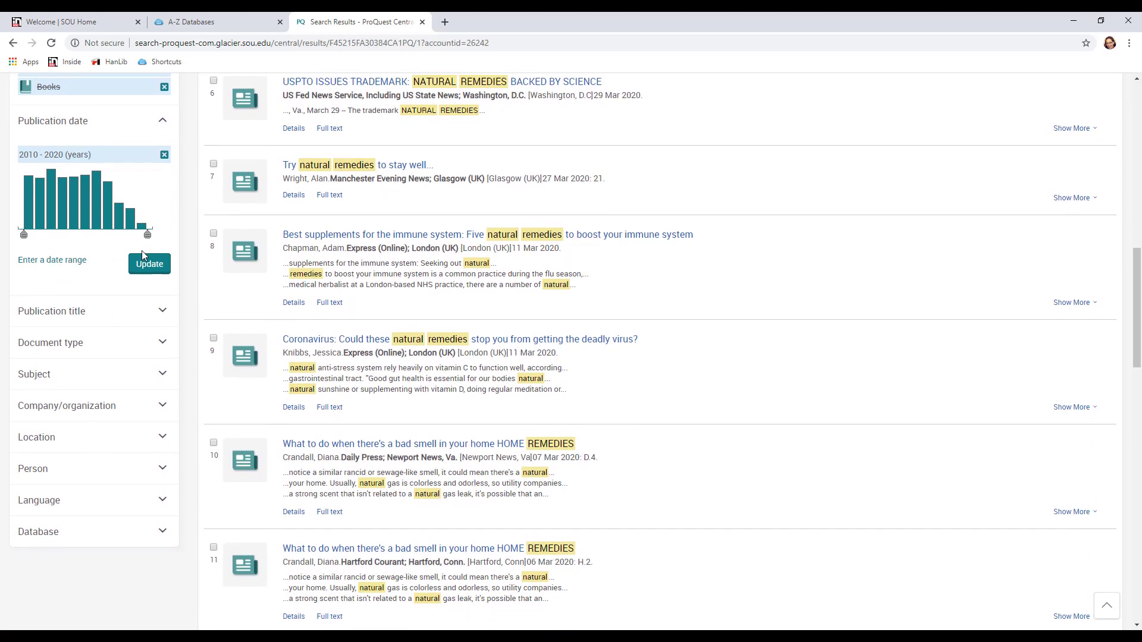
{"action": "scroll", "scroll_direction": "down", "scroll_amount": 3}
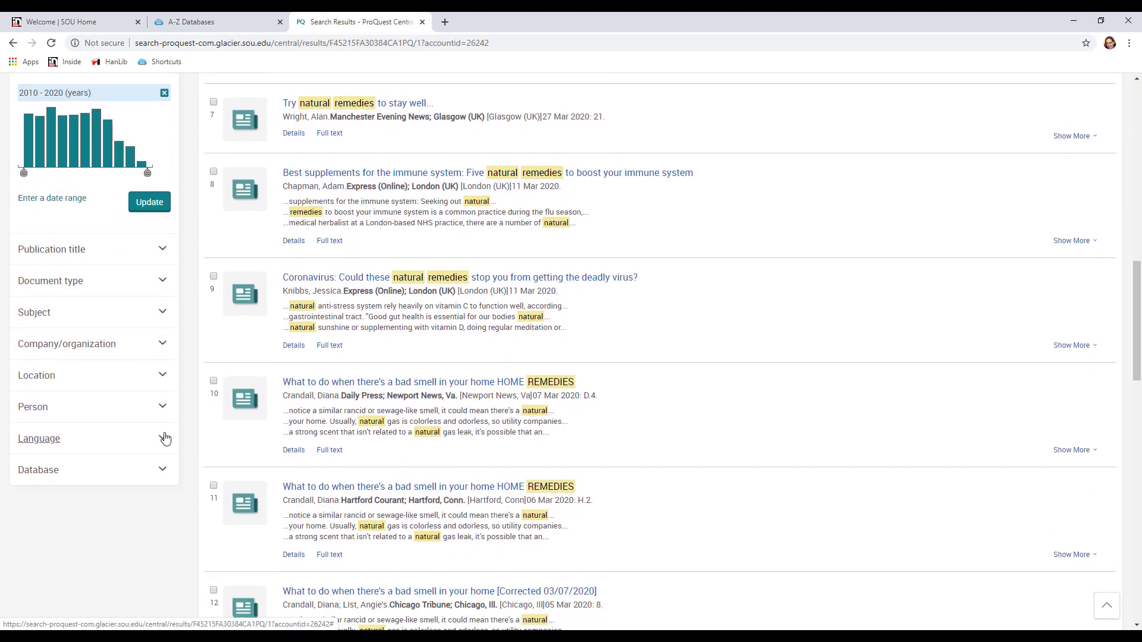
{"action": "left_click", "coordinate": [38, 438]}
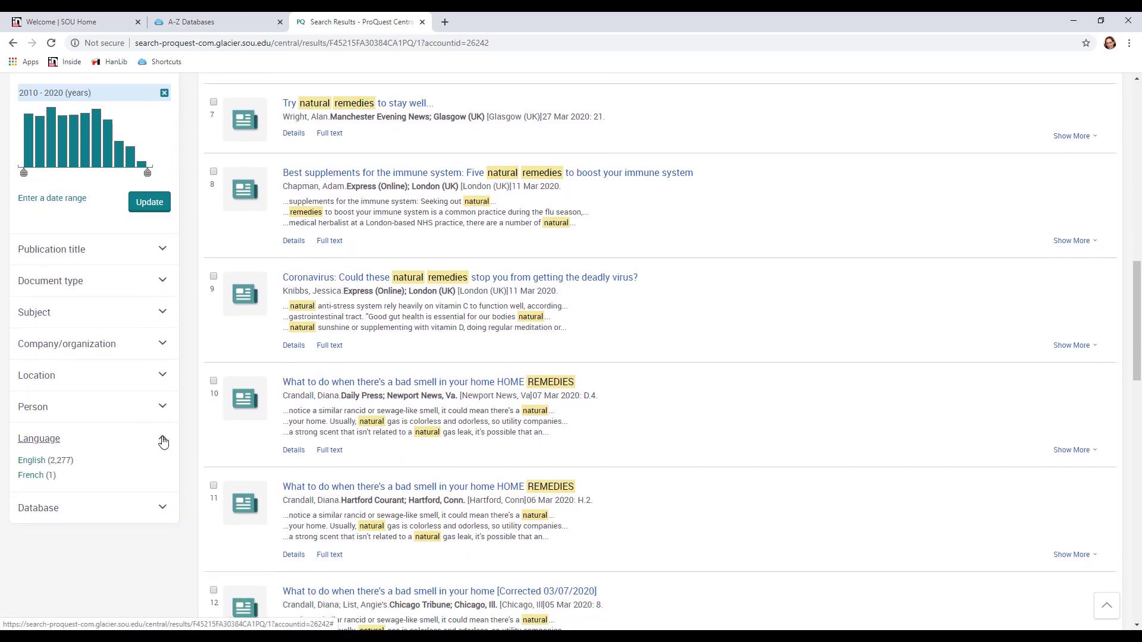
{"action": "left_click", "coordinate": [30, 460]}
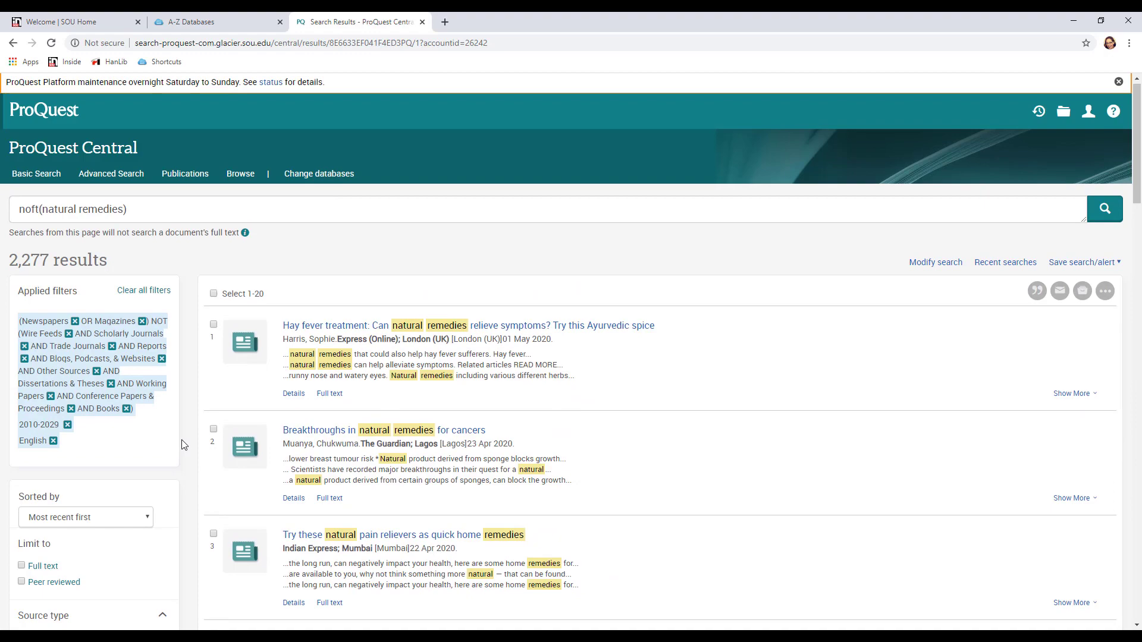
Limit the results to United States--US under Location, leaving 105 items.
{"action": "scroll", "scroll_direction": "down", "scroll_amount": 3}
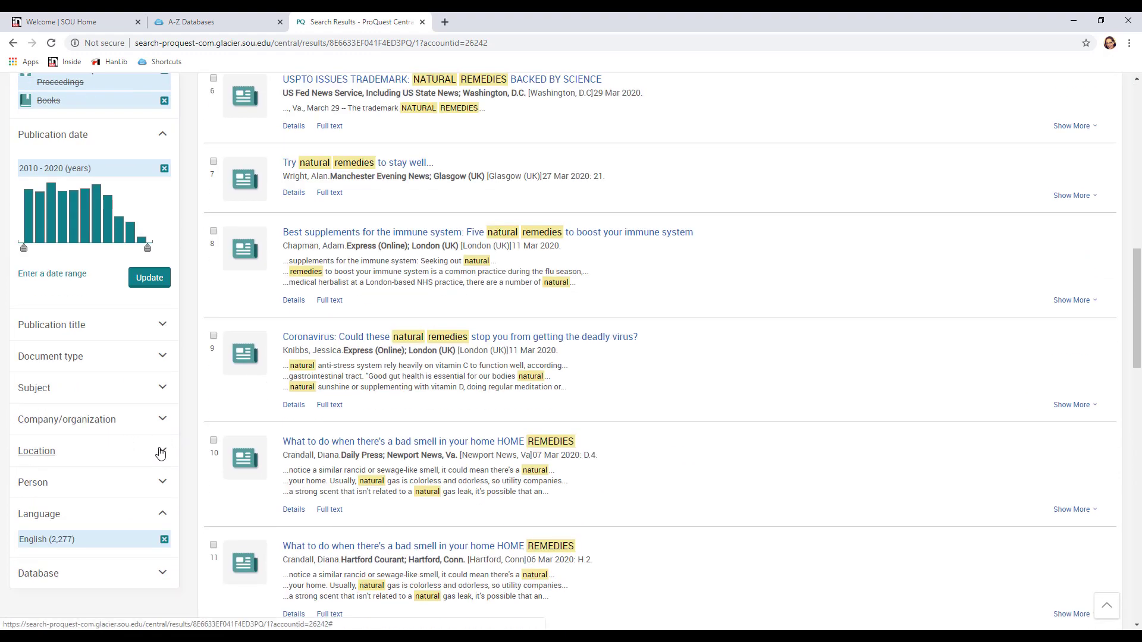
{"action": "left_click", "coordinate": [36, 449]}
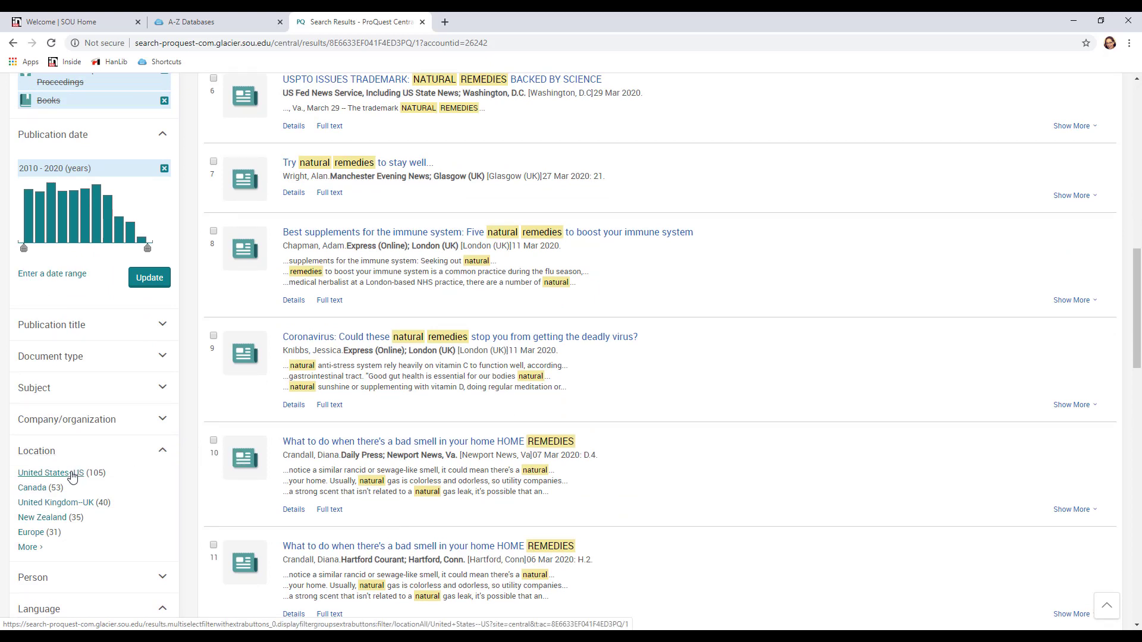
{"action": "left_click", "coordinate": [46, 473]}
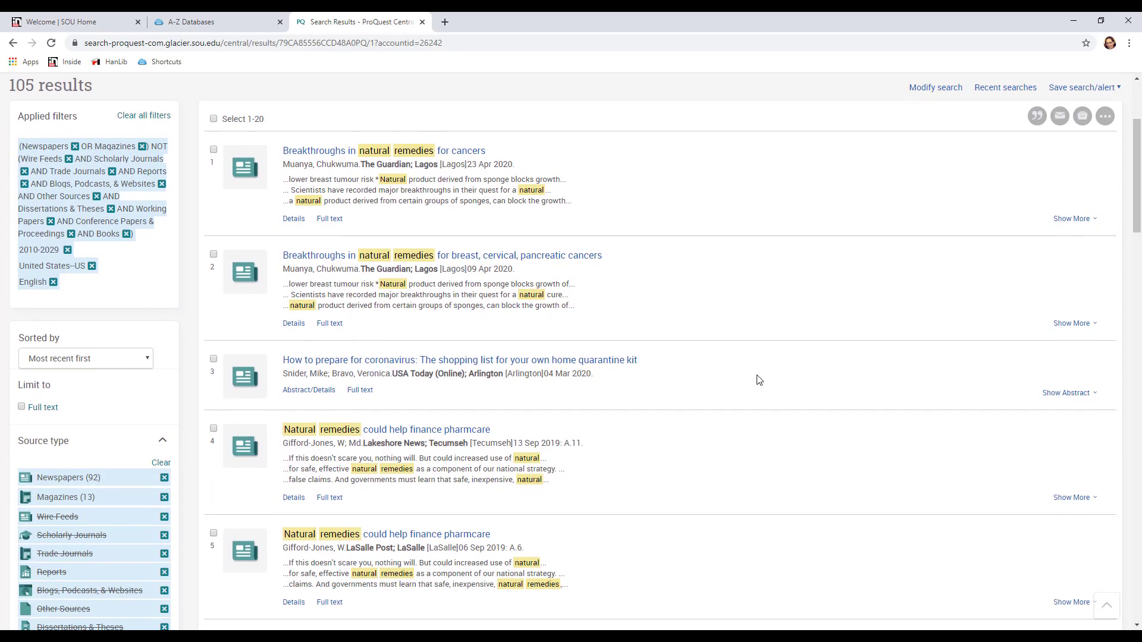
{"action": "scroll", "scroll_direction": "down", "scroll_amount": 3}
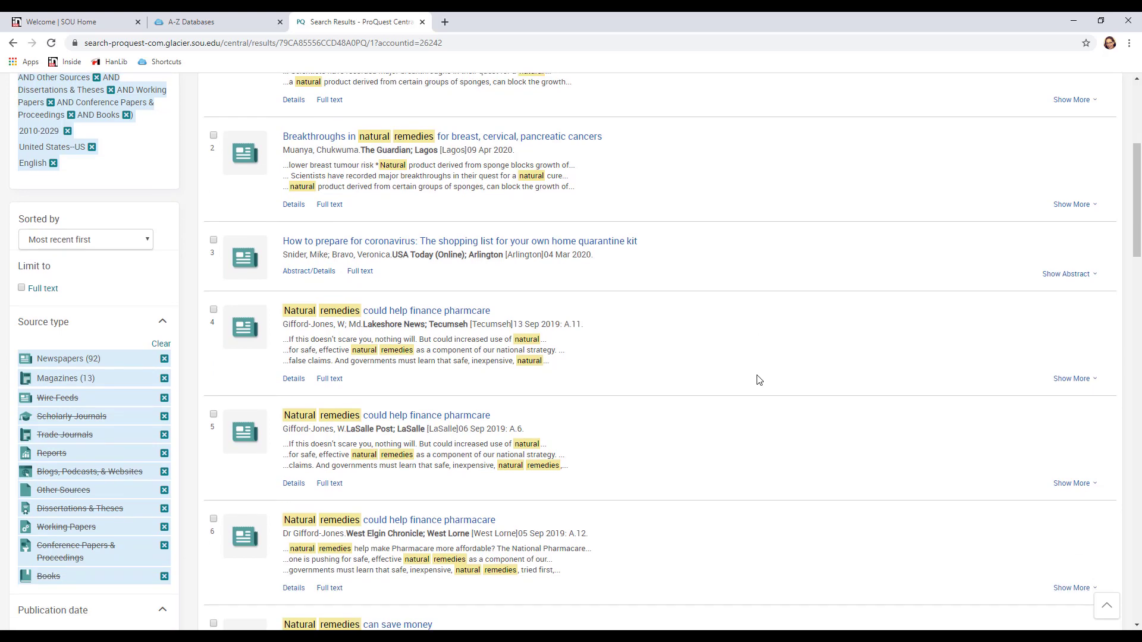
{"action": "scroll", "scroll_direction": "down", "scroll_amount": 3}
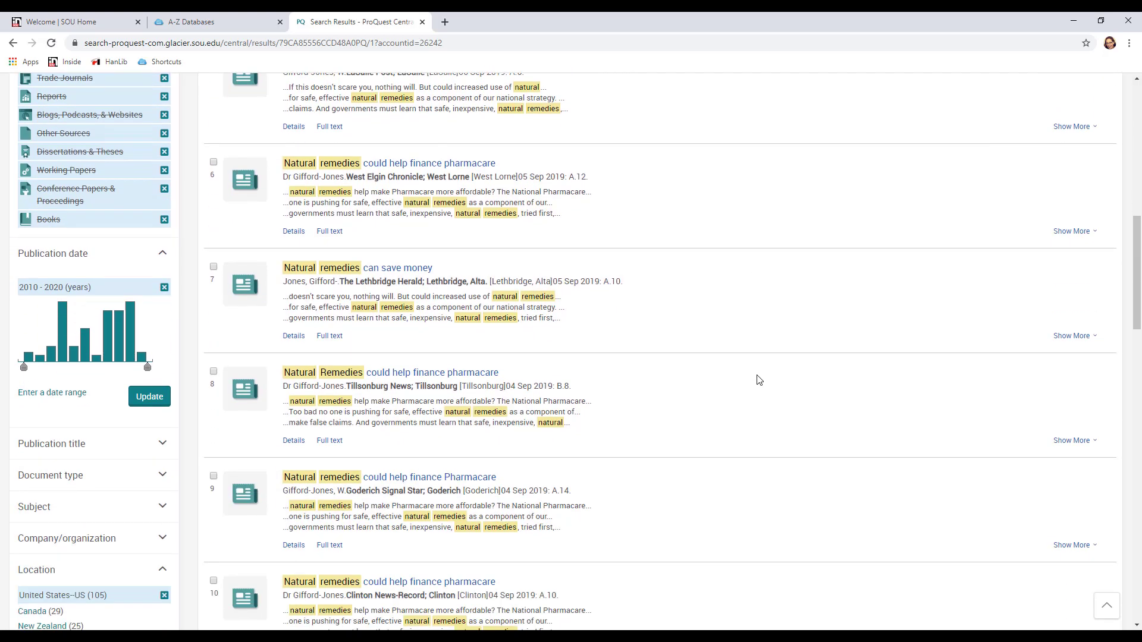
{"action": "scroll", "scroll_direction": "down", "scroll_amount": 3}
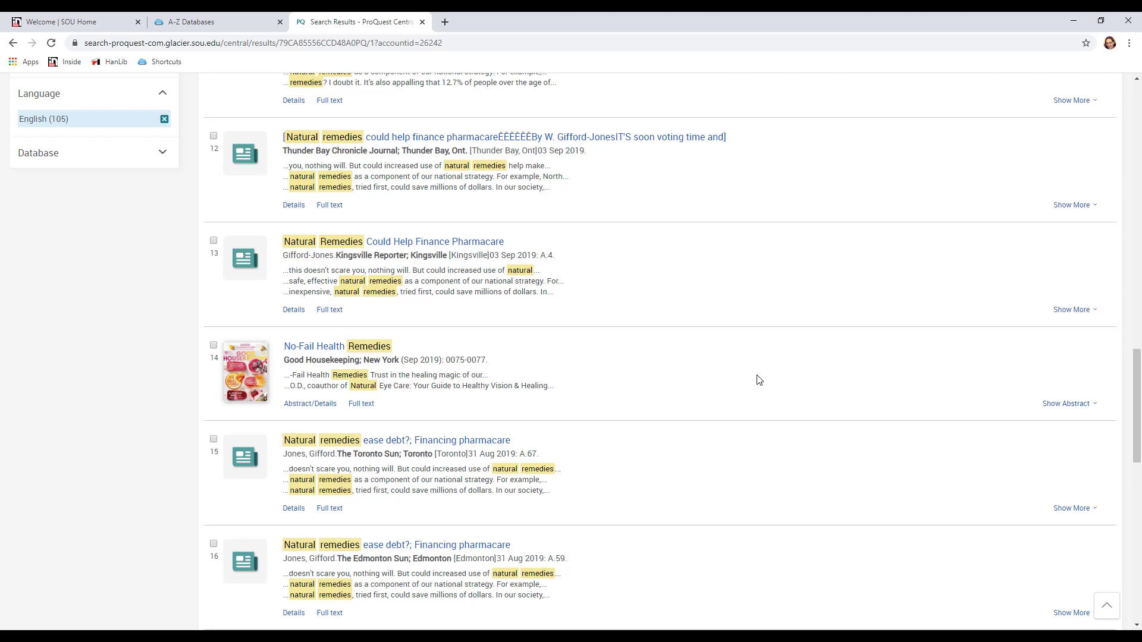
{"action": "mouse_move", "coordinate": [751, 367]}
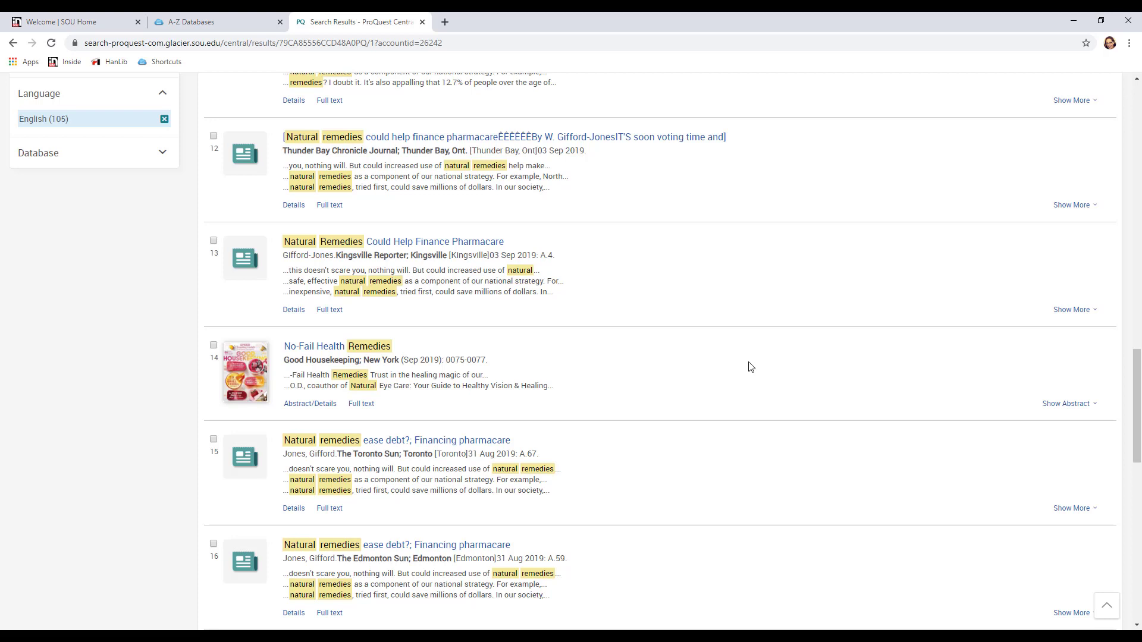
{"action": "mouse_move", "coordinate": [631, 358]}
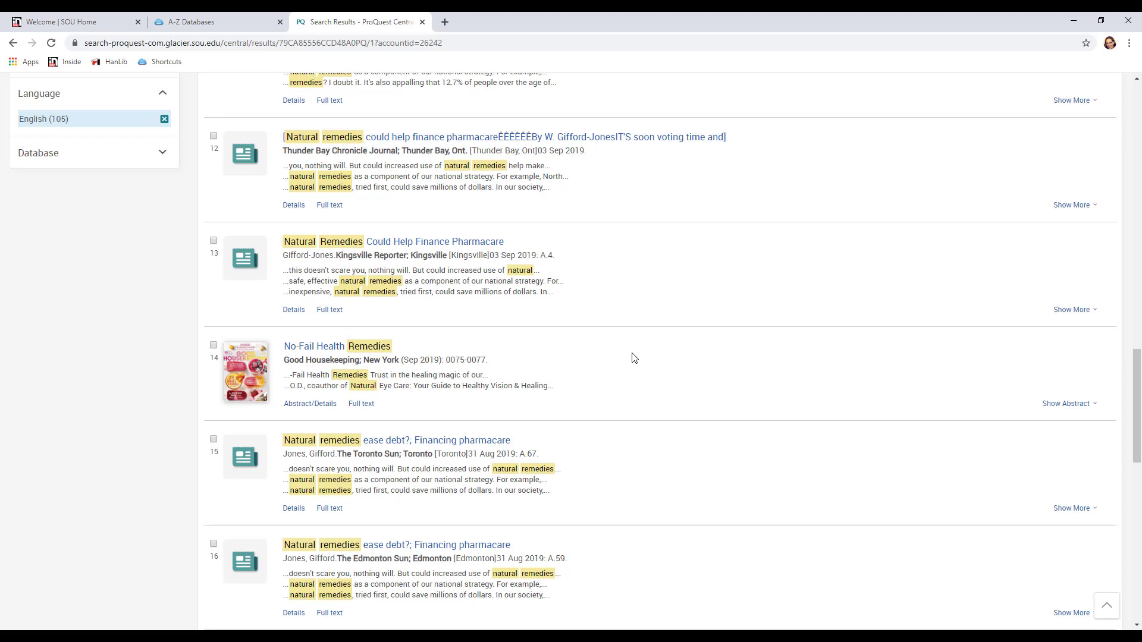
{"action": "mouse_move", "coordinate": [622, 365]}
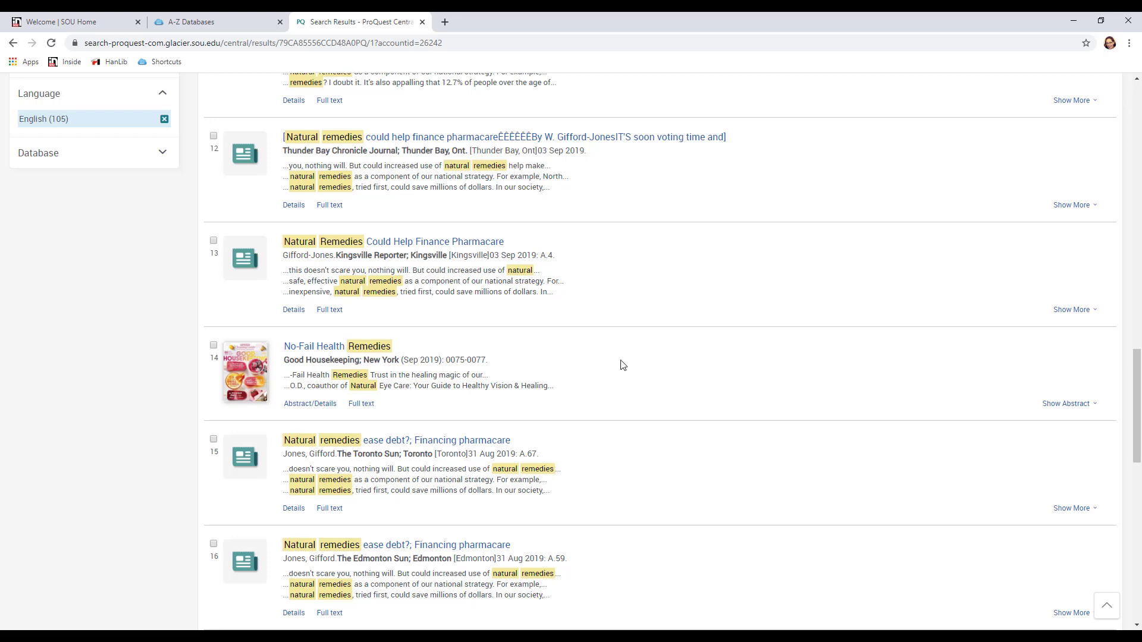
{"action": "mouse_move", "coordinate": [324, 350]}
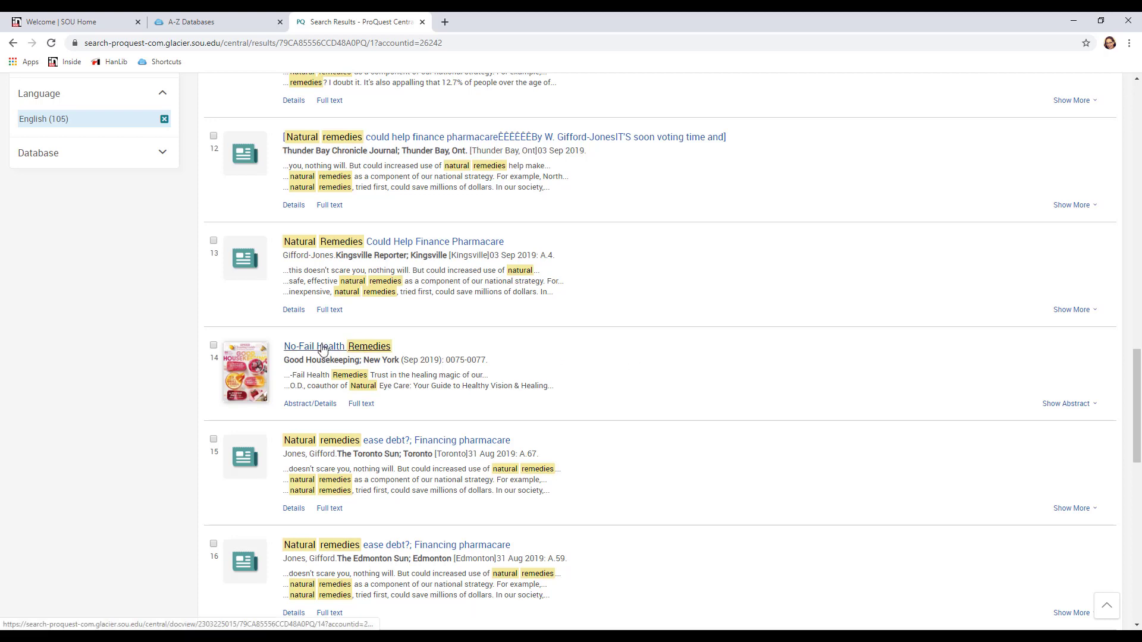
{"action": "left_click", "coordinate": [337, 346]}
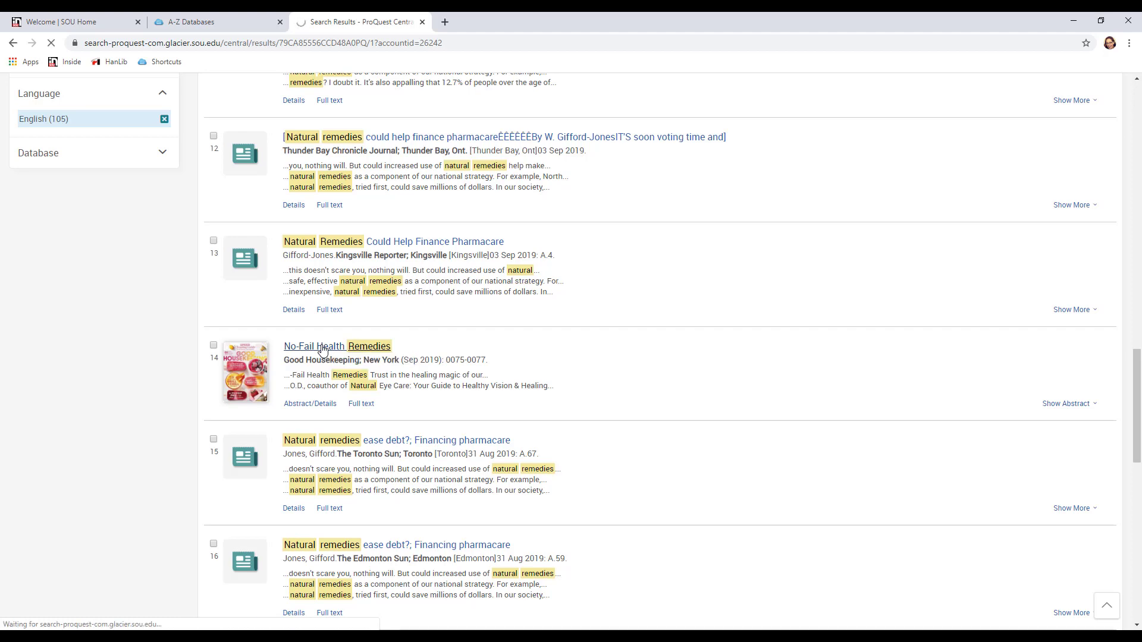
{"action": "left_click", "coordinate": [337, 347]}
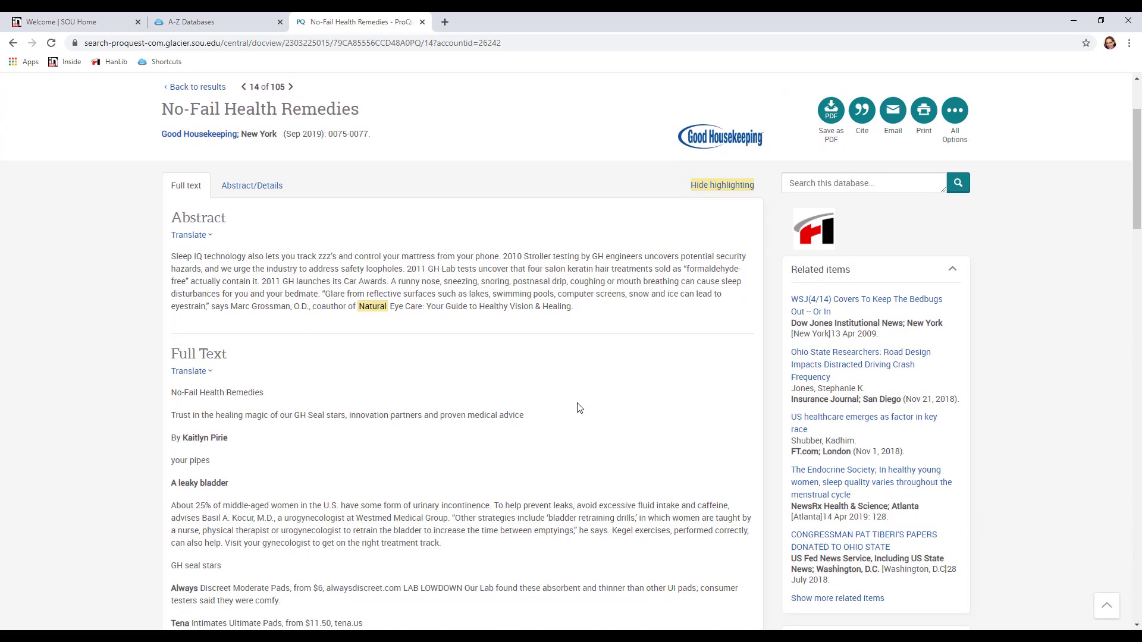
{"action": "scroll", "scroll_direction": "down", "scroll_amount": 3}
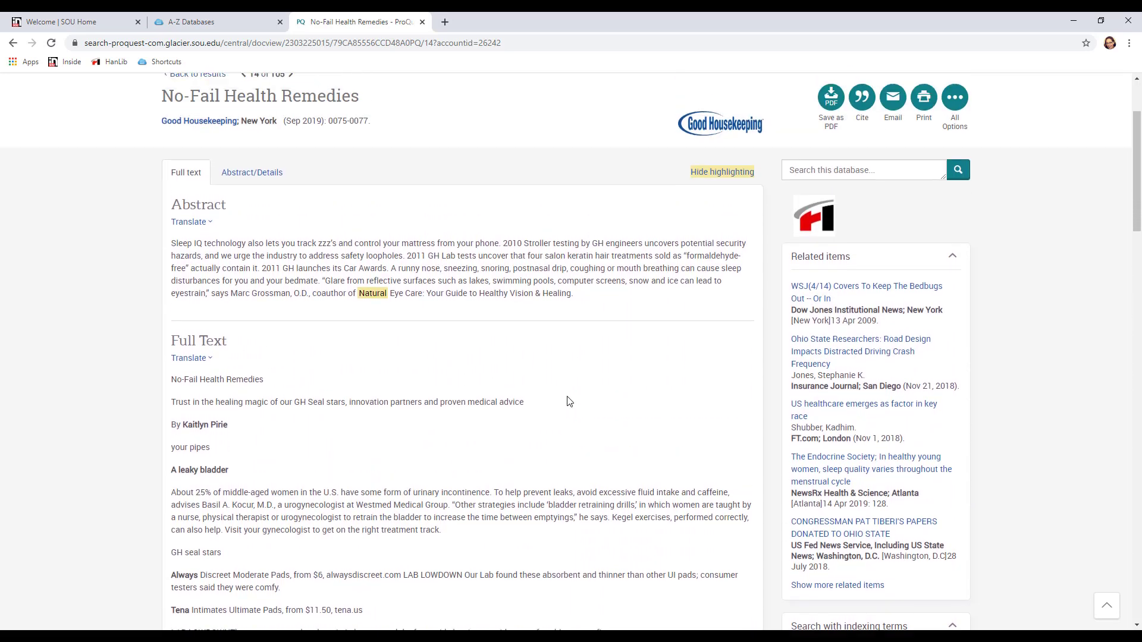
{"action": "scroll", "scroll_direction": "up", "scroll_amount": 3}
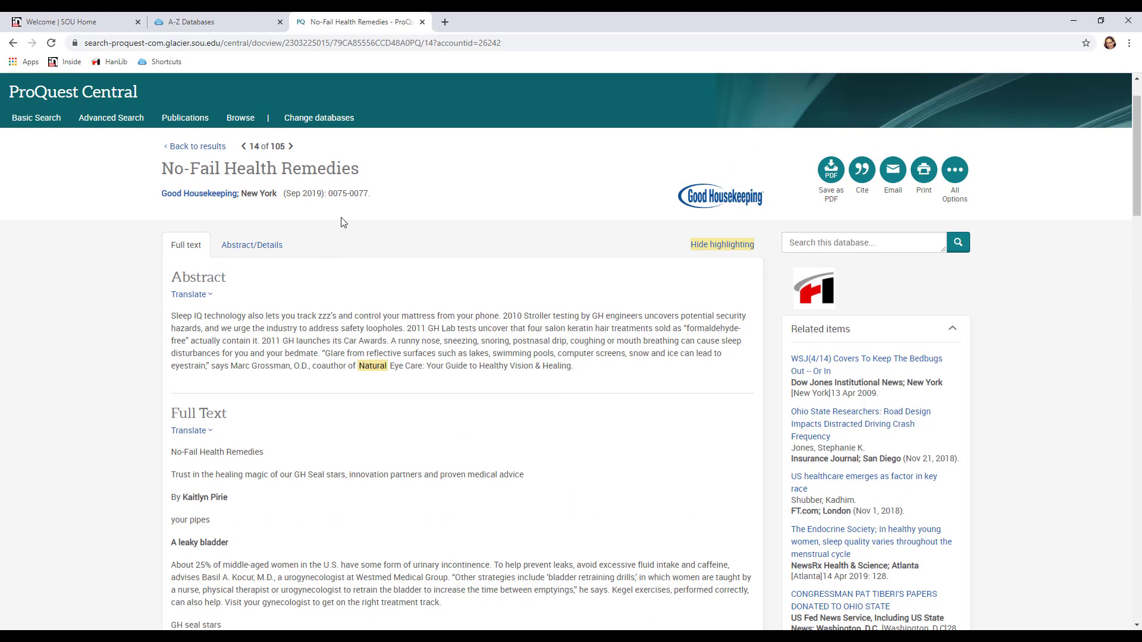
{"action": "mouse_move", "coordinate": [199, 194]}
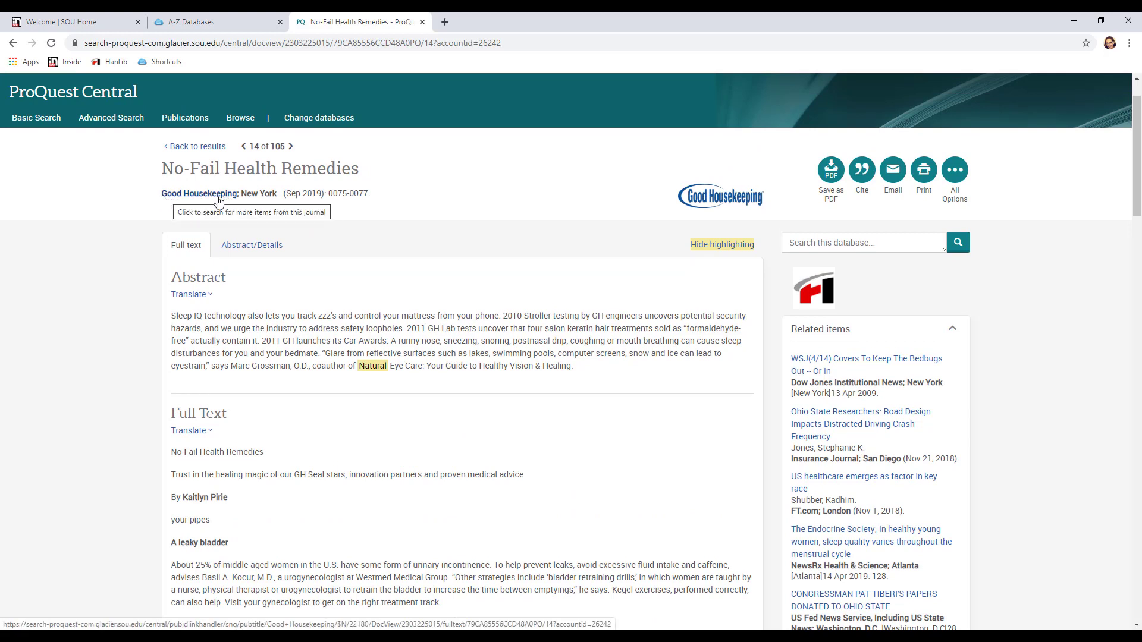
{"action": "mouse_move", "coordinate": [284, 219]}
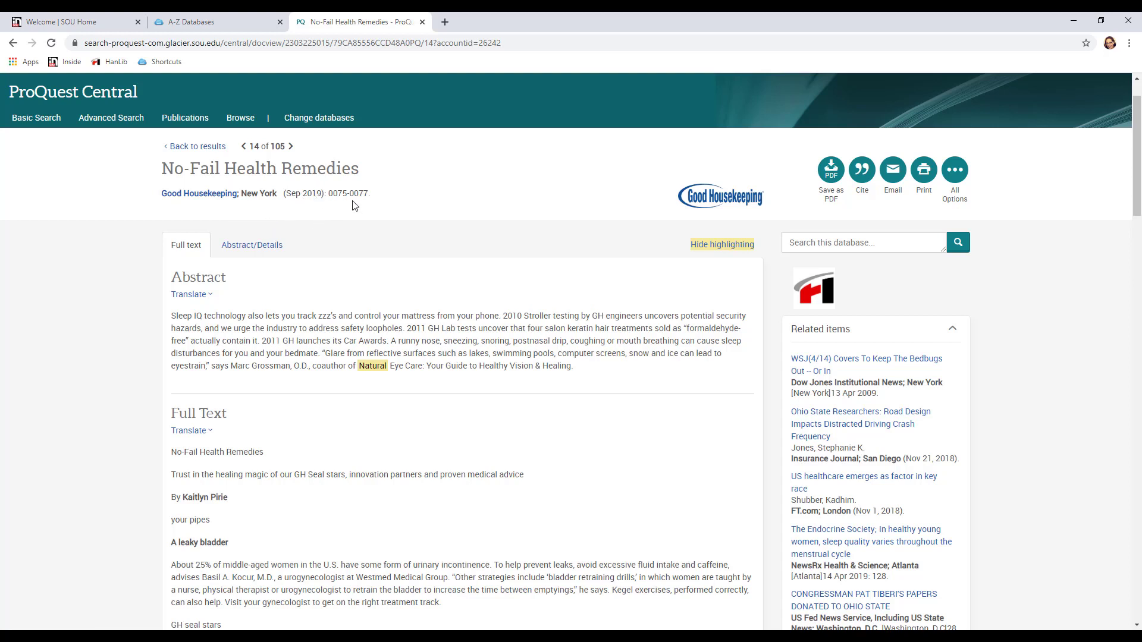
{"action": "mouse_move", "coordinate": [425, 235]}
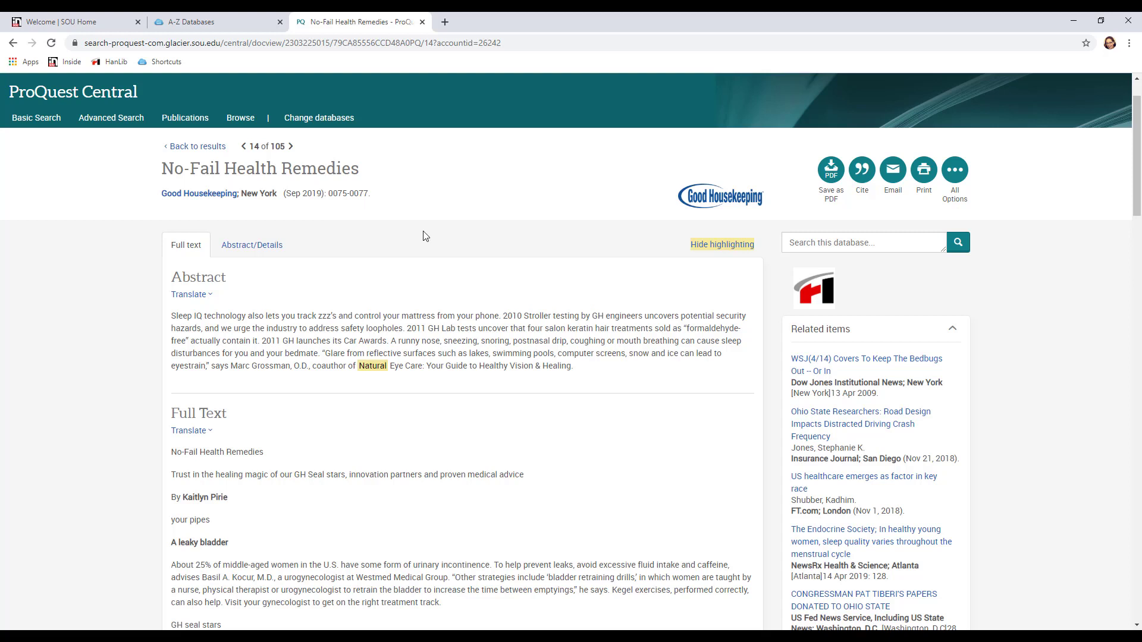
{"action": "mouse_move", "coordinate": [418, 231]}
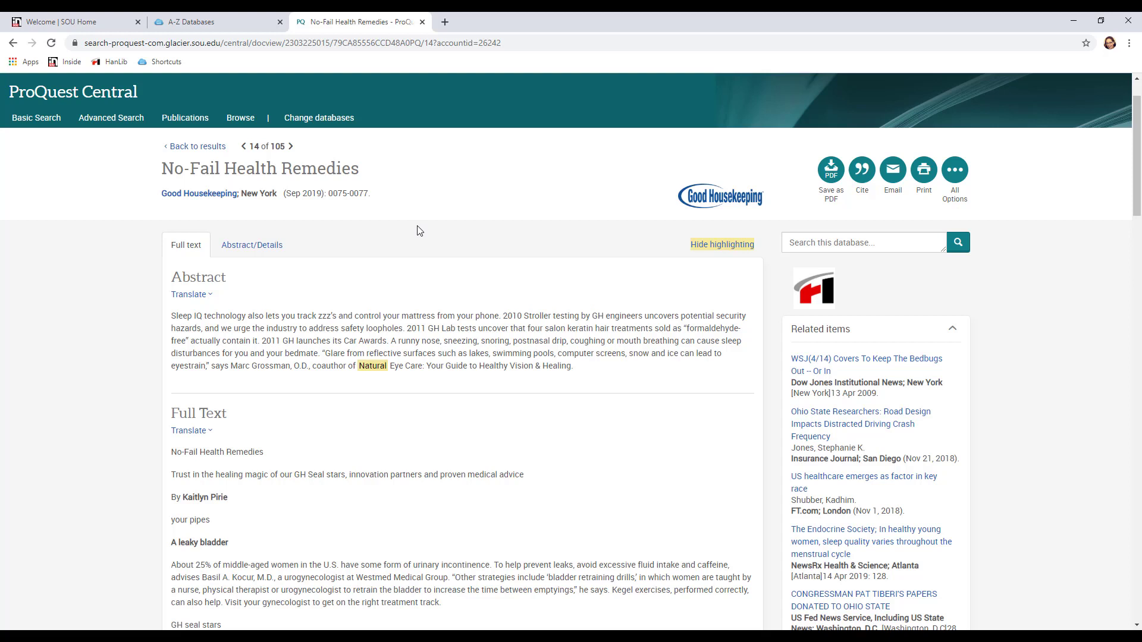
{"action": "mouse_move", "coordinate": [406, 232]}
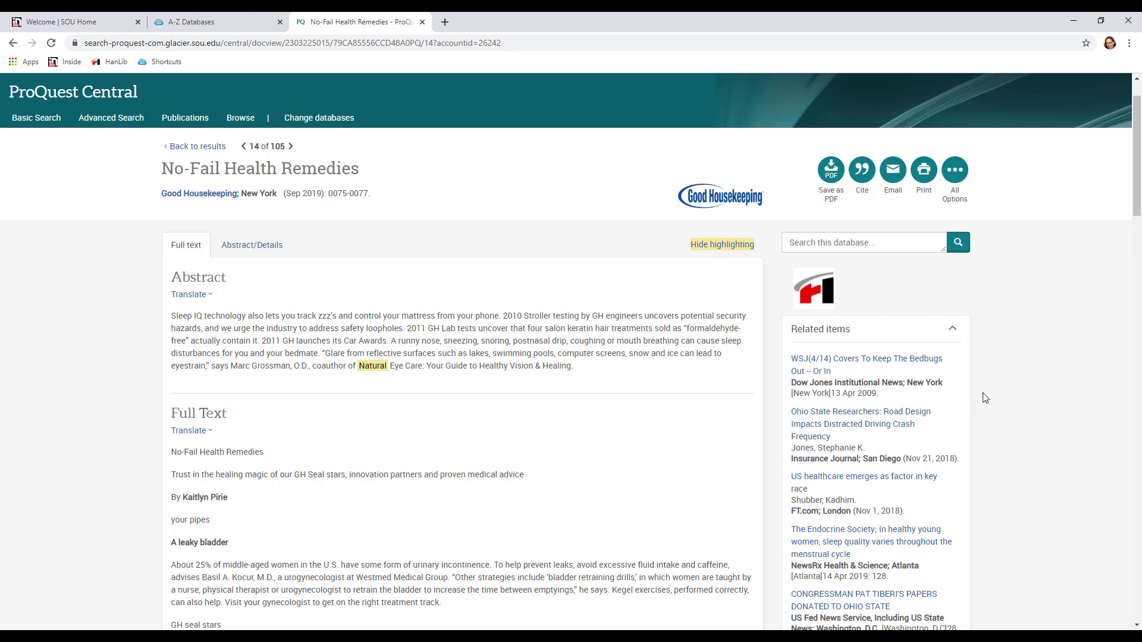
{"action": "scroll", "scroll_direction": "down", "scroll_amount": 3}
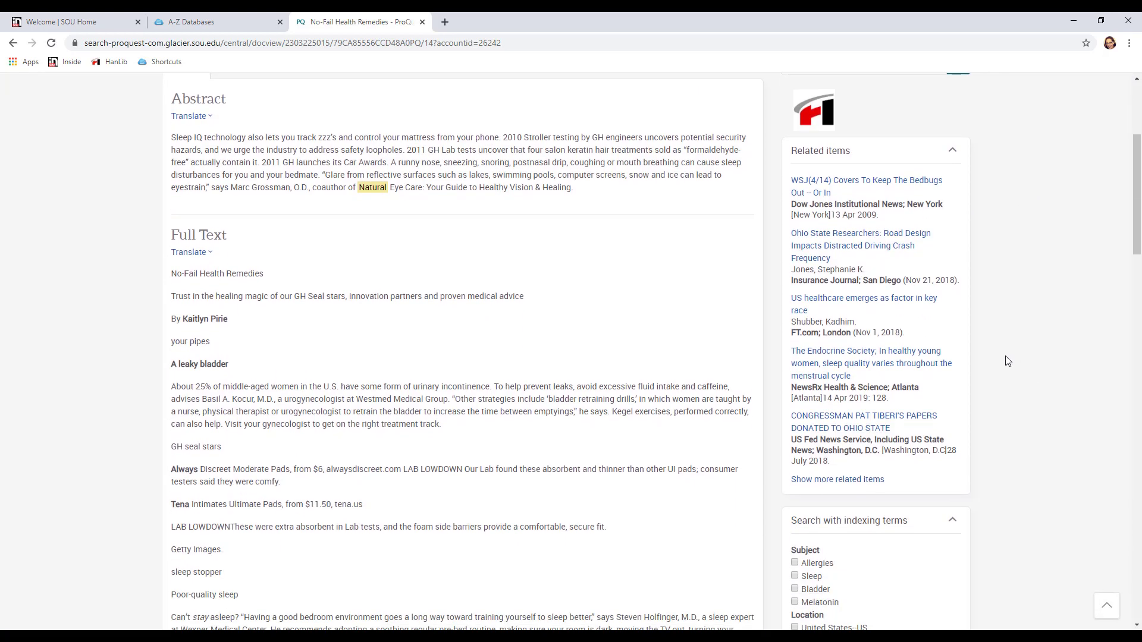
{"action": "mouse_move", "coordinate": [725, 446]}
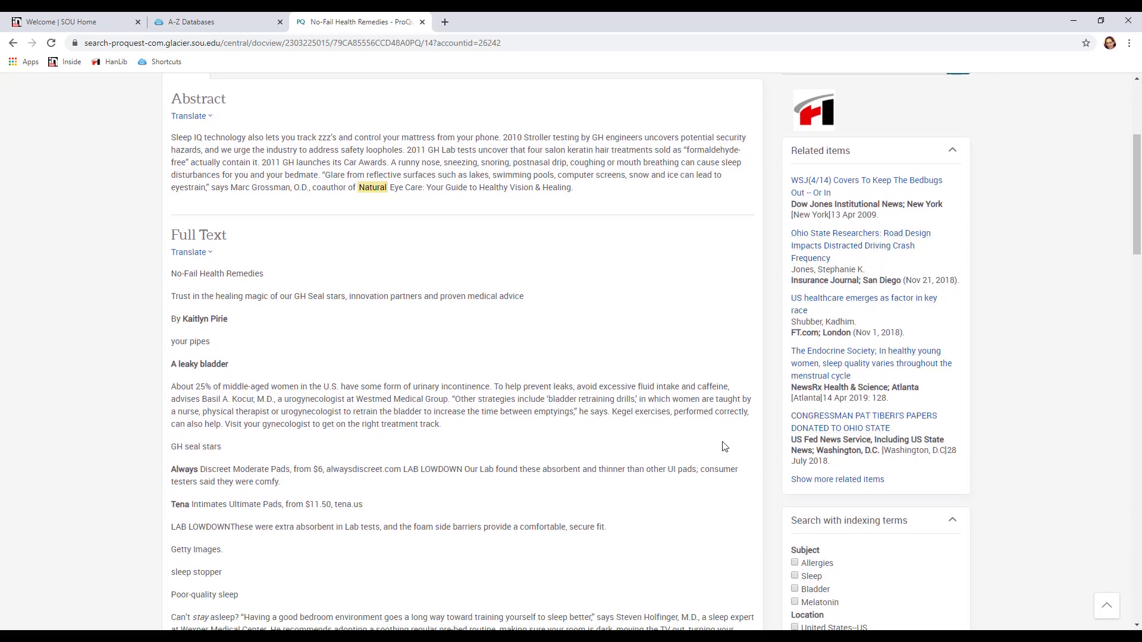
{"action": "mouse_move", "coordinate": [560, 352]}
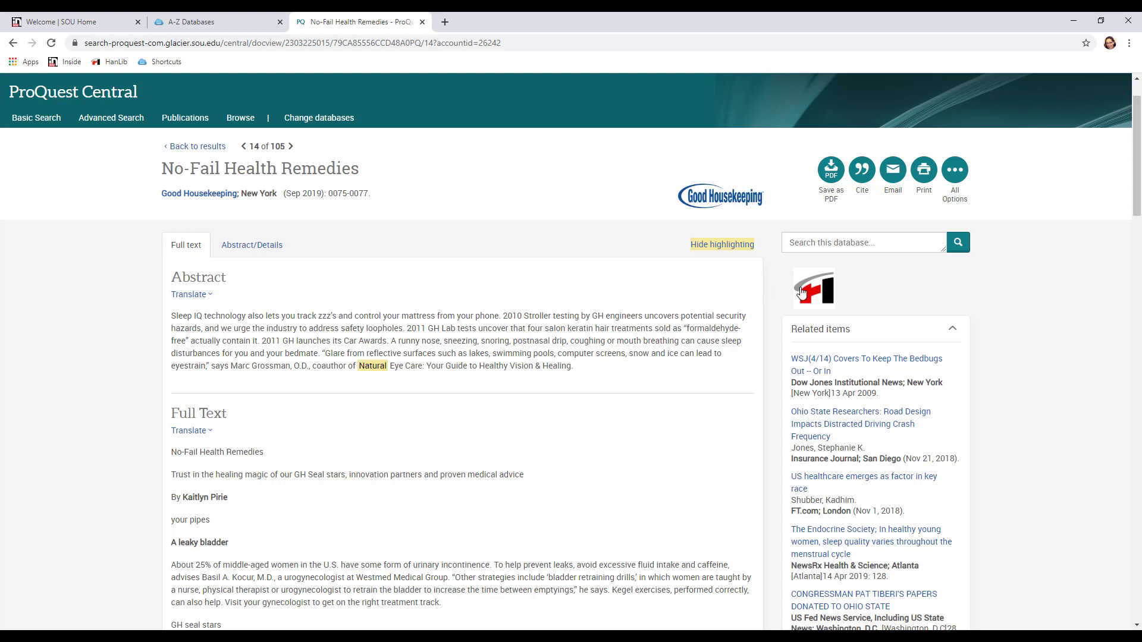
{"action": "mouse_move", "coordinate": [812, 288]}
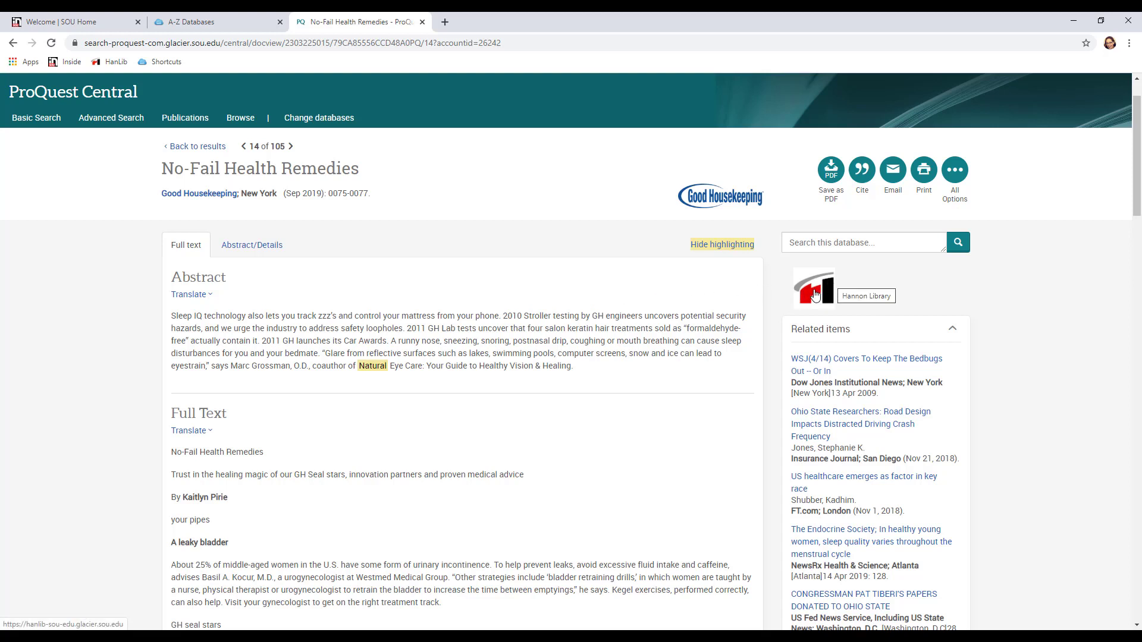
{"action": "mouse_move", "coordinate": [525, 306]}
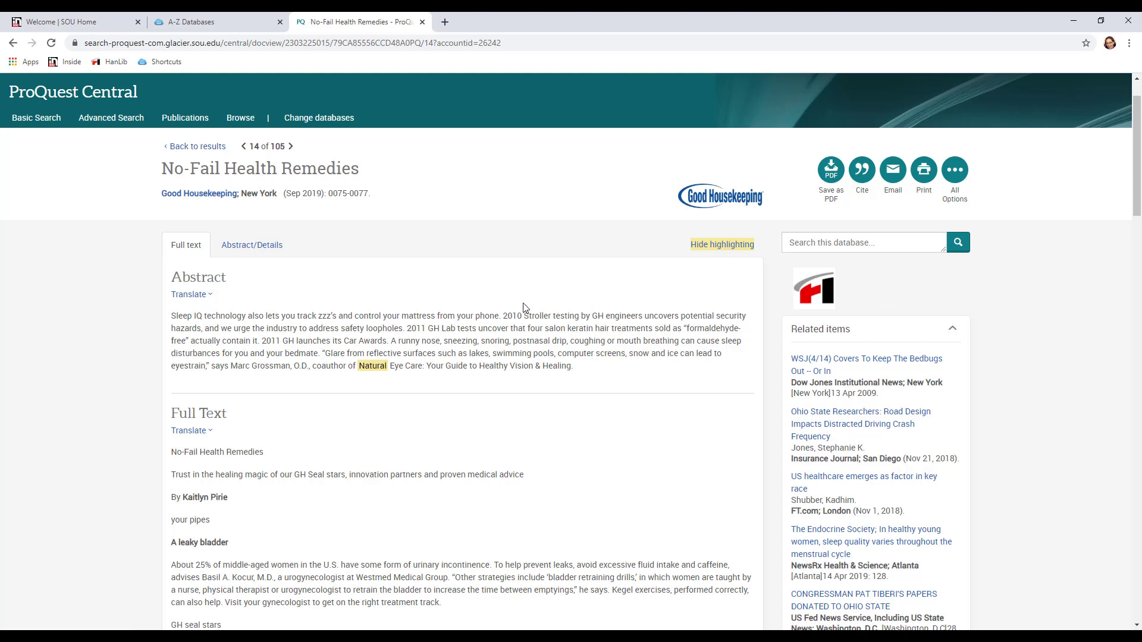
{"action": "mouse_move", "coordinate": [455, 302]}
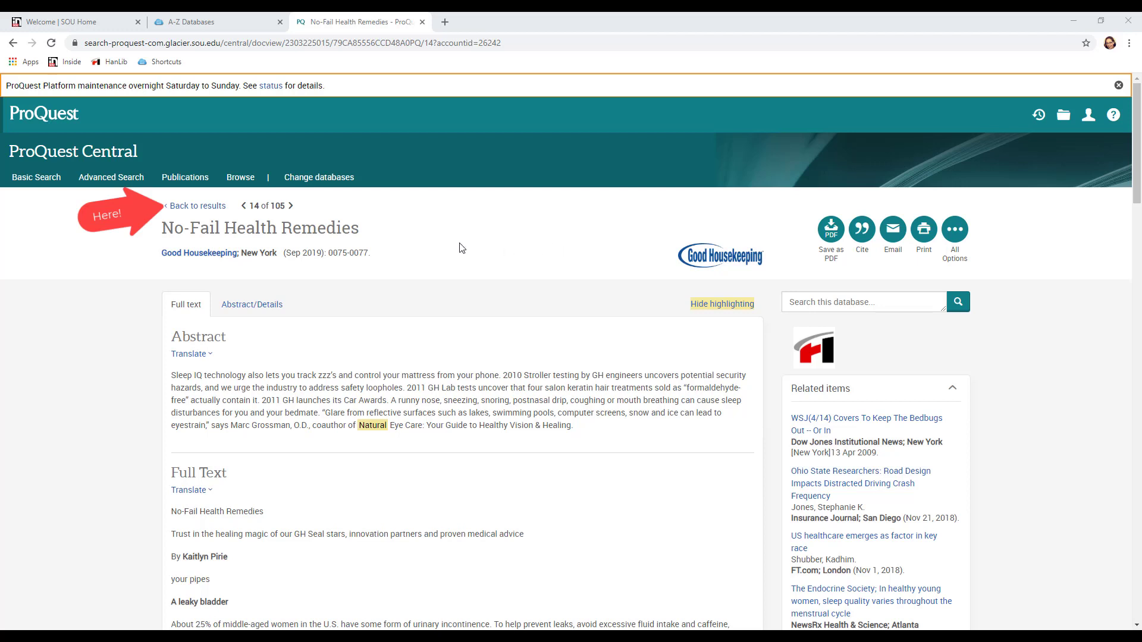
{"action": "mouse_move", "coordinate": [419, 226]}
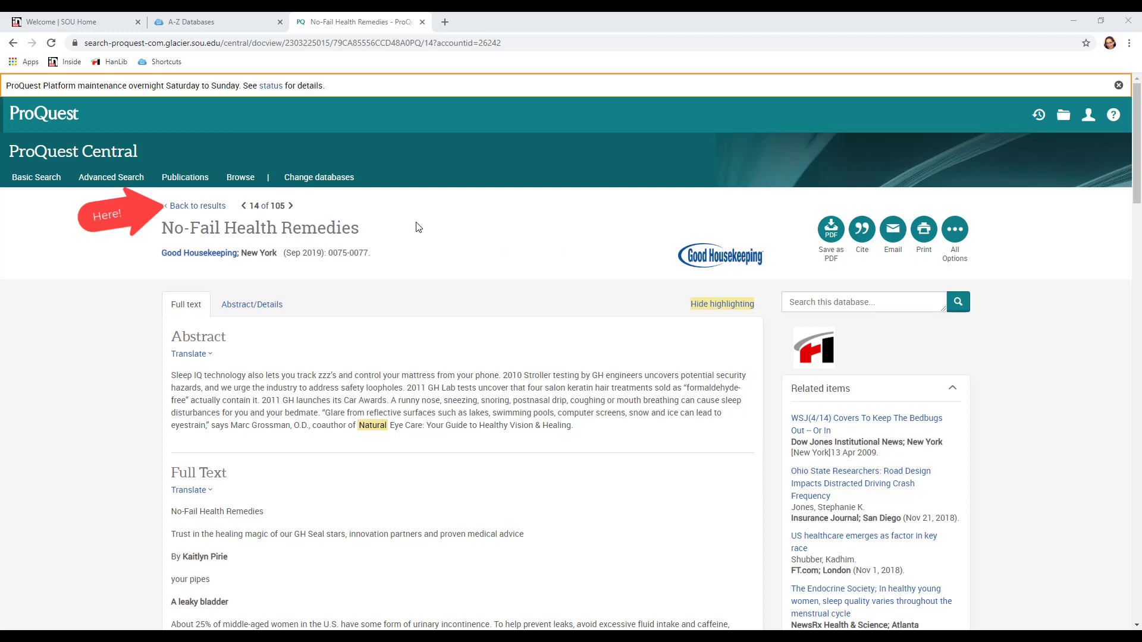
Return from the No-Fail Health Remedies article to the results list.
{"action": "left_click", "coordinate": [196, 206]}
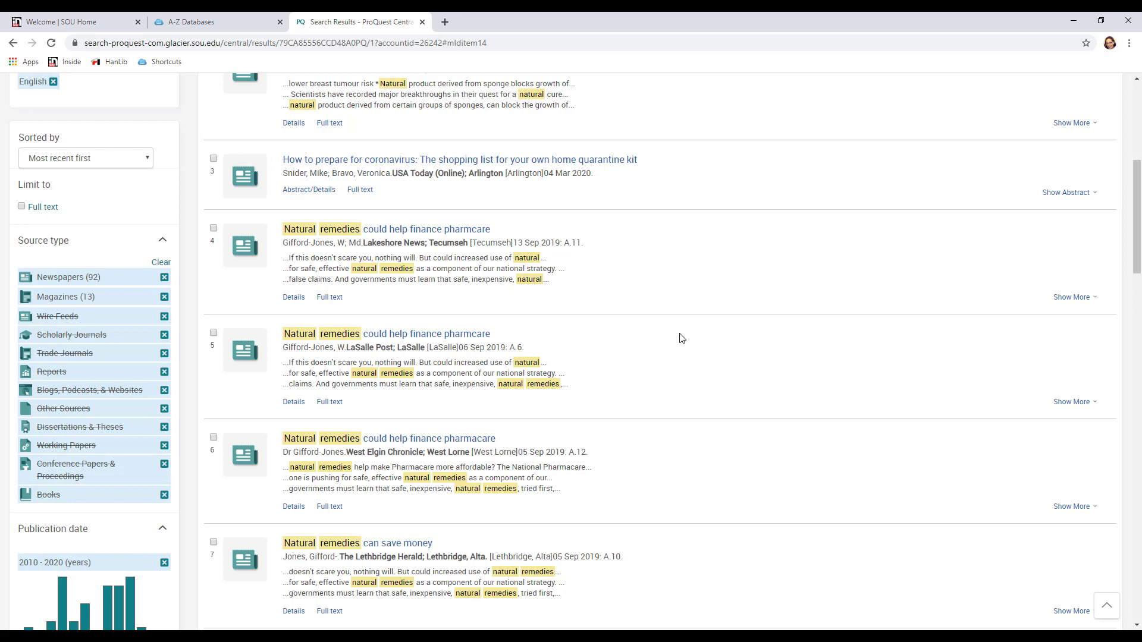
{"action": "mouse_move", "coordinate": [136, 237]}
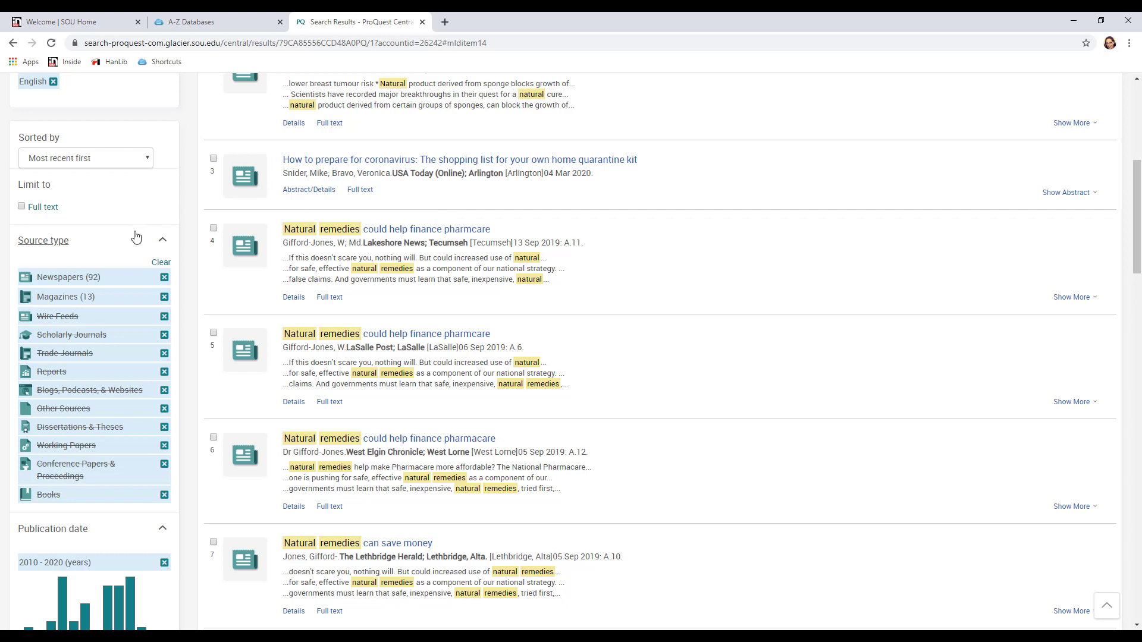
Clear the source-type exclusions and the date, location and English filters, restoring 10,143 results.
{"action": "left_click", "coordinate": [161, 262]}
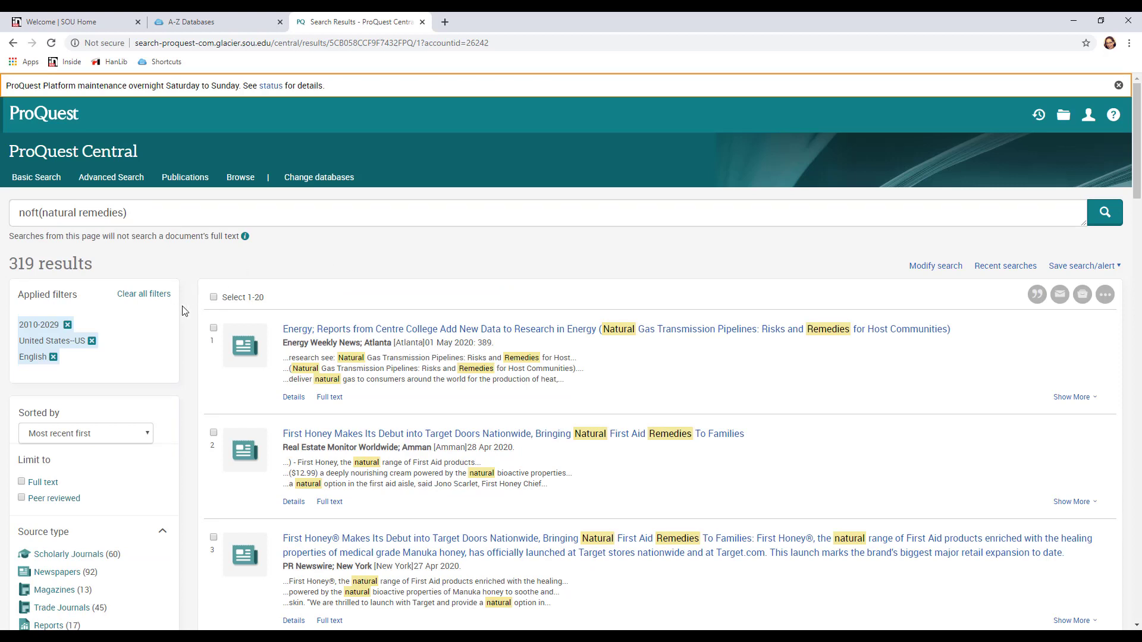
{"action": "mouse_move", "coordinate": [64, 340]}
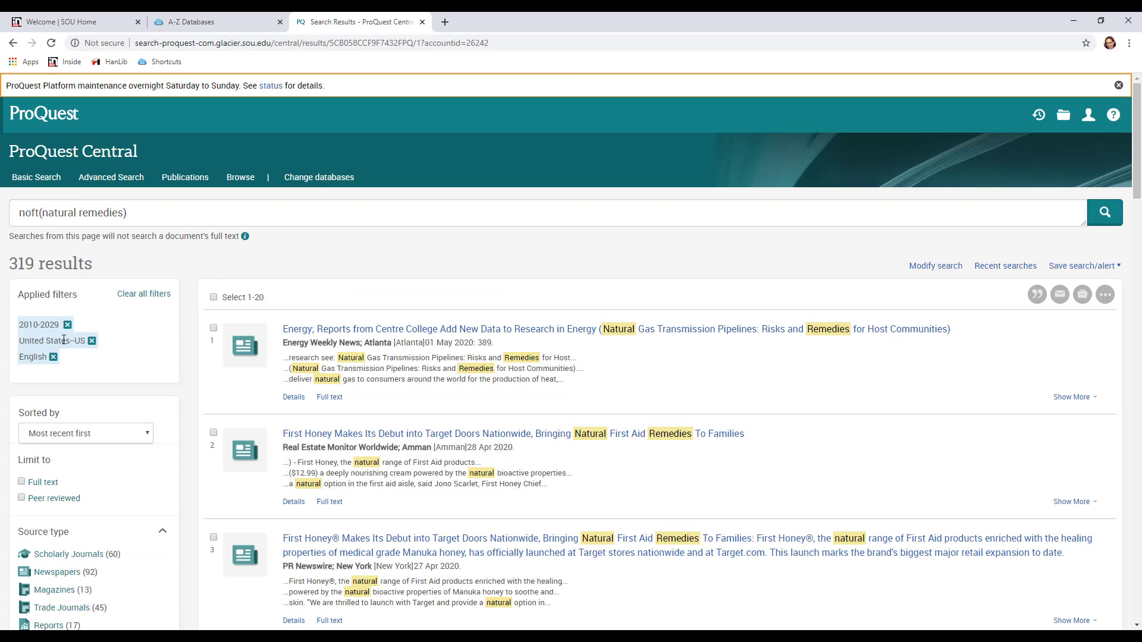
{"action": "mouse_move", "coordinate": [124, 364]}
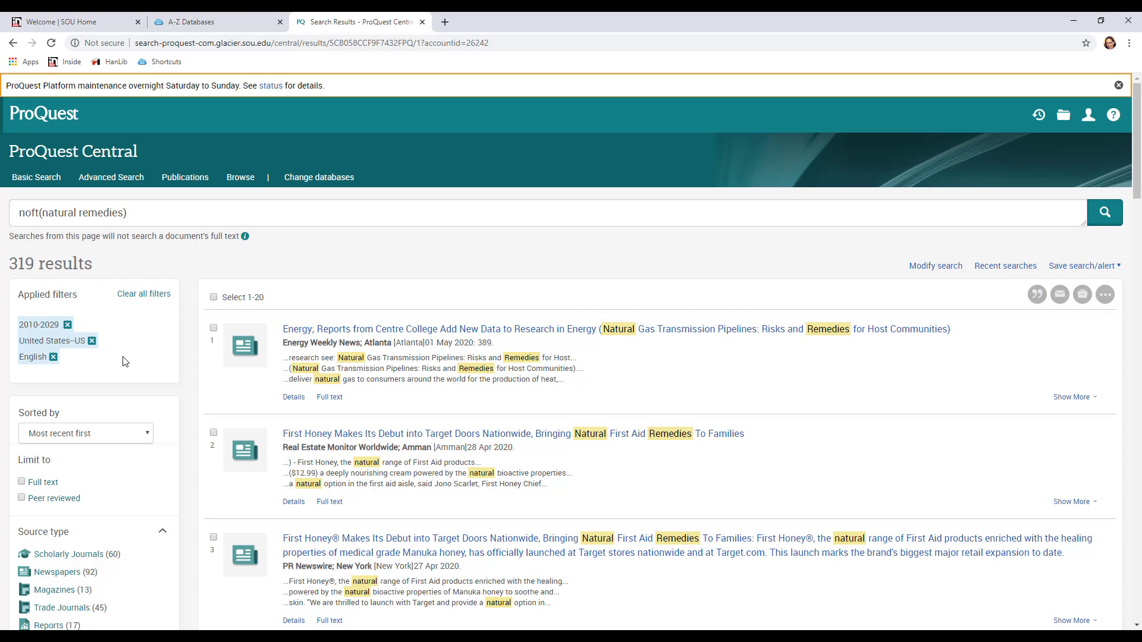
{"action": "mouse_move", "coordinate": [53, 357]}
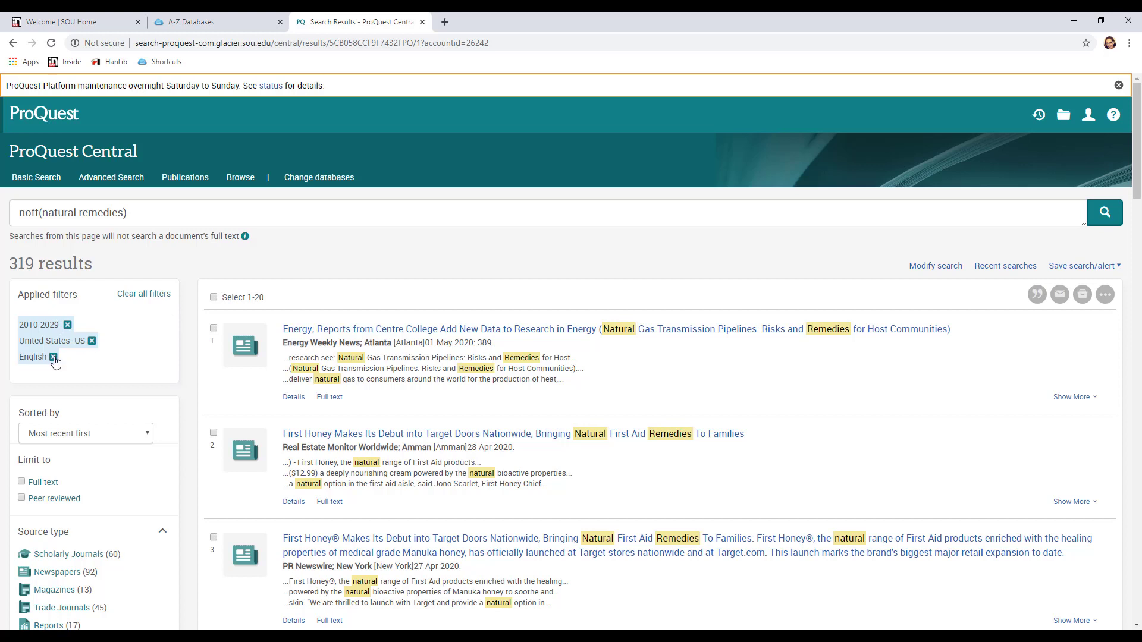
{"action": "left_click", "coordinate": [52, 357]}
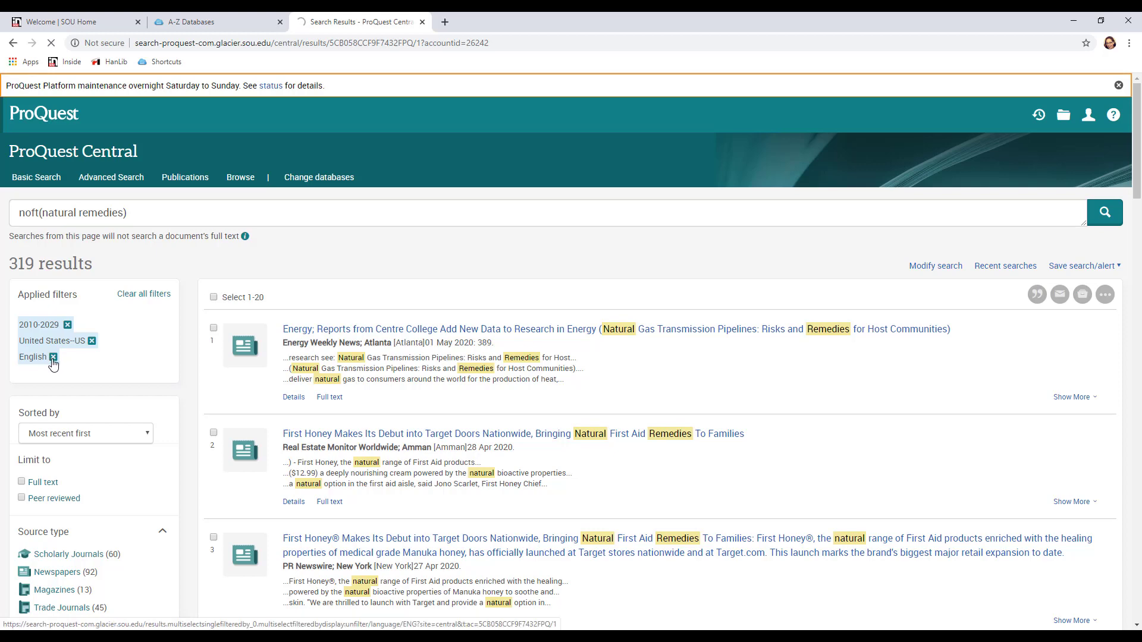
{"action": "left_click", "coordinate": [52, 357]}
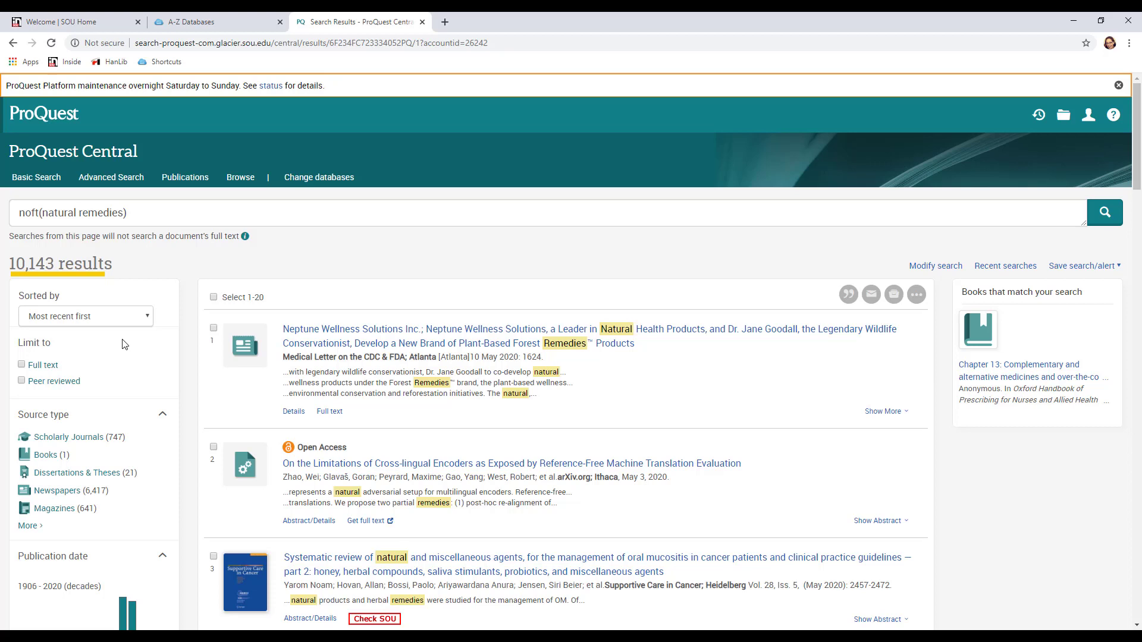
{"action": "mouse_move", "coordinate": [119, 356]}
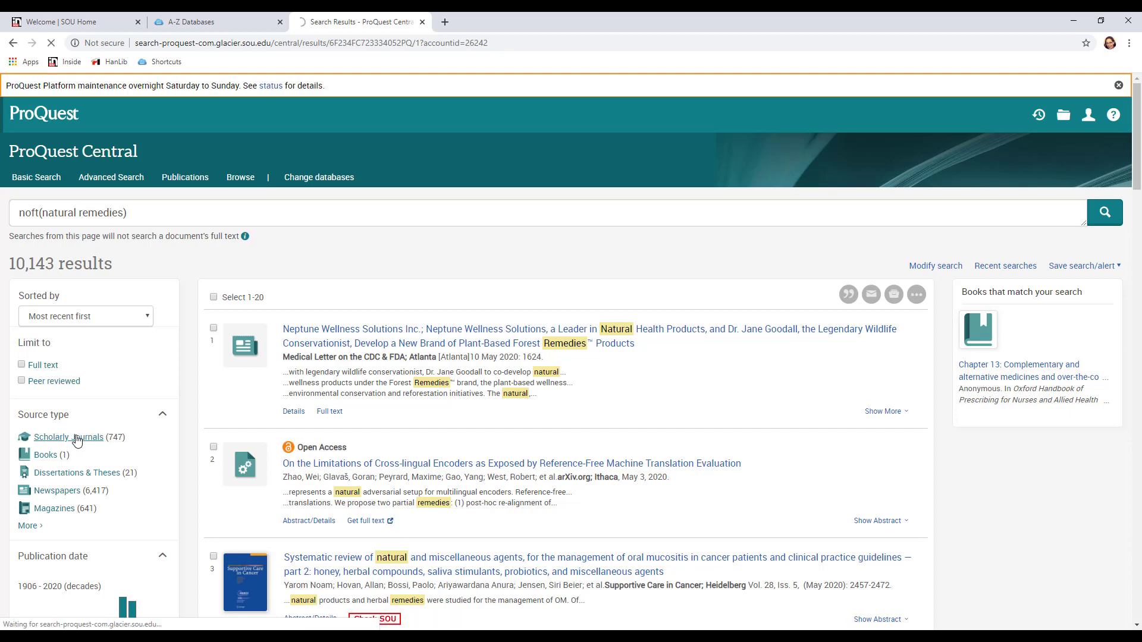
Filter to Scholarly Journals (747 results) and browse down the list.
{"action": "left_click", "coordinate": [68, 437]}
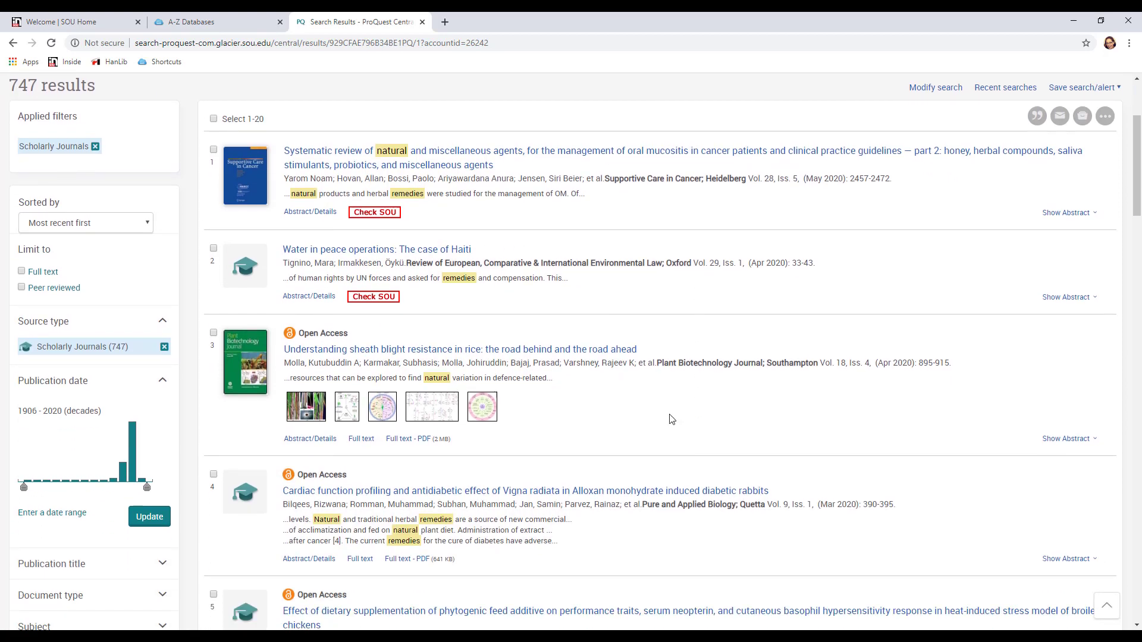
{"action": "scroll", "scroll_direction": "down", "scroll_amount": 3}
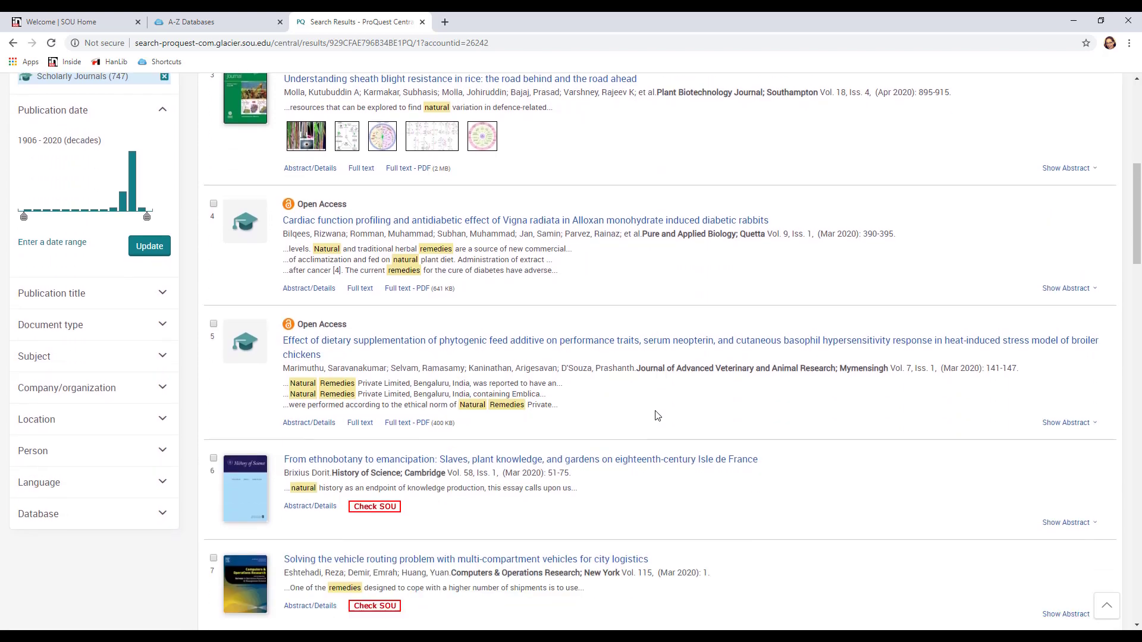
{"action": "scroll", "scroll_direction": "down", "scroll_amount": 3}
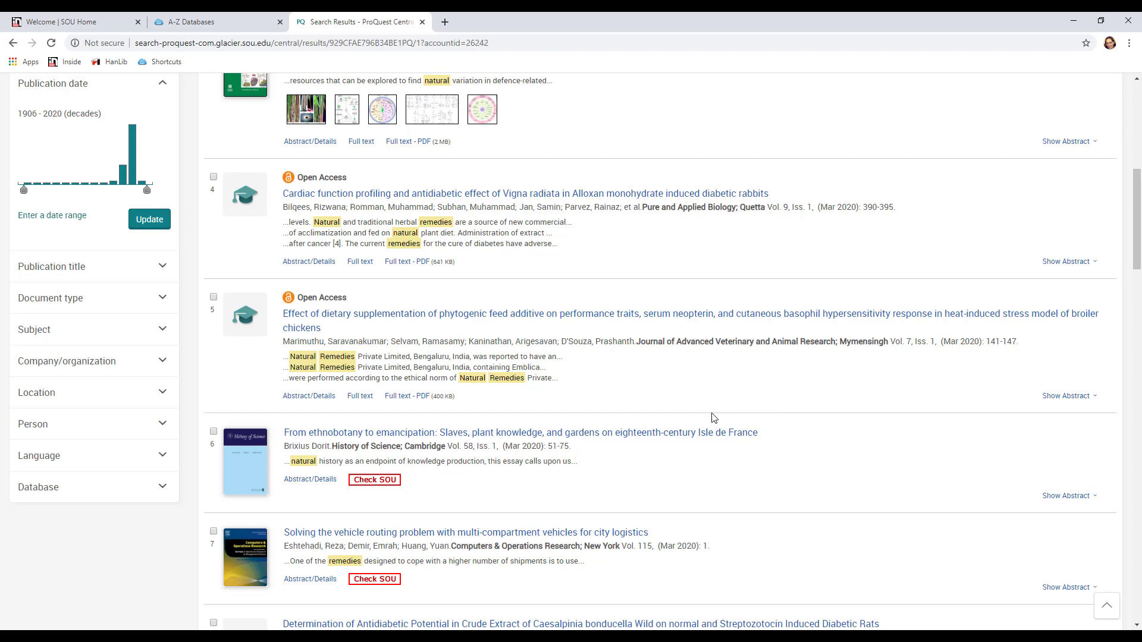
{"action": "mouse_move", "coordinate": [758, 425]}
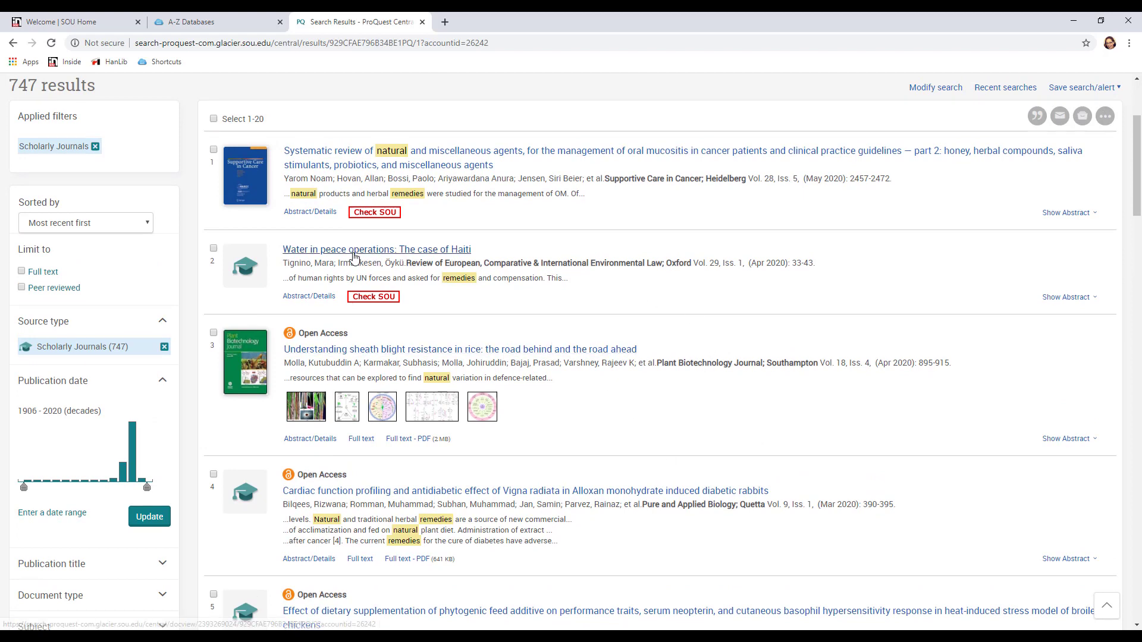
{"action": "mouse_move", "coordinate": [412, 352]}
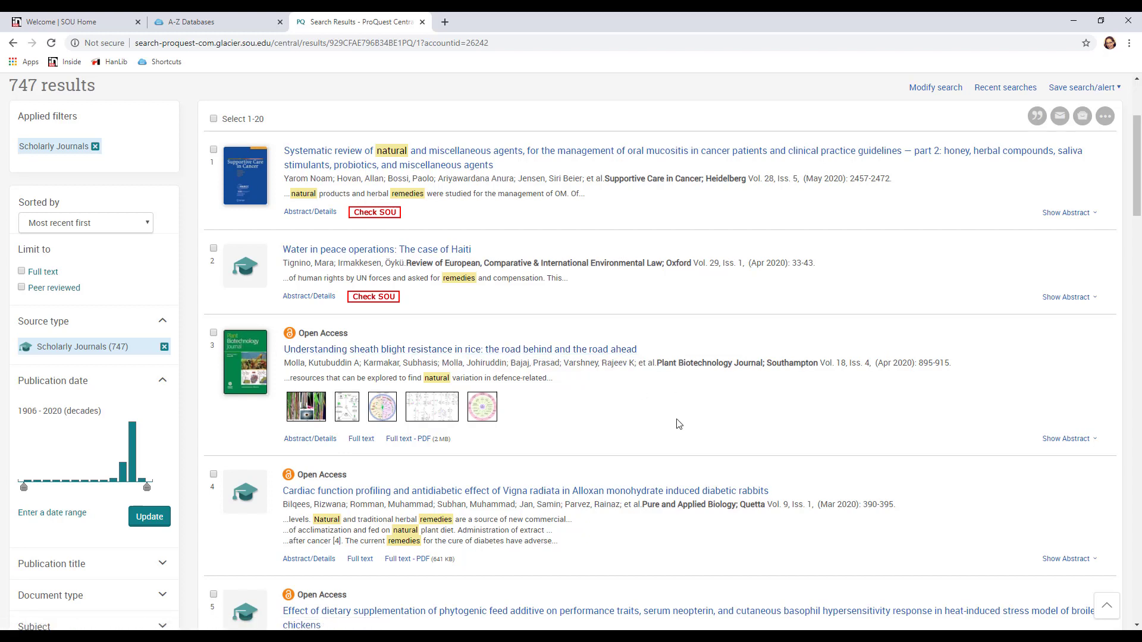
{"action": "mouse_move", "coordinate": [638, 418]}
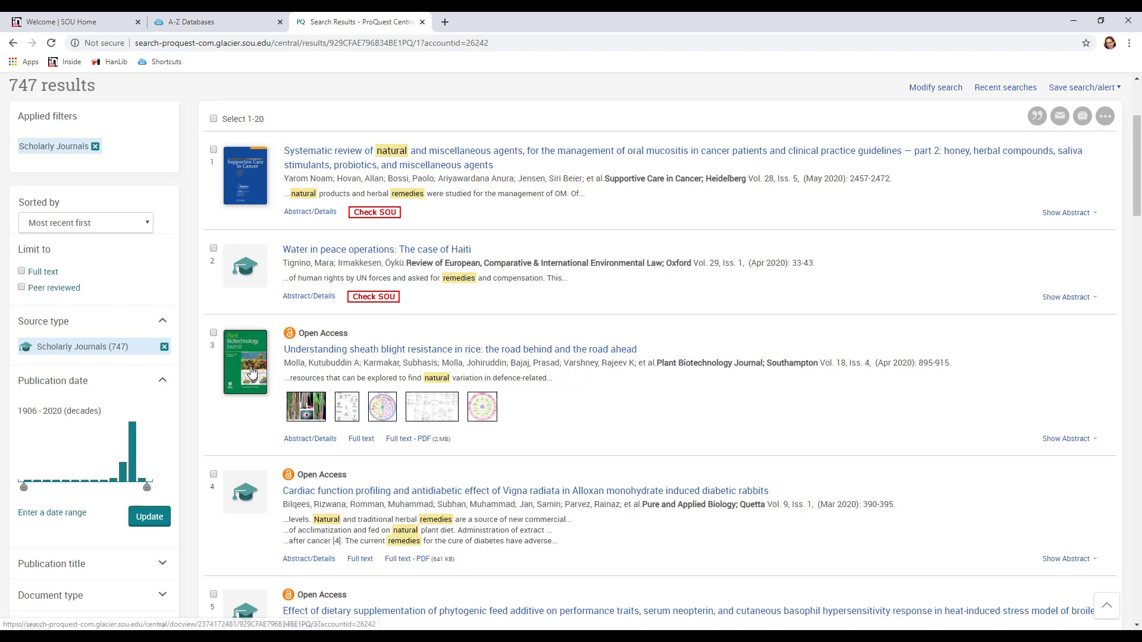
{"action": "scroll", "scroll_direction": "down", "scroll_amount": 3}
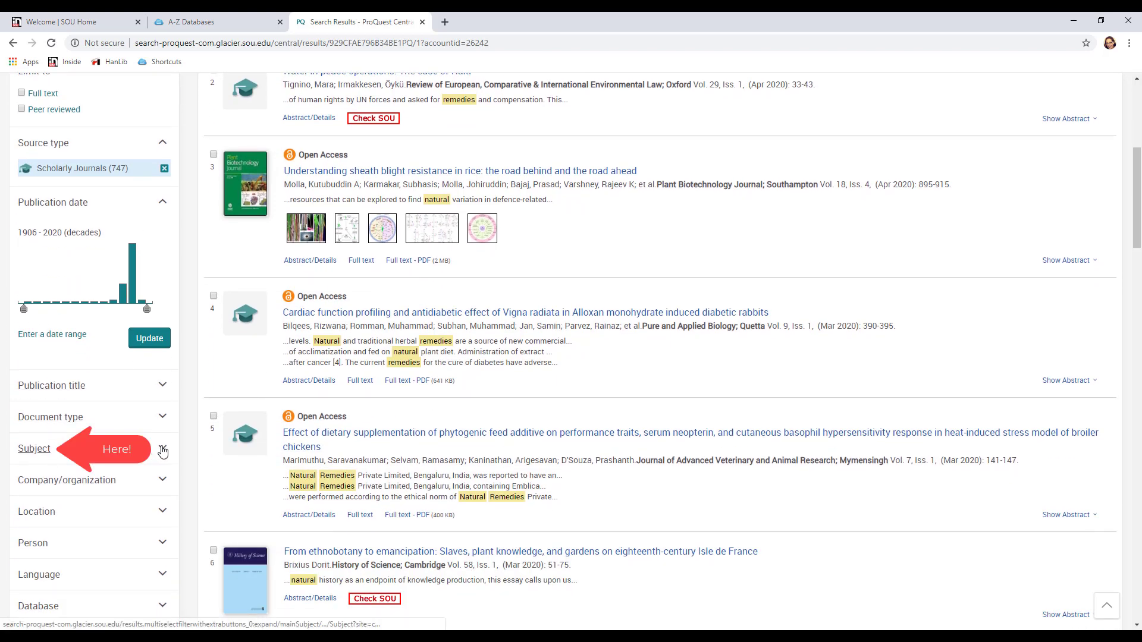
Filter the results by the herbal medicine subject, narrowing the list to 146 items.
{"action": "left_click", "coordinate": [33, 448]}
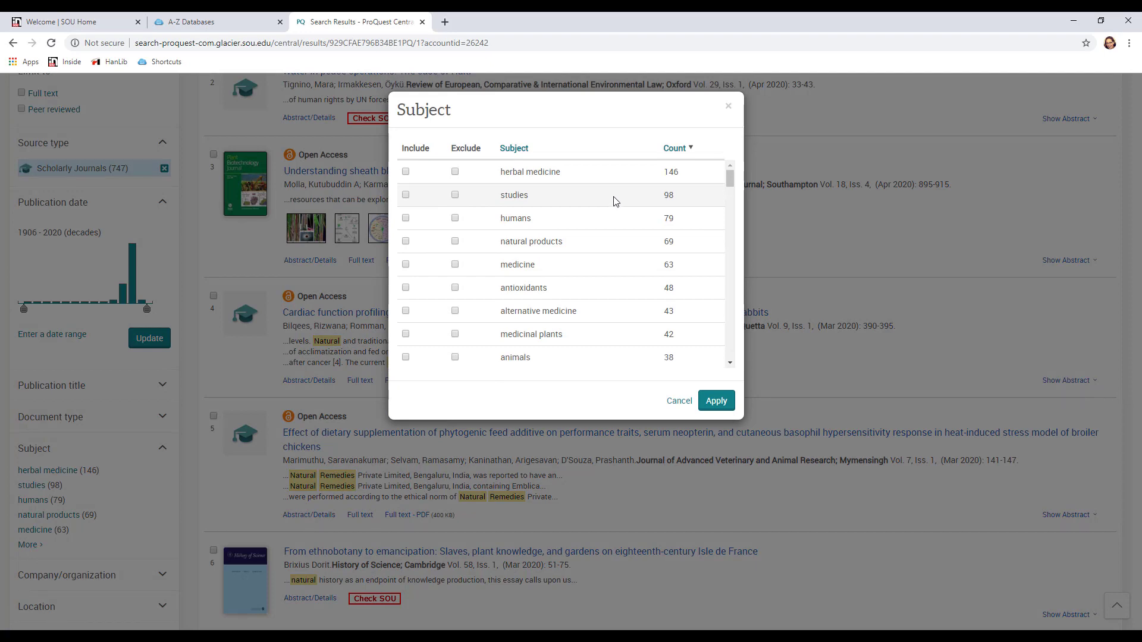
{"action": "mouse_move", "coordinate": [598, 320]}
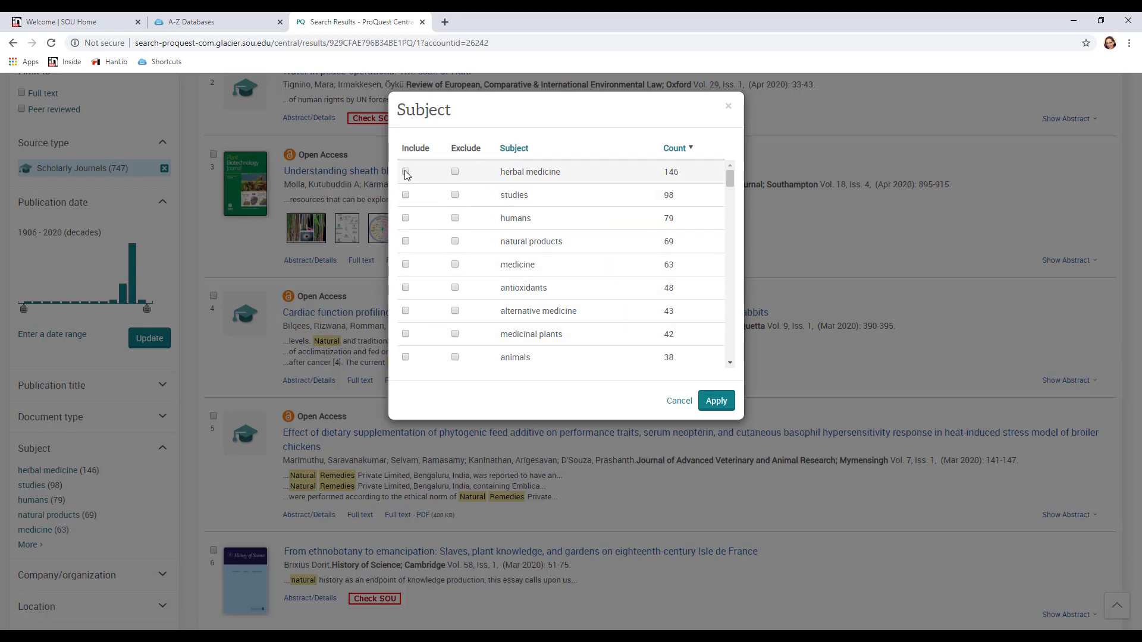
{"action": "left_click", "coordinate": [406, 171]}
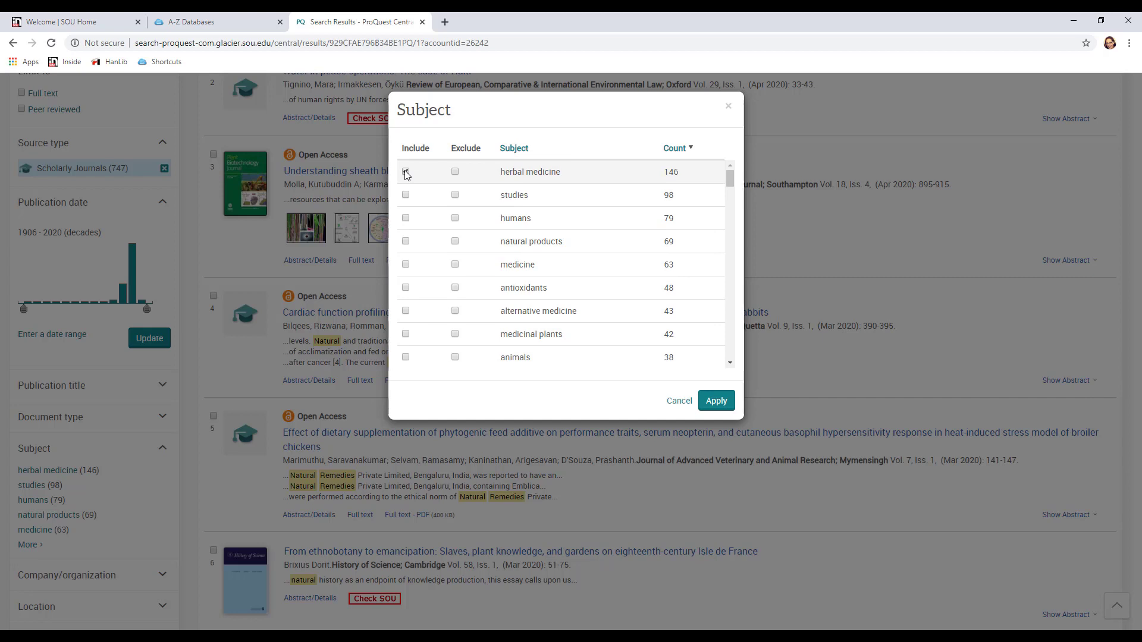
{"action": "left_click", "coordinate": [406, 172]}
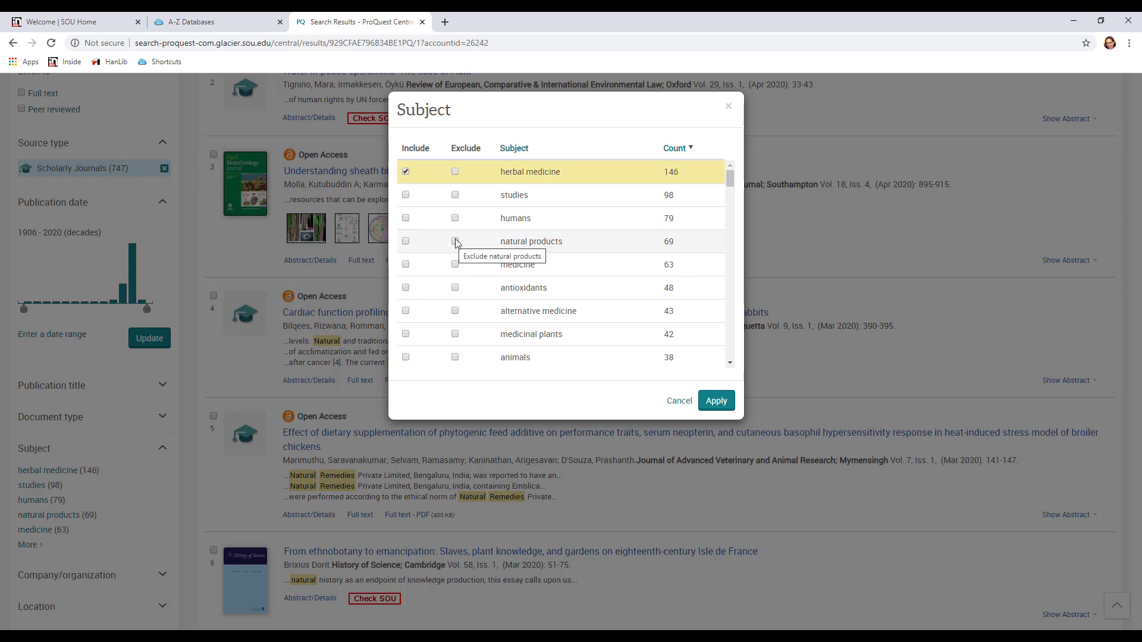
{"action": "scroll", "scroll_direction": "down", "scroll_amount": 3}
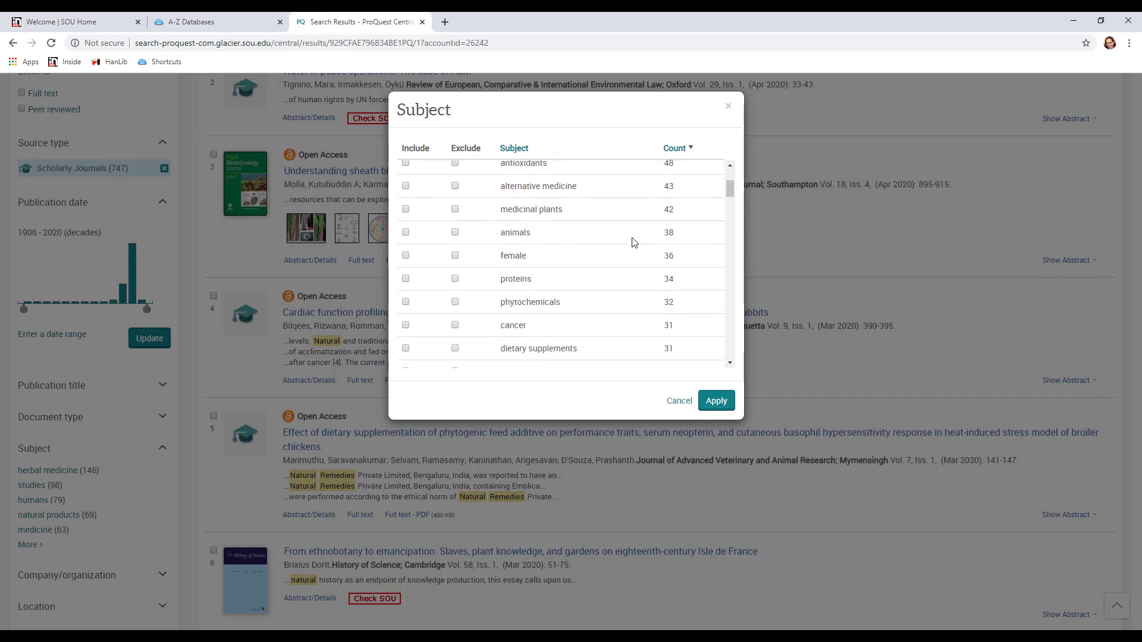
{"action": "scroll", "scroll_direction": "down", "scroll_amount": 3}
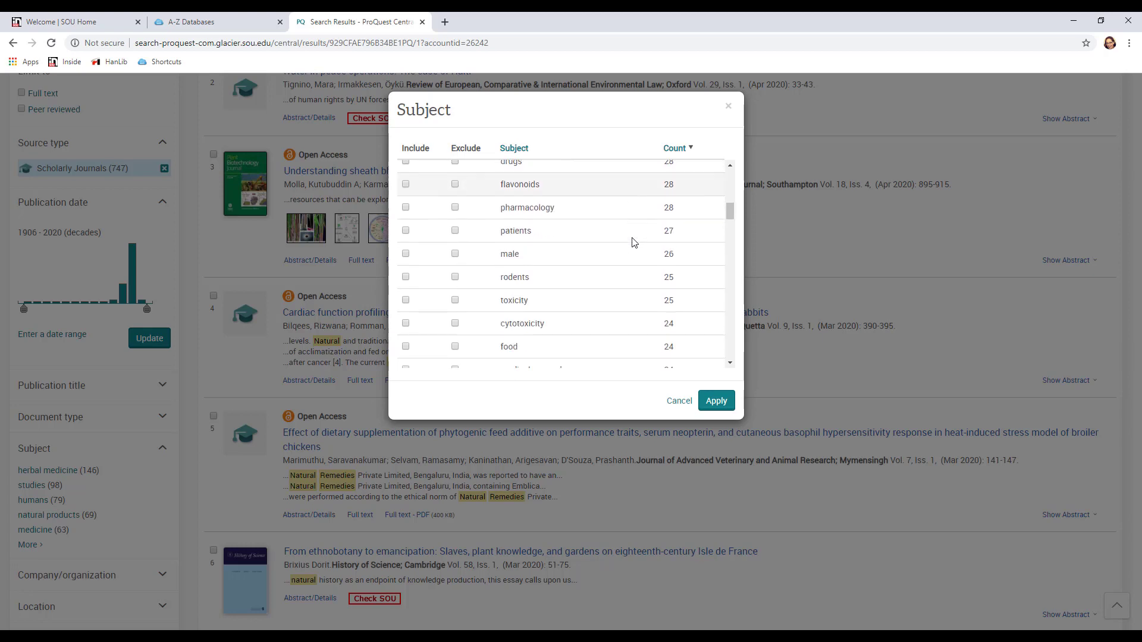
{"action": "scroll", "scroll_direction": "down", "scroll_amount": 3}
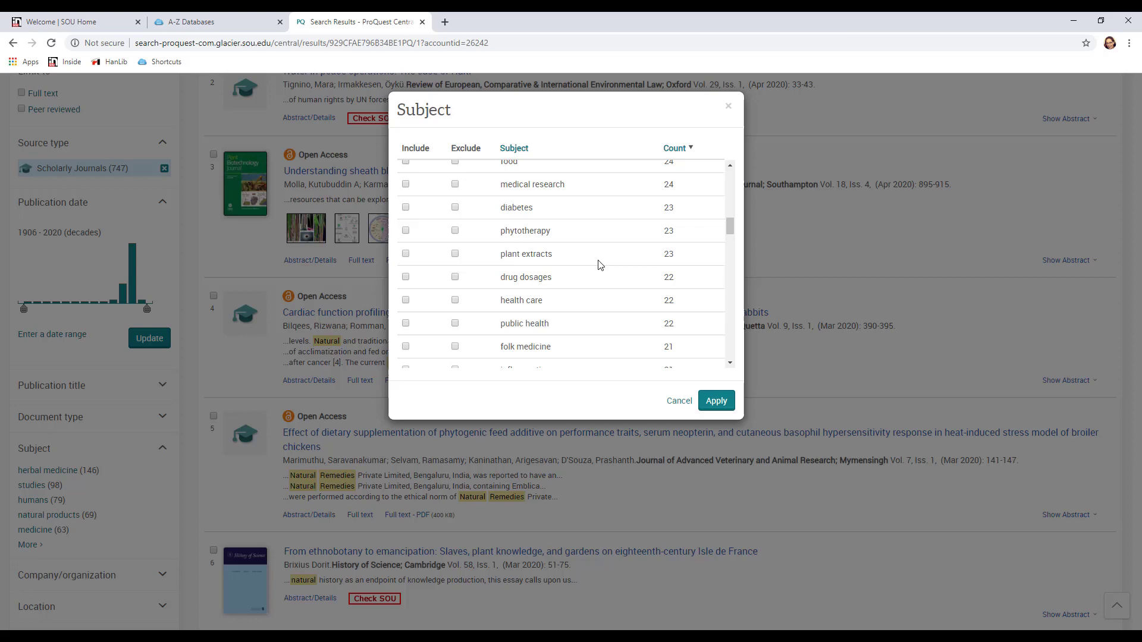
{"action": "scroll", "scroll_direction": "down", "scroll_amount": 3}
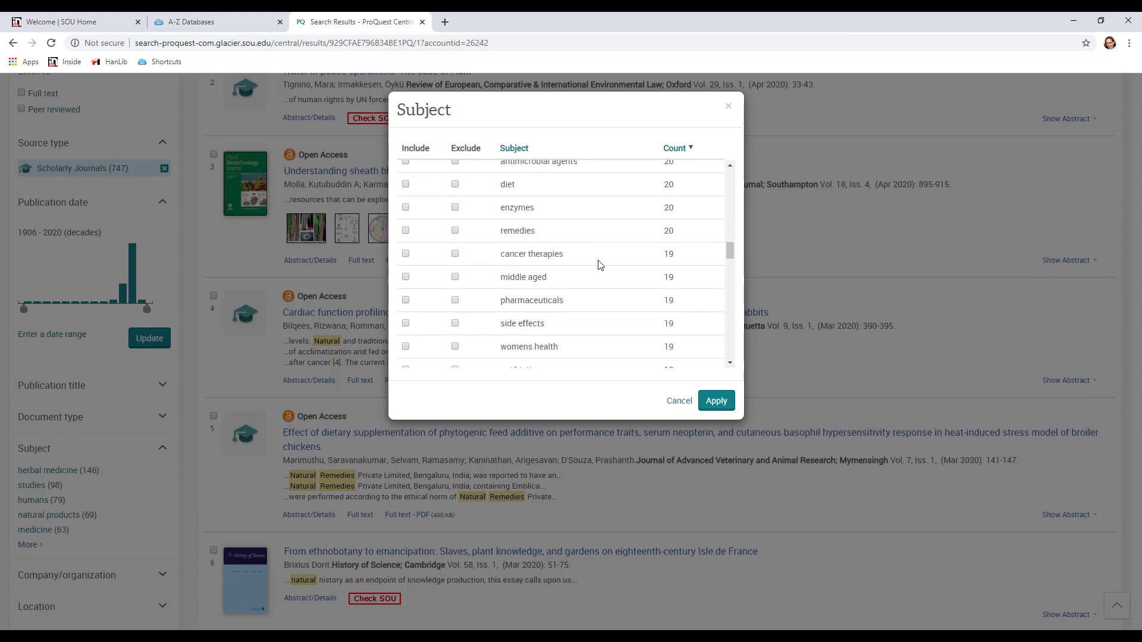
{"action": "scroll", "scroll_direction": "down", "scroll_amount": 3}
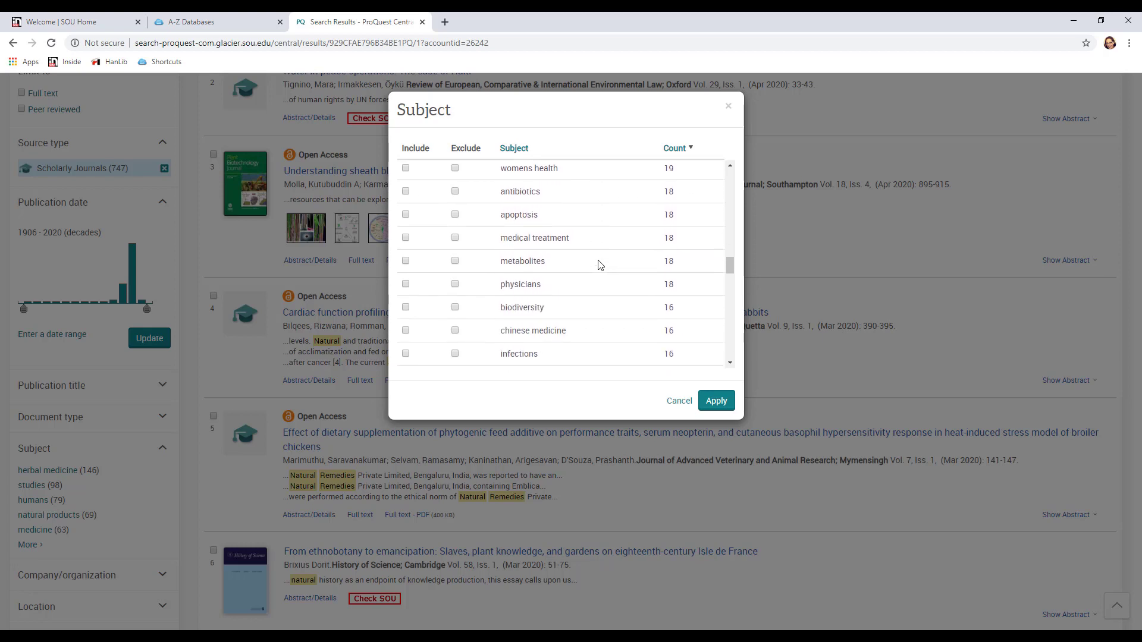
{"action": "scroll", "scroll_direction": "down", "scroll_amount": 3}
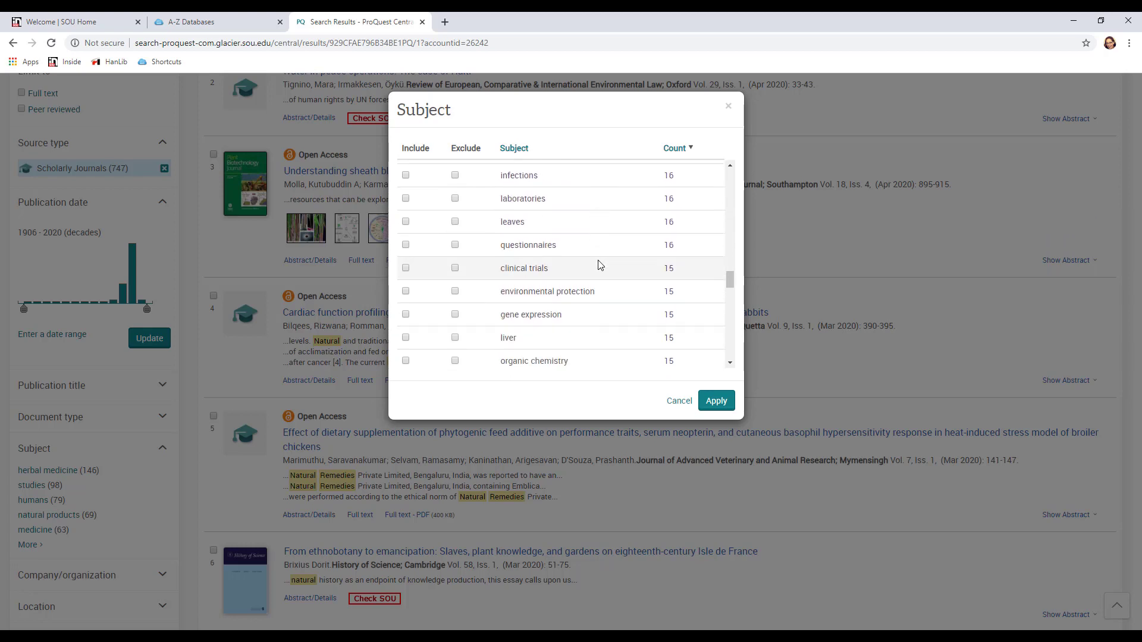
{"action": "scroll", "scroll_direction": "down", "scroll_amount": 3}
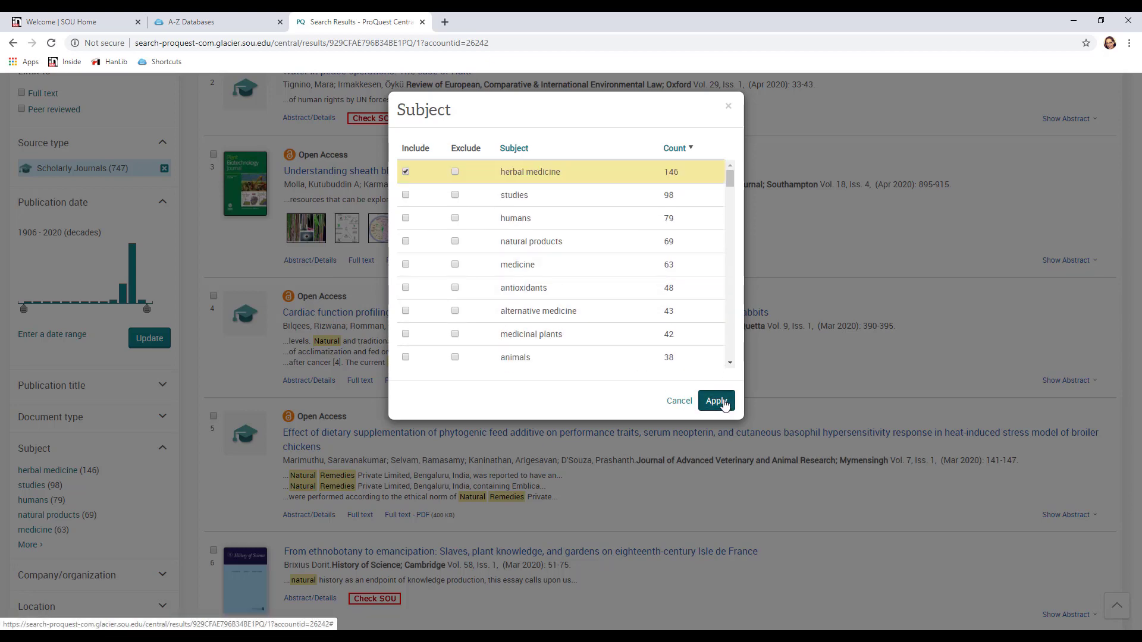
{"action": "left_click", "coordinate": [715, 401]}
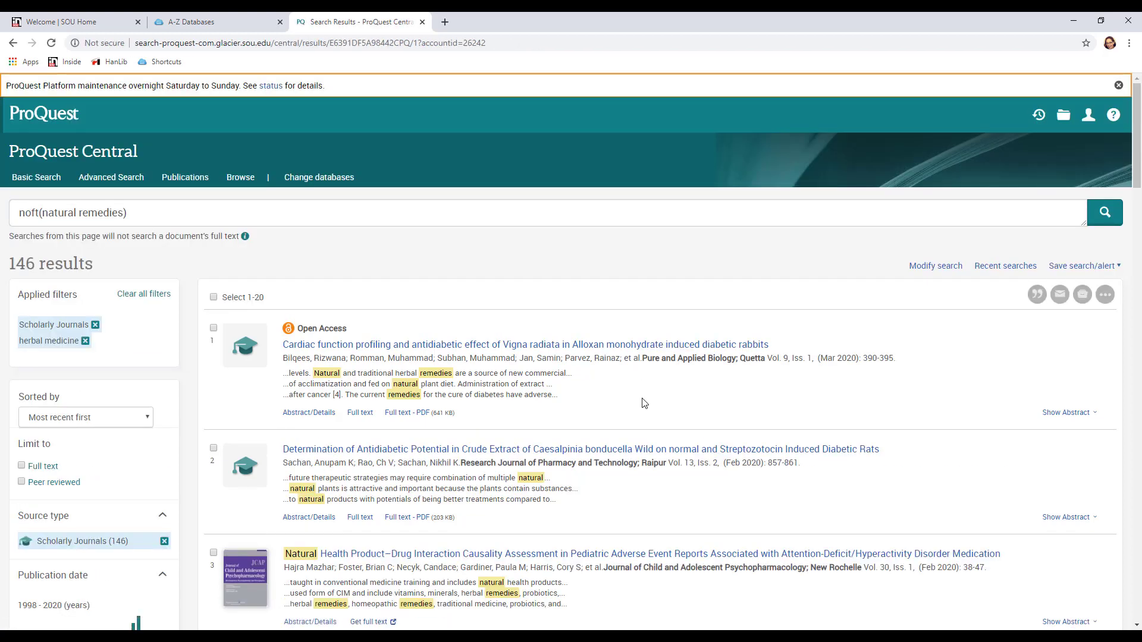
{"action": "mouse_move", "coordinate": [629, 427]}
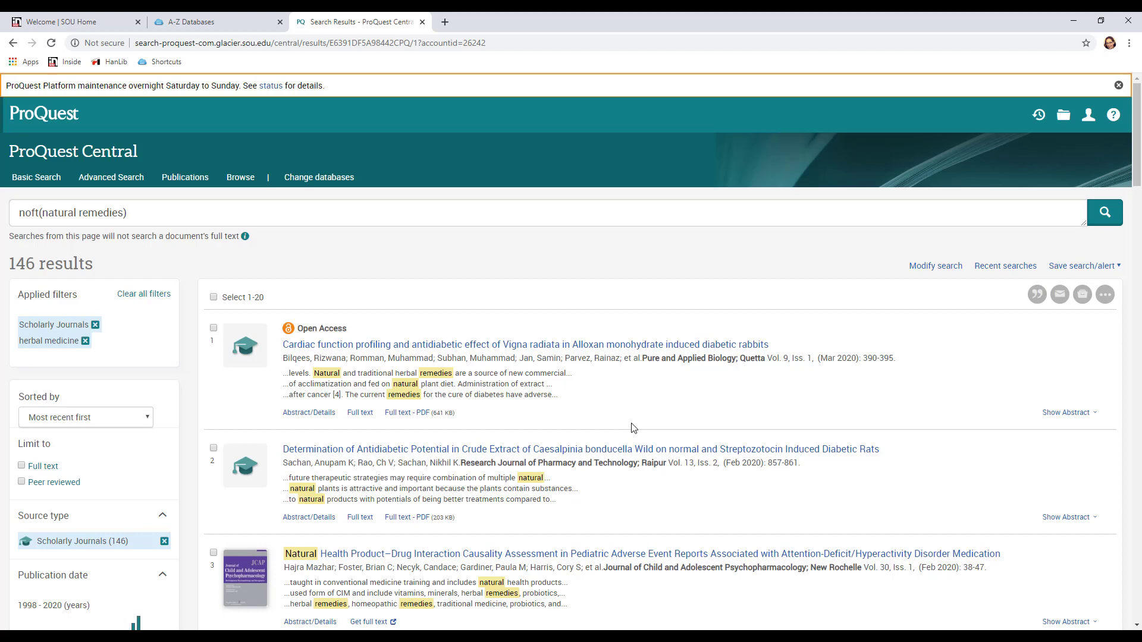
{"action": "mouse_move", "coordinate": [664, 389]}
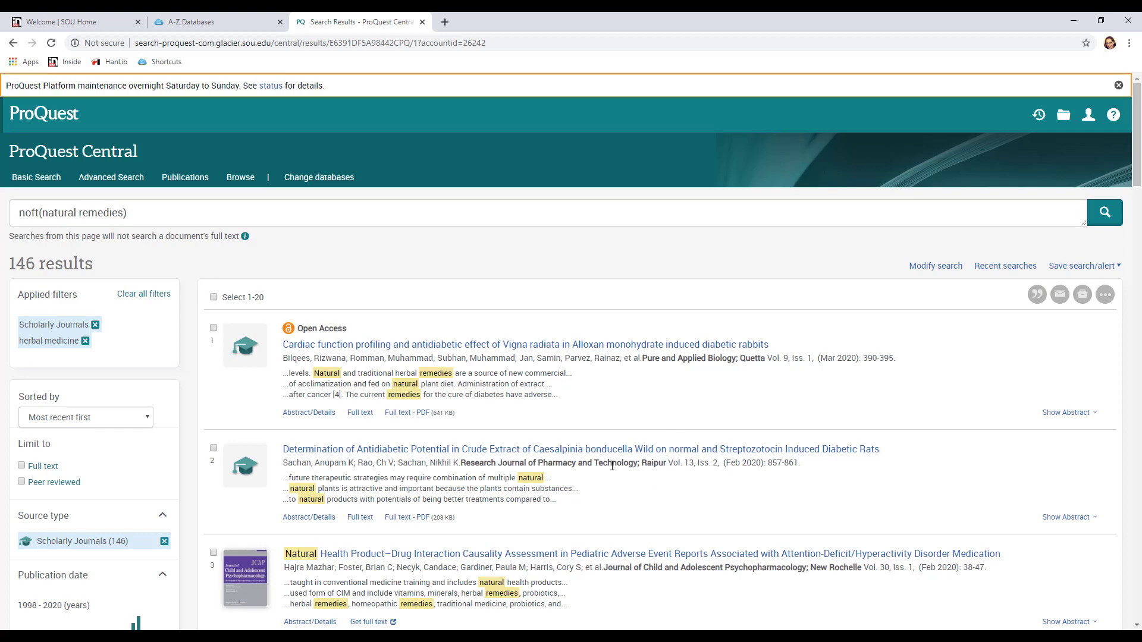
Open result 11, 'Tamarind: A diet-based strategy against lifestyle maladies'.
{"action": "scroll", "scroll_direction": "down", "scroll_amount": 3}
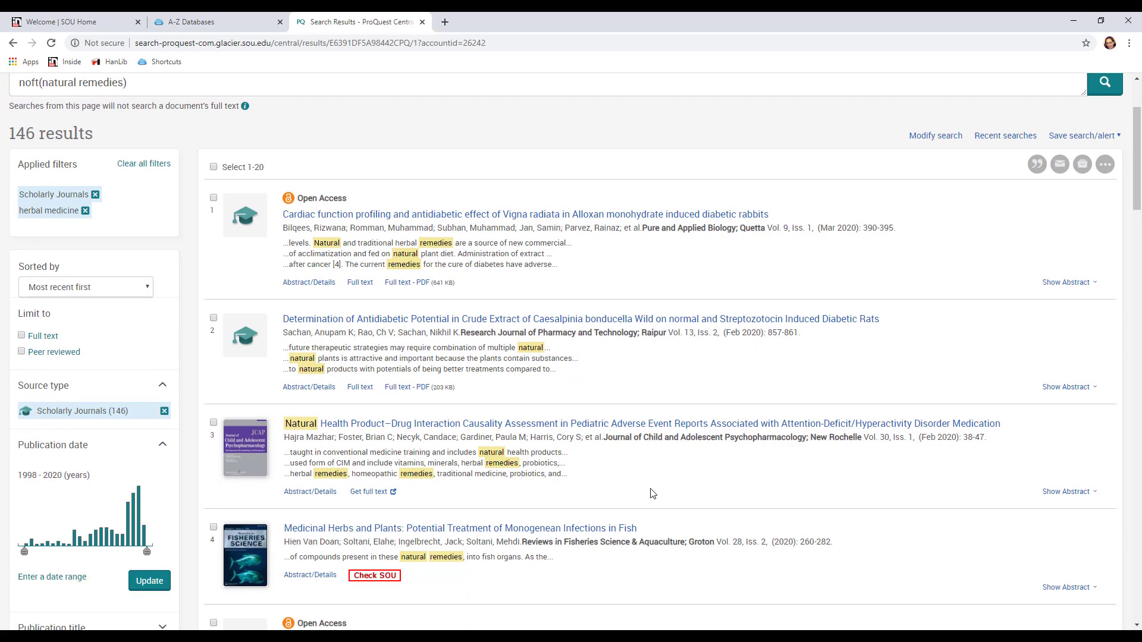
{"action": "scroll", "scroll_direction": "down", "scroll_amount": 3}
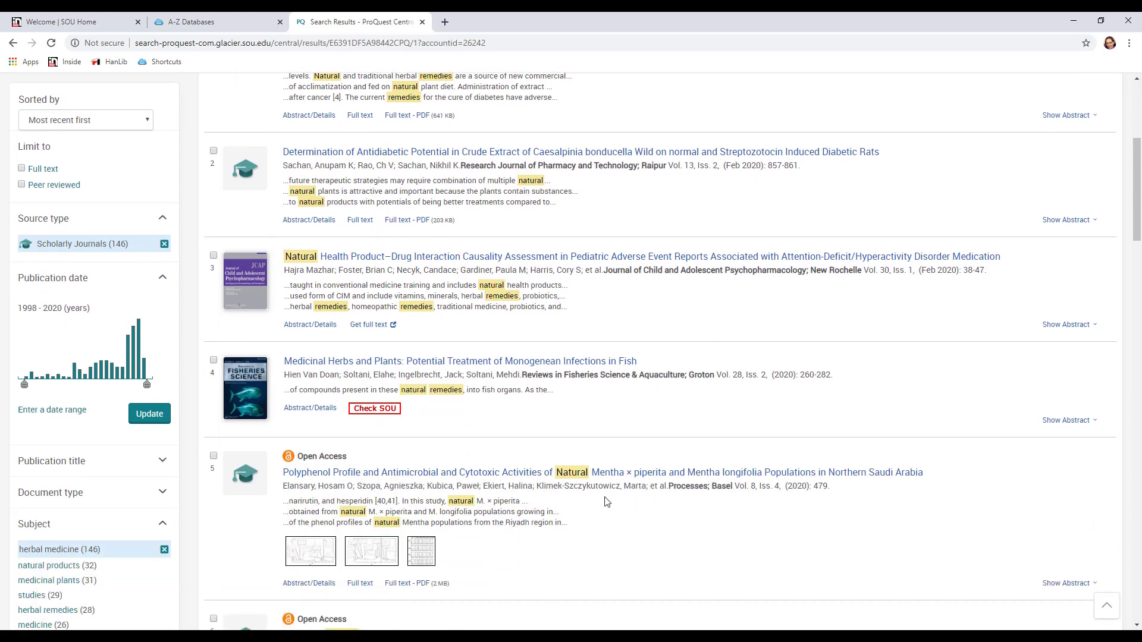
{"action": "scroll", "scroll_direction": "down", "scroll_amount": 3}
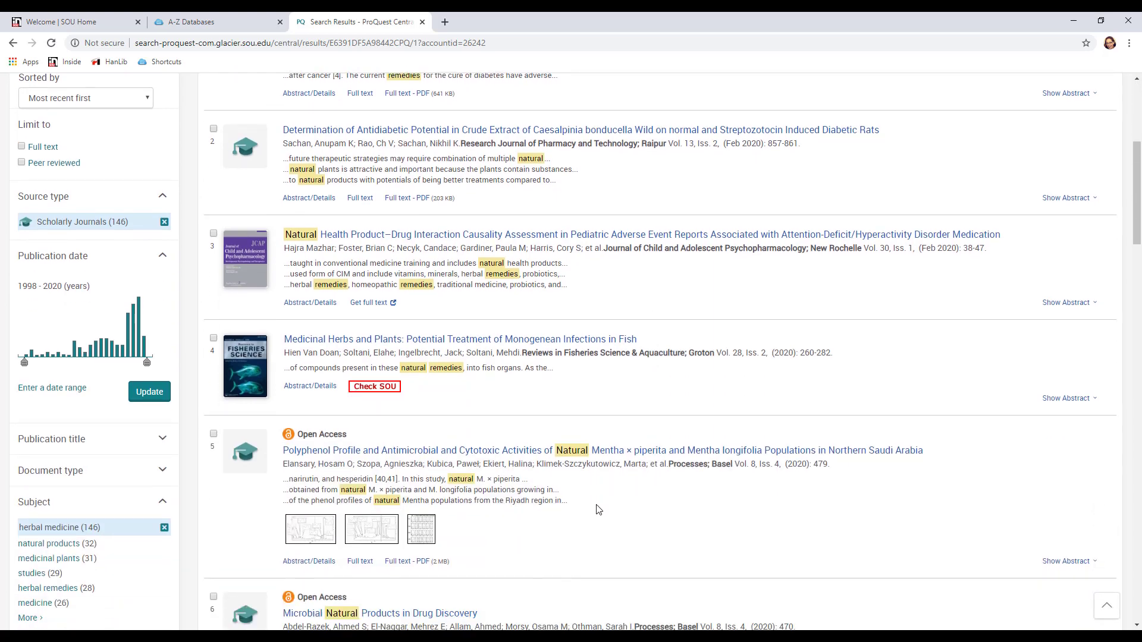
{"action": "scroll", "scroll_direction": "down", "scroll_amount": 3}
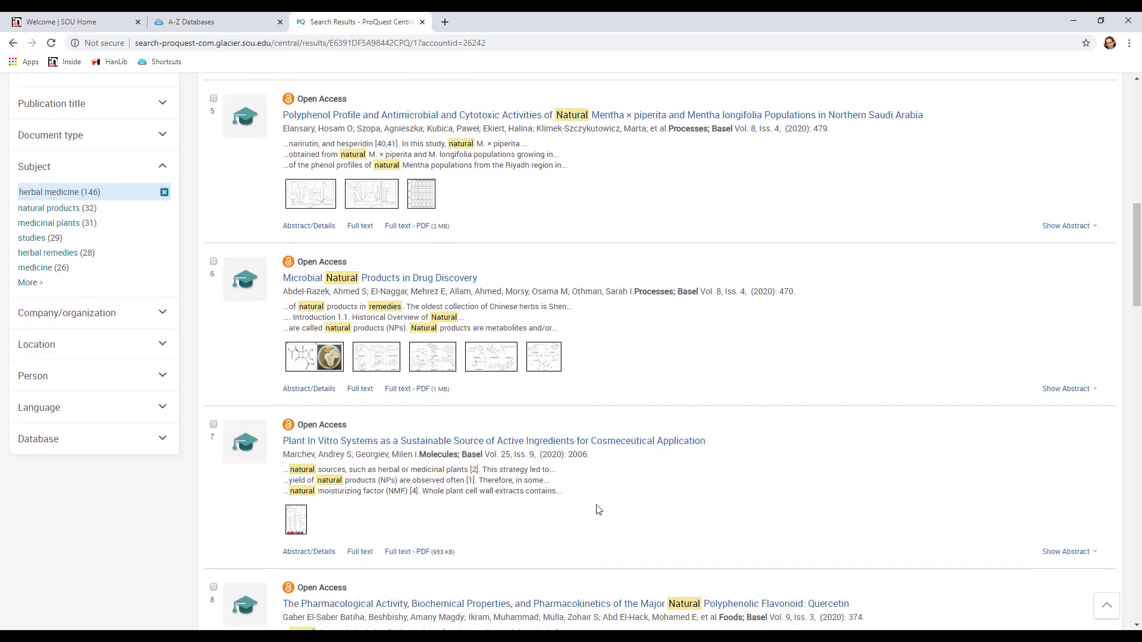
{"action": "scroll", "scroll_direction": "down", "scroll_amount": 3}
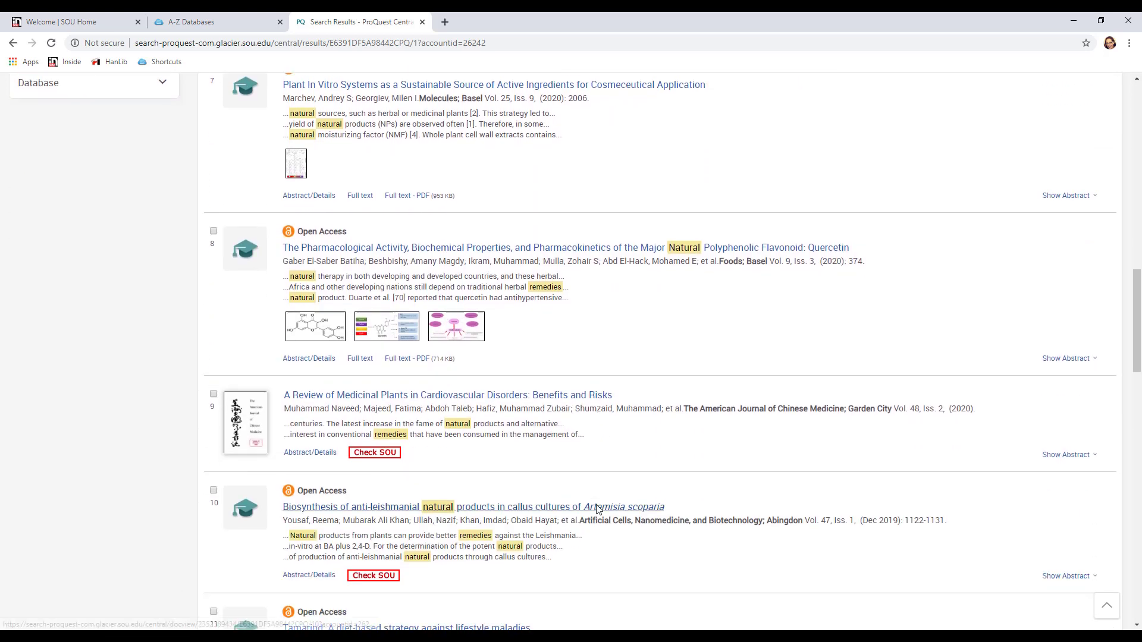
{"action": "scroll", "scroll_direction": "down", "scroll_amount": 3}
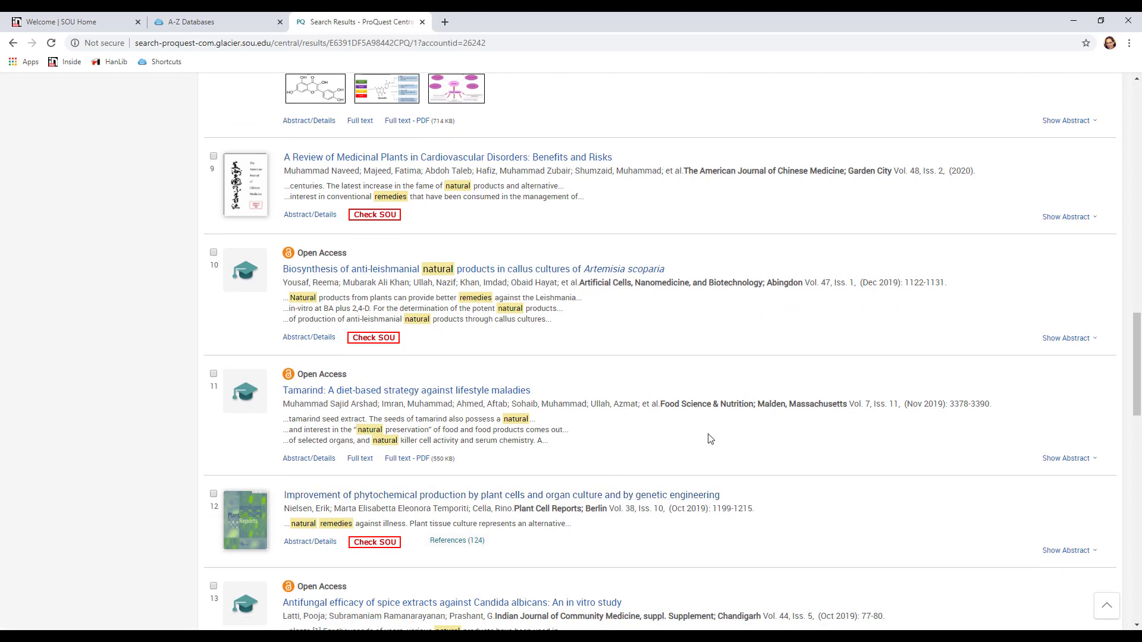
{"action": "mouse_move", "coordinate": [691, 426]}
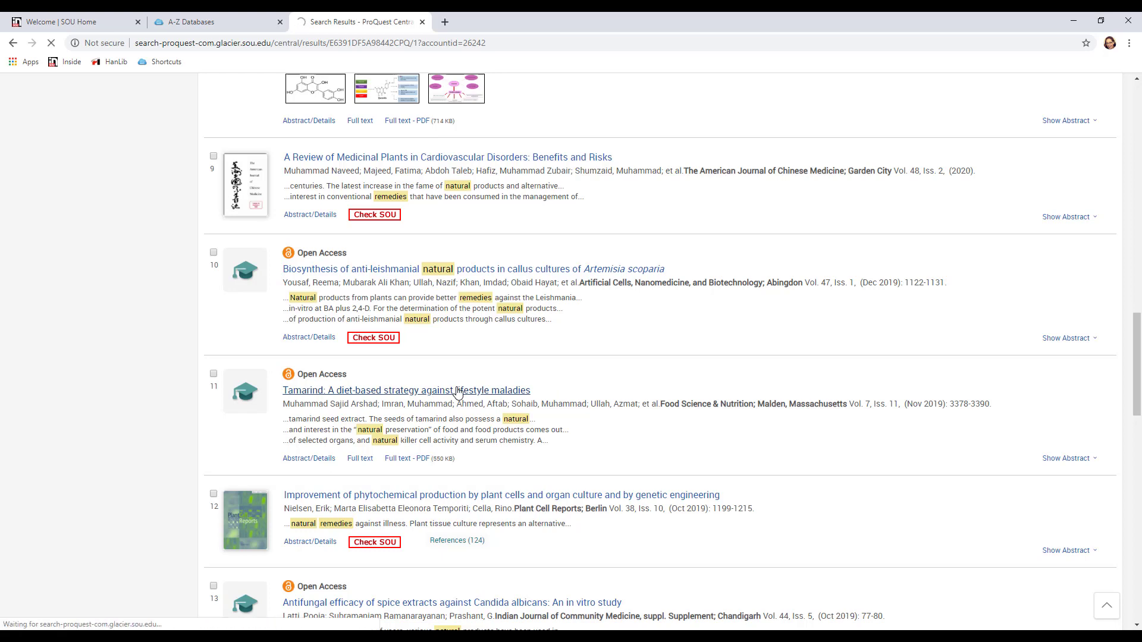
{"action": "left_click", "coordinate": [405, 390]}
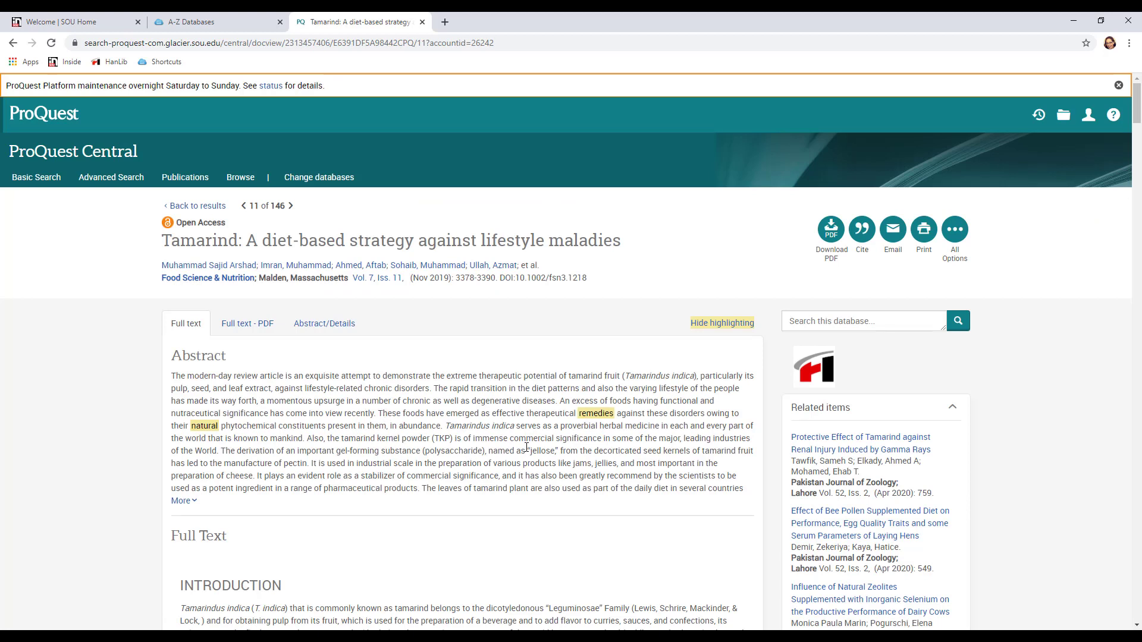
{"action": "mouse_move", "coordinate": [494, 455]}
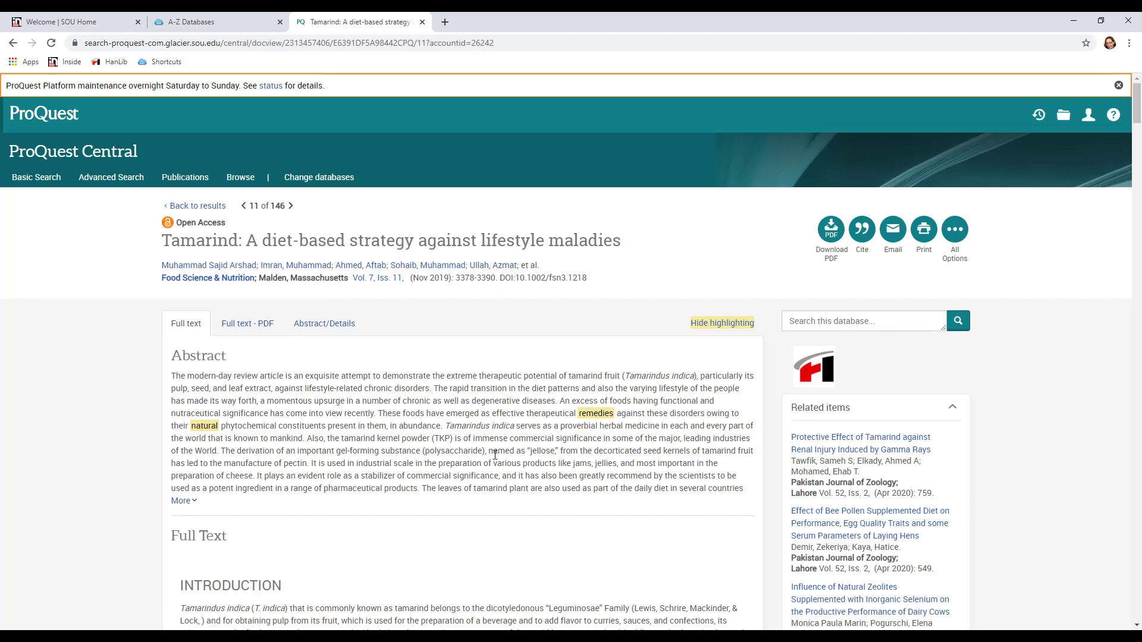
{"action": "mouse_move", "coordinate": [421, 508]}
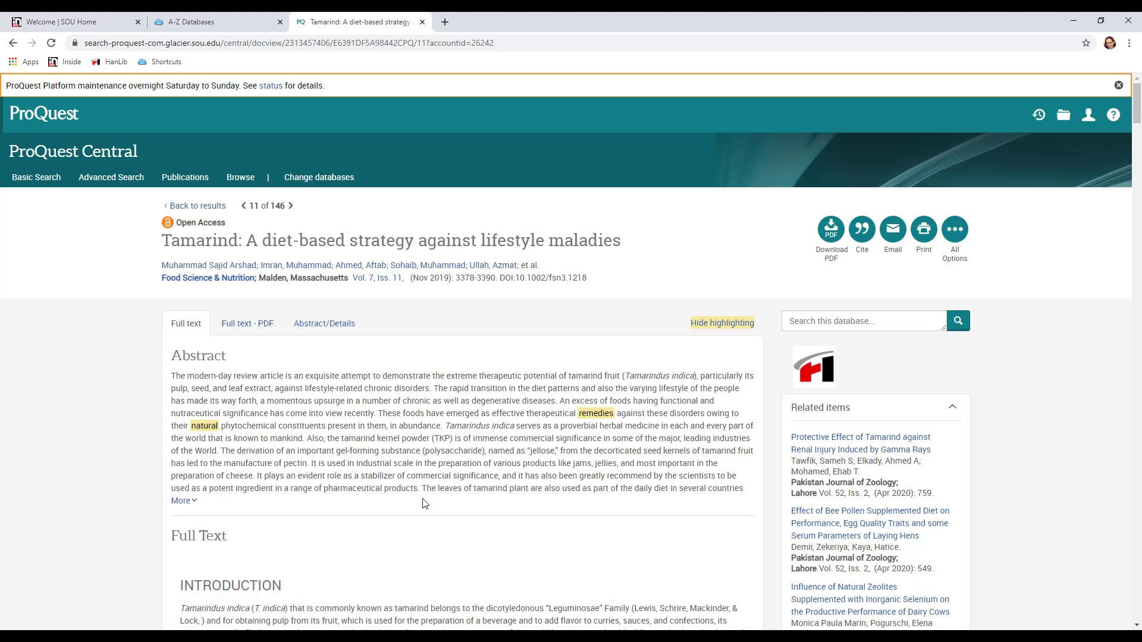
{"action": "mouse_move", "coordinate": [422, 503]}
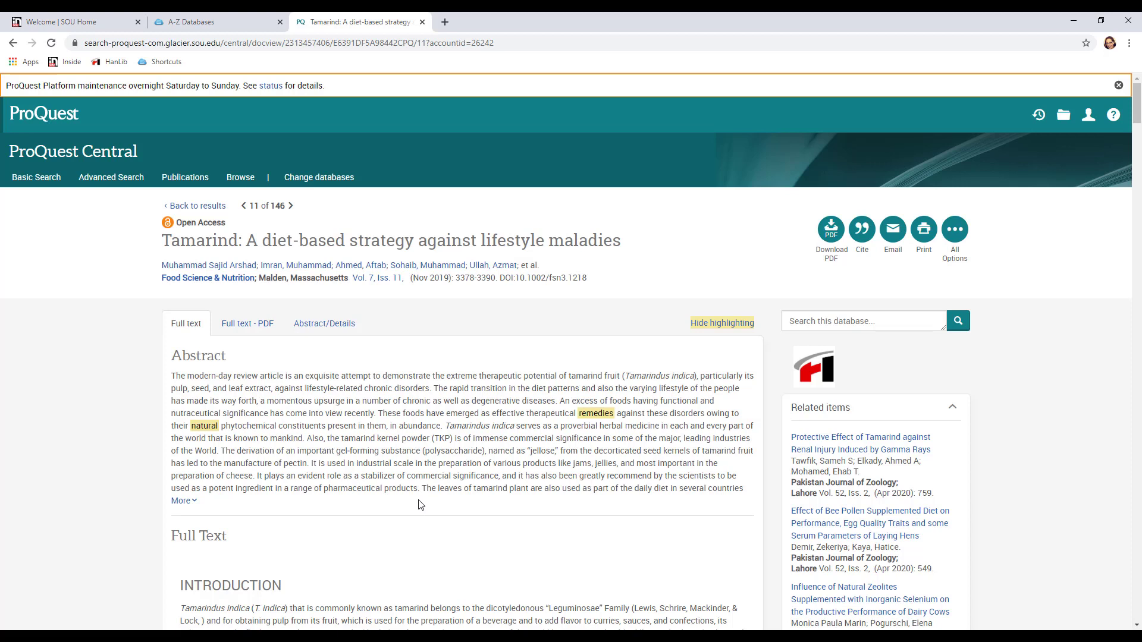
{"action": "mouse_move", "coordinate": [433, 418]}
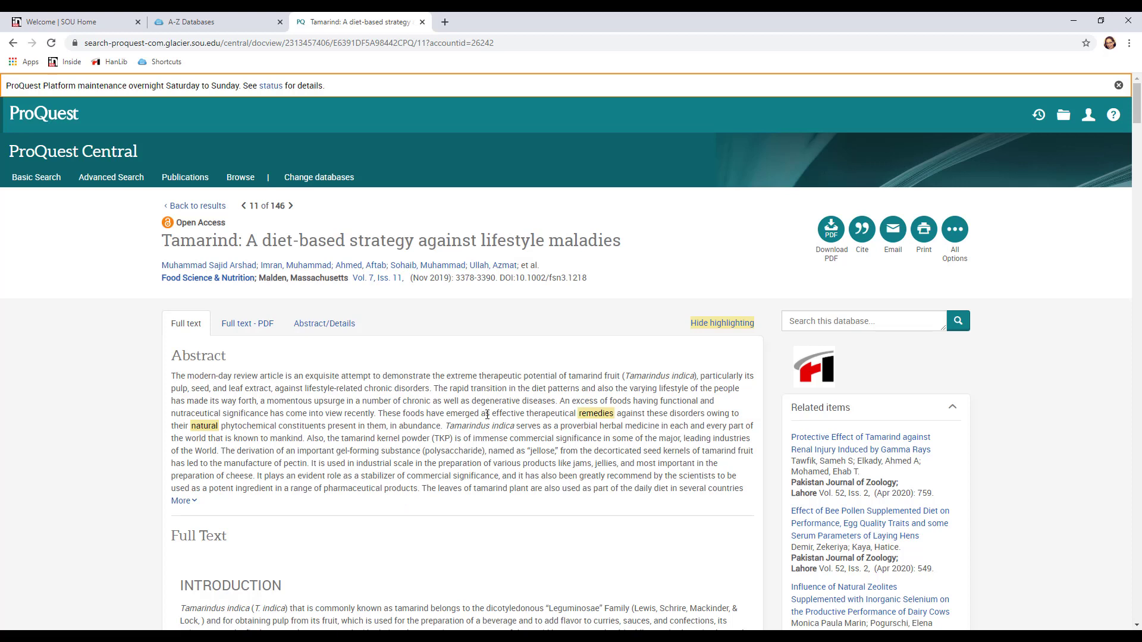
Leave the tamarind article's abstract and head back to the results list.
{"action": "left_click", "coordinate": [196, 206]}
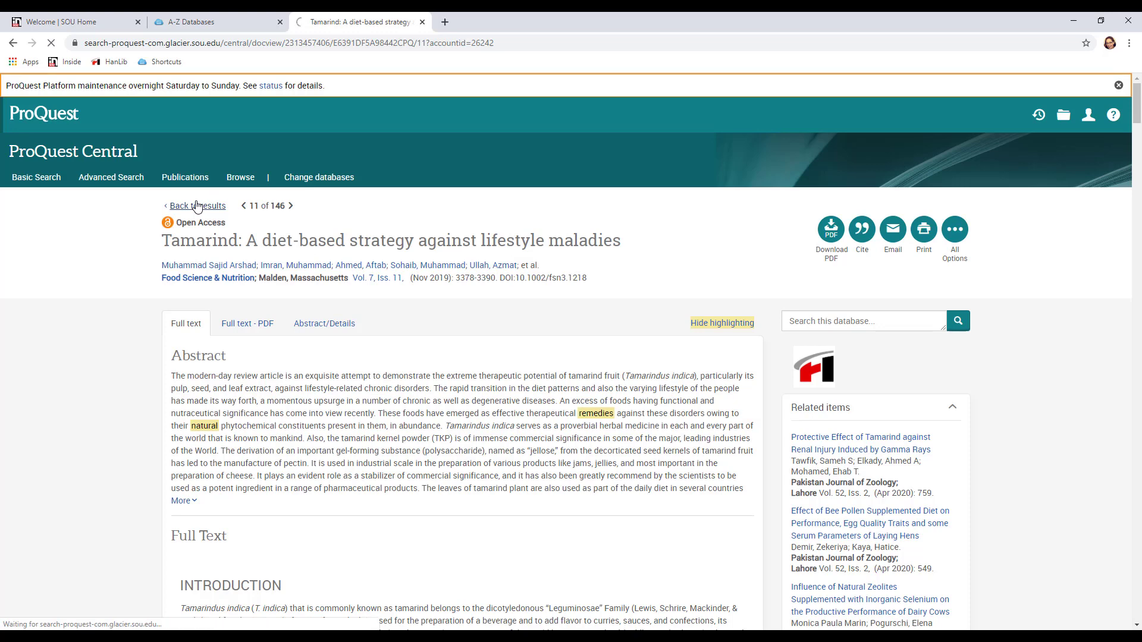
Return to the 146-result list positioned around results 9 to 13.
{"action": "left_click", "coordinate": [196, 206]}
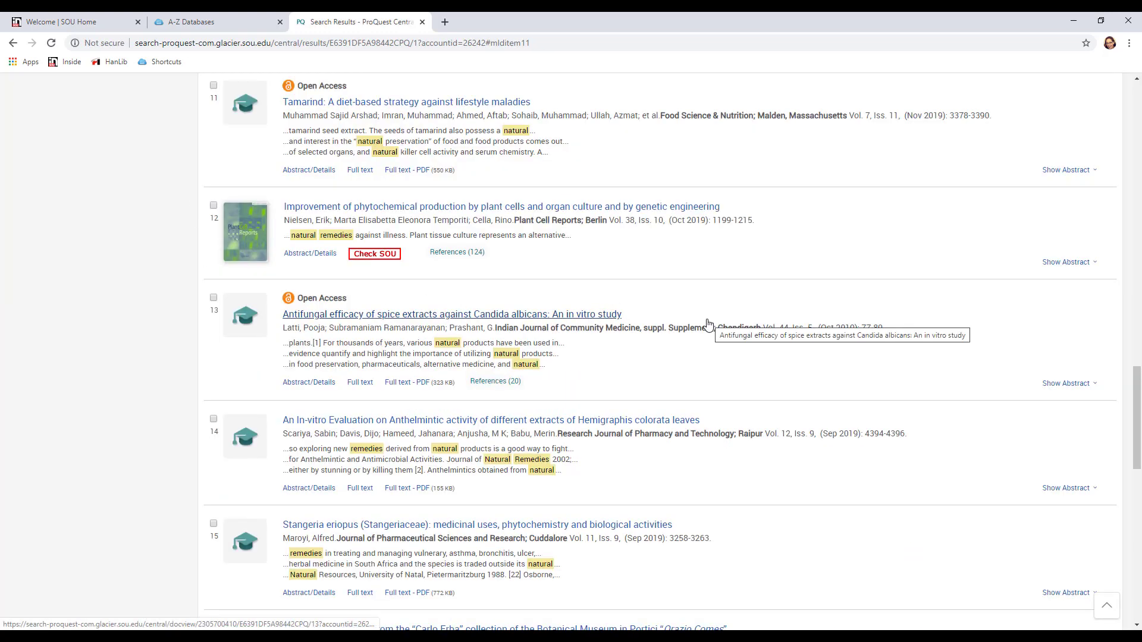
{"action": "scroll", "scroll_direction": "up", "scroll_amount": 3}
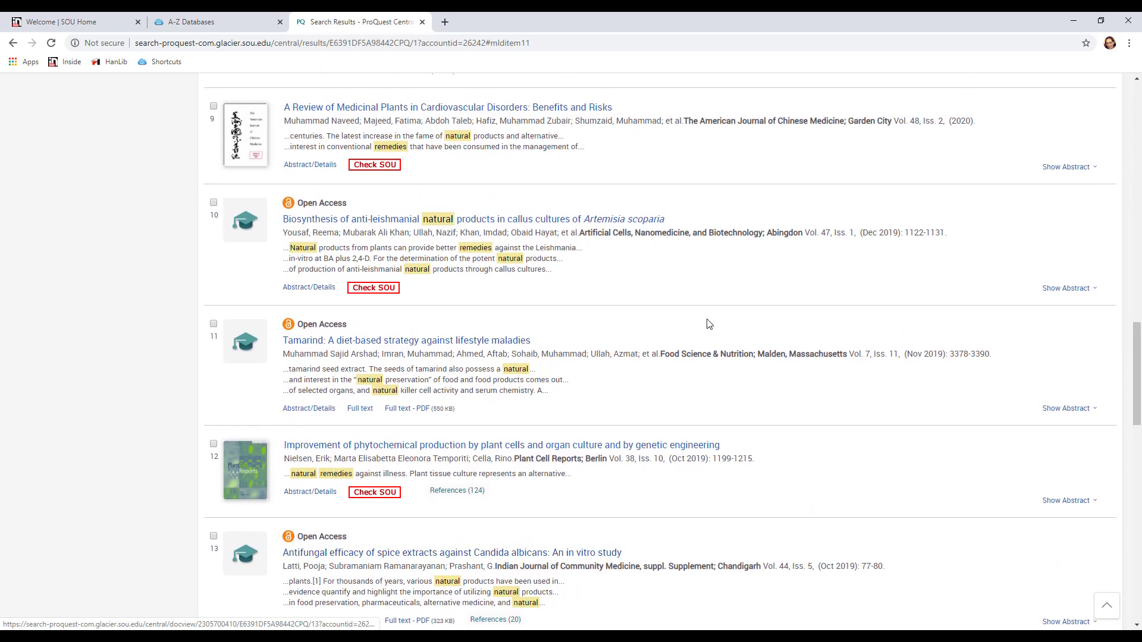